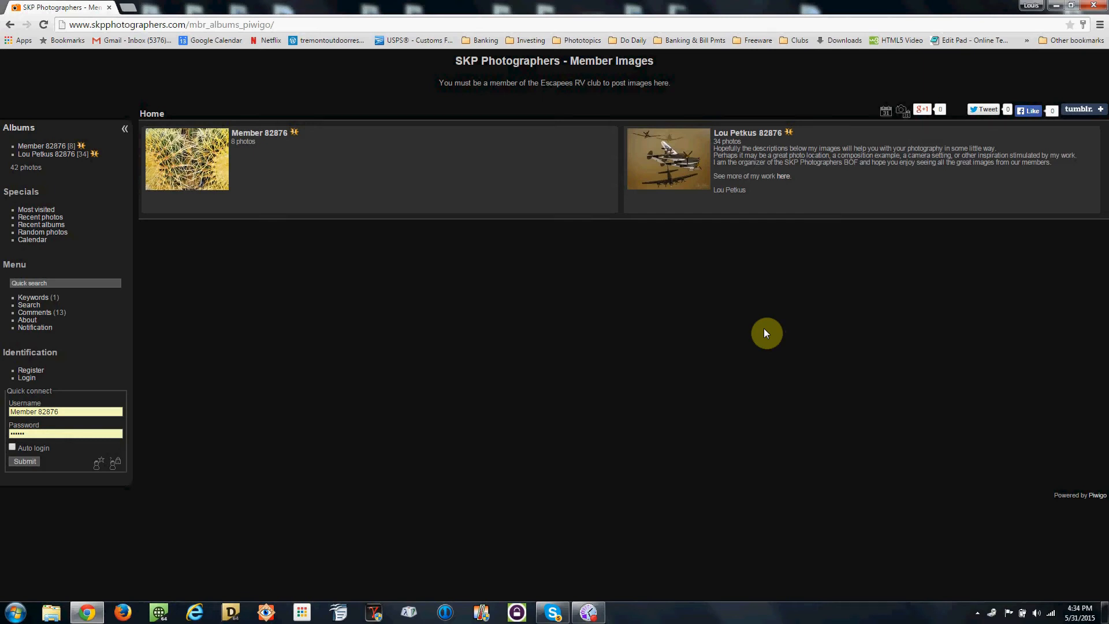
key(f11)
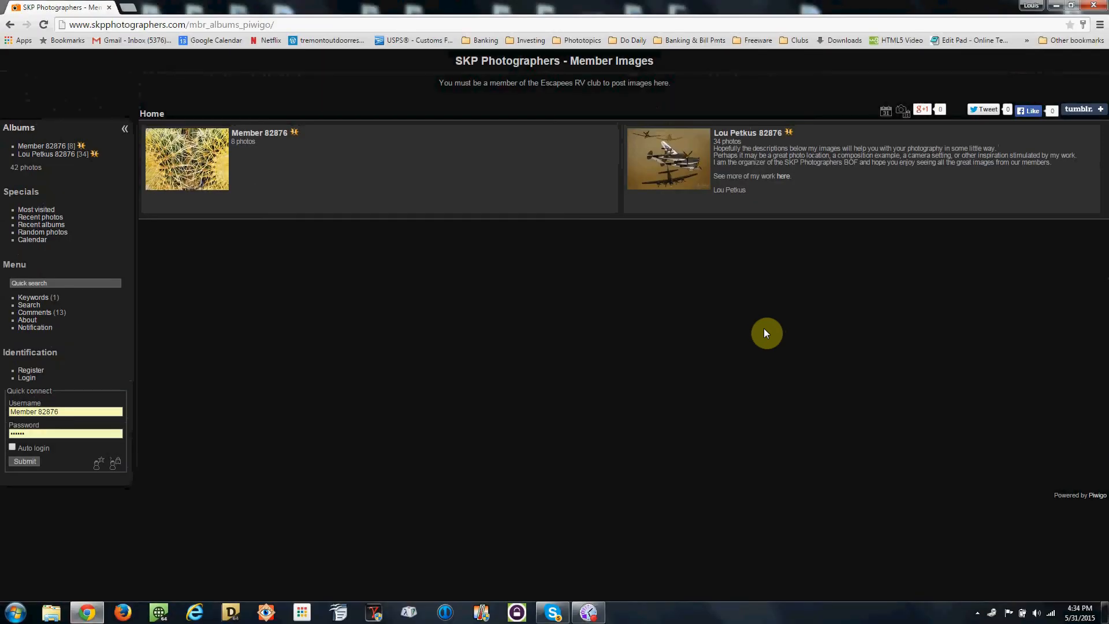
key(F11)
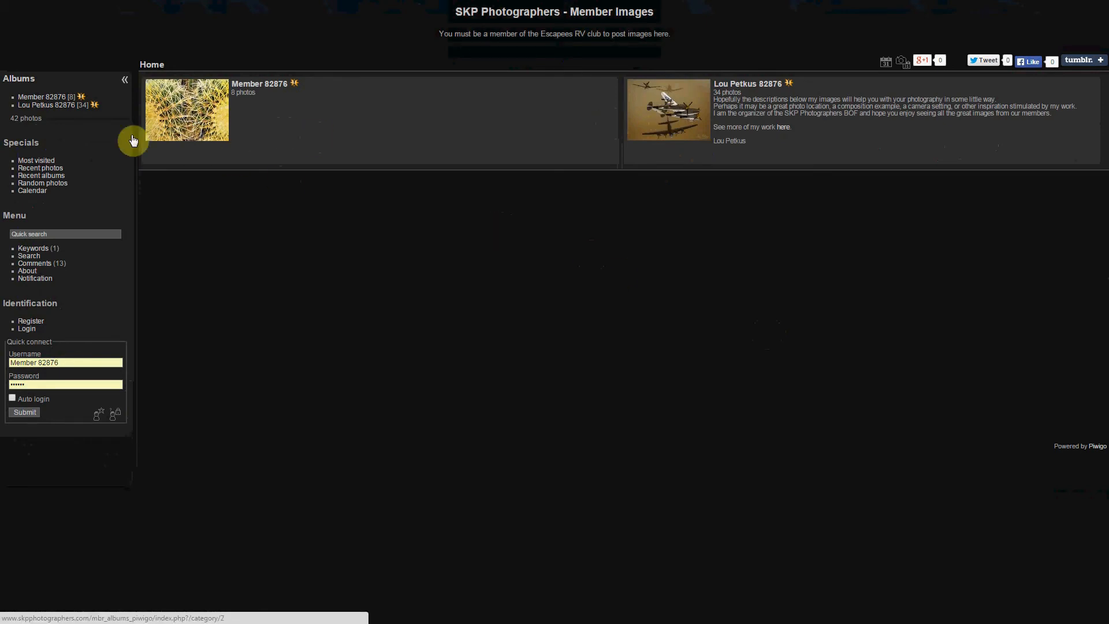
mouse_move(675, 111)
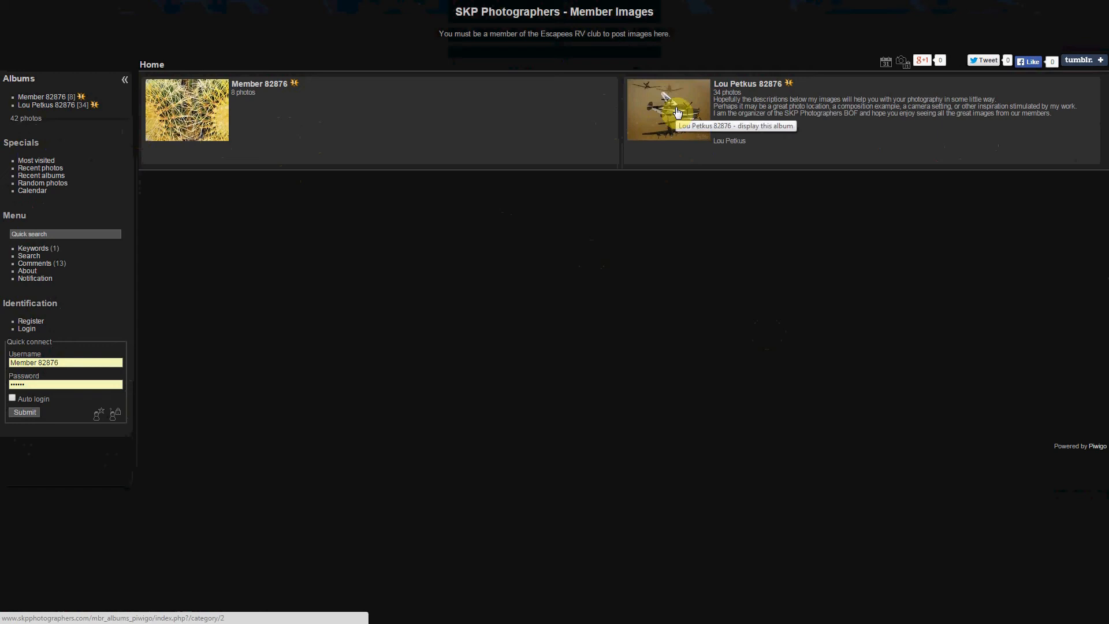
click(668, 110)
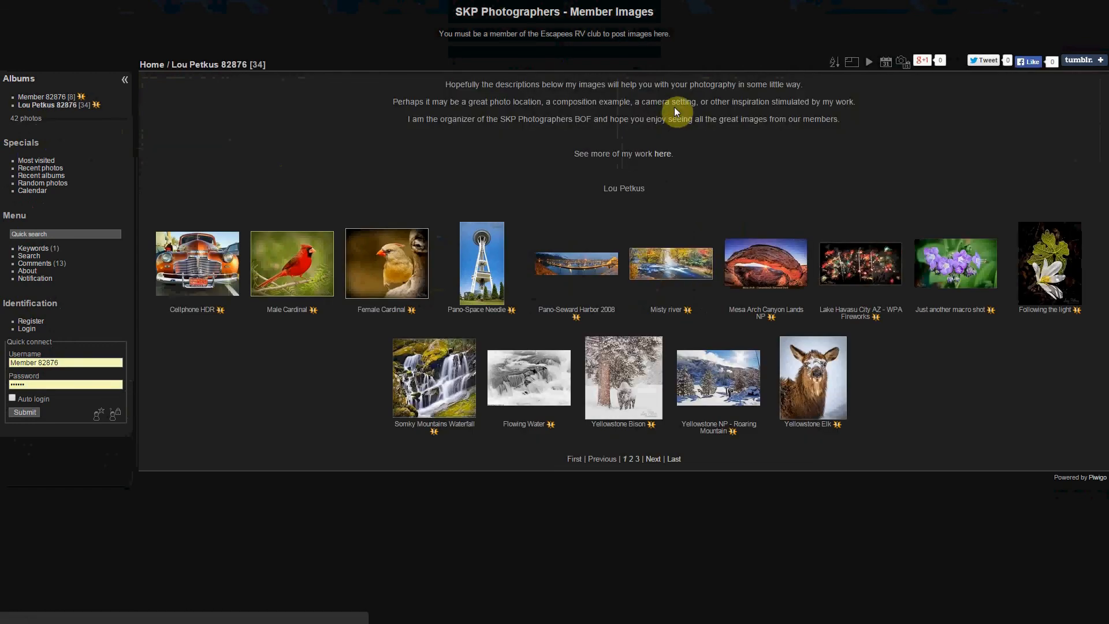
mouse_move(197, 263)
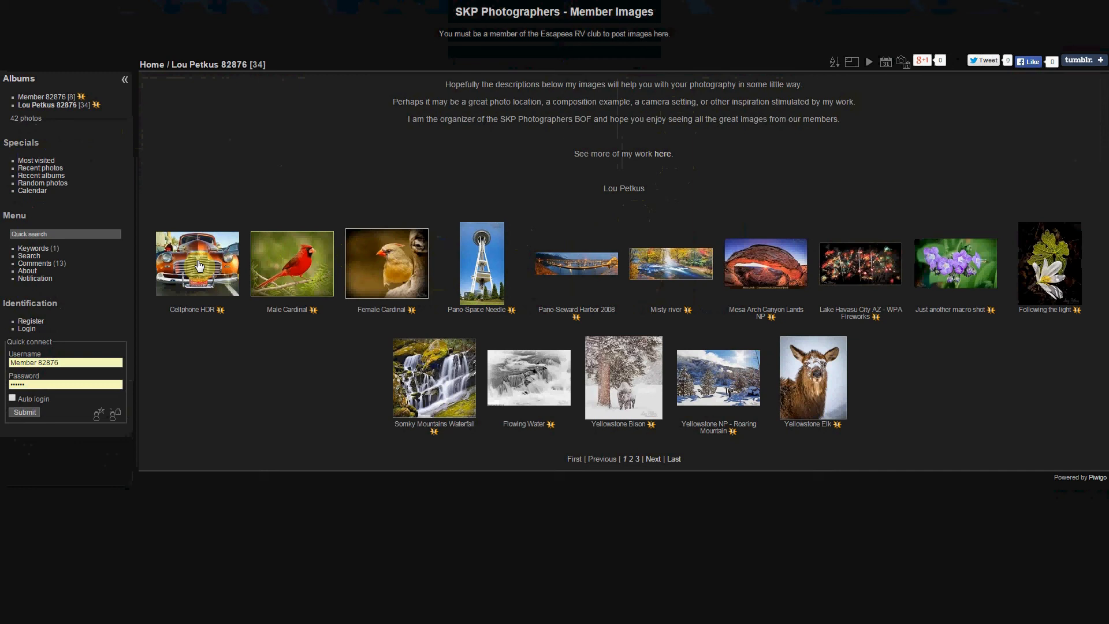
mouse_move(725, 276)
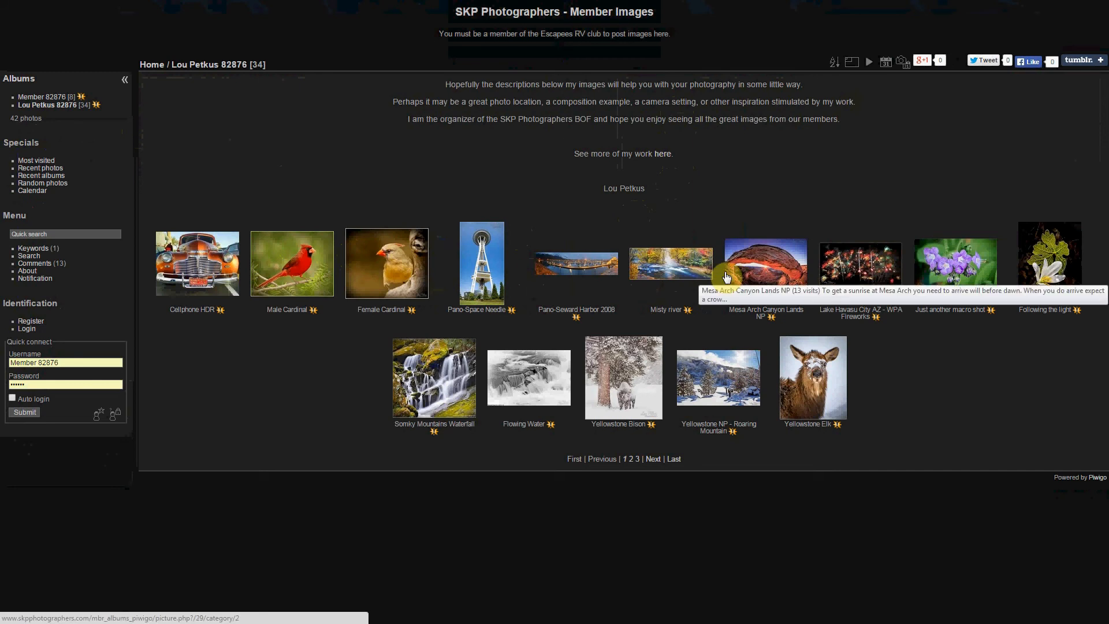
mouse_move(652, 458)
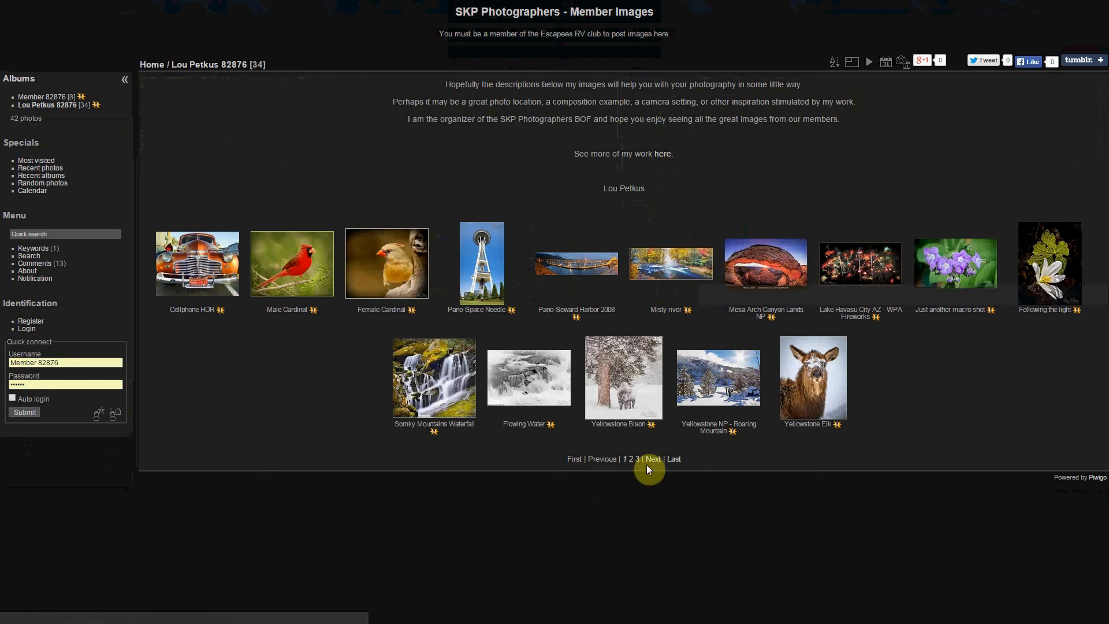
mouse_move(641, 484)
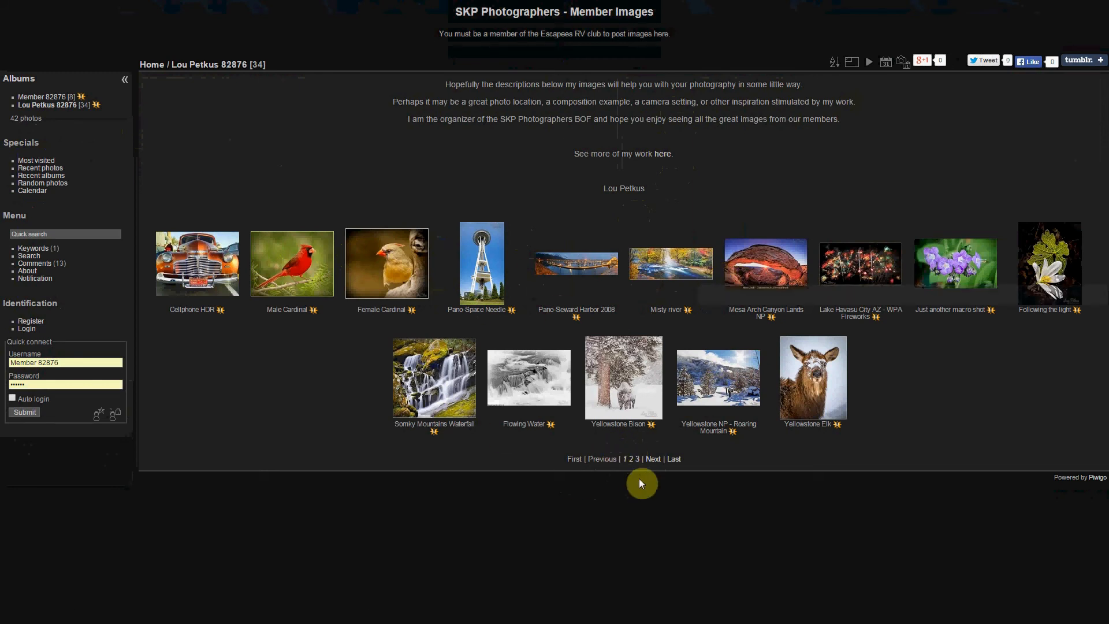
mouse_move(642, 475)
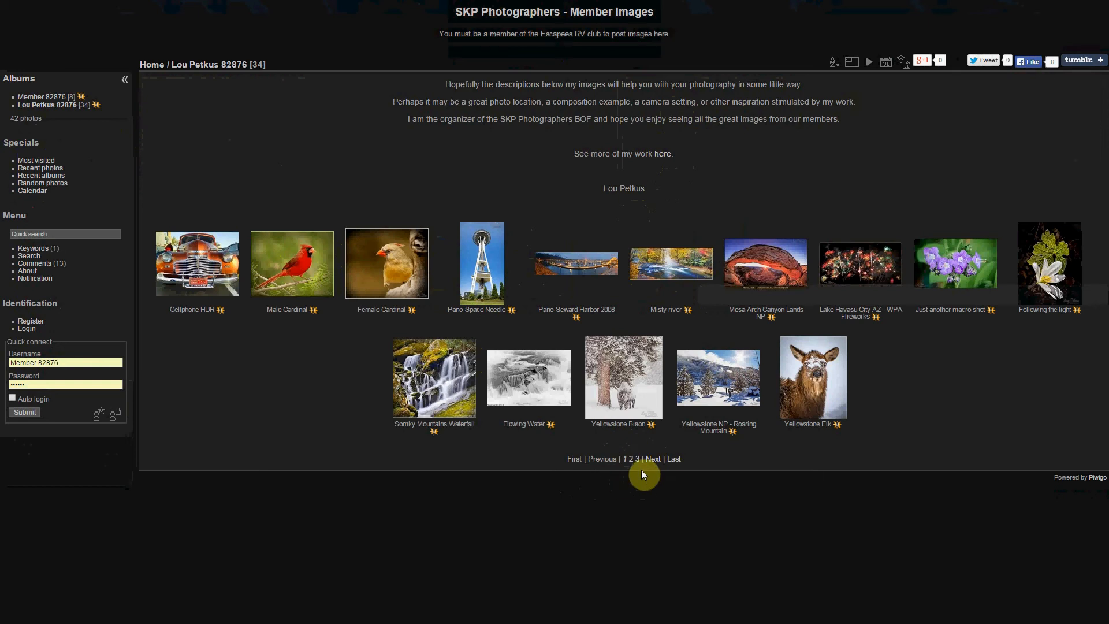
click(651, 458)
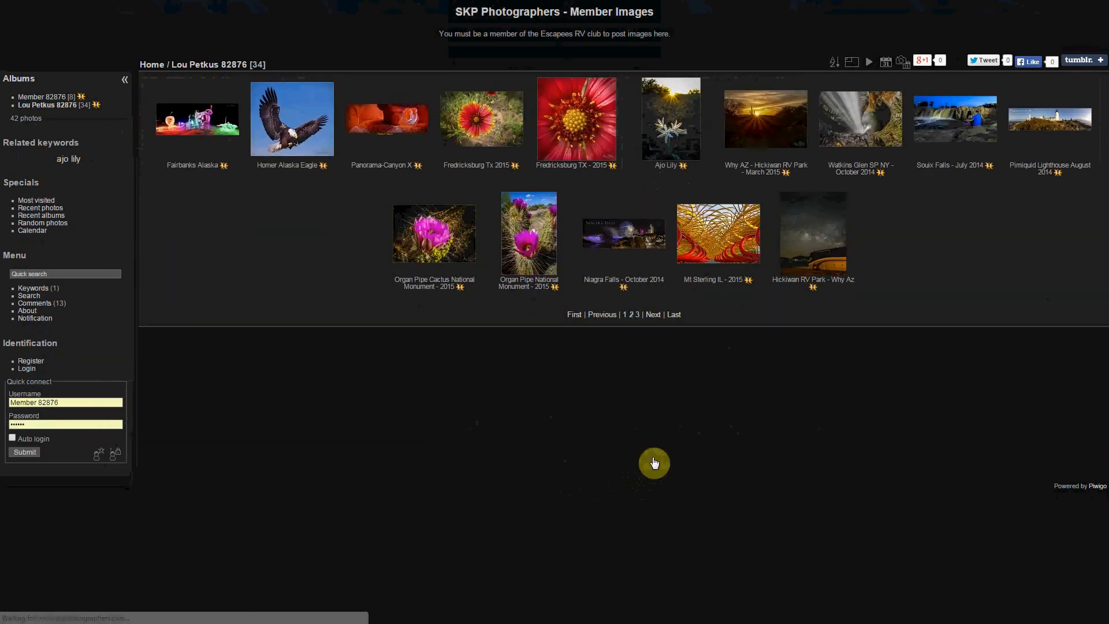
mouse_move(652, 315)
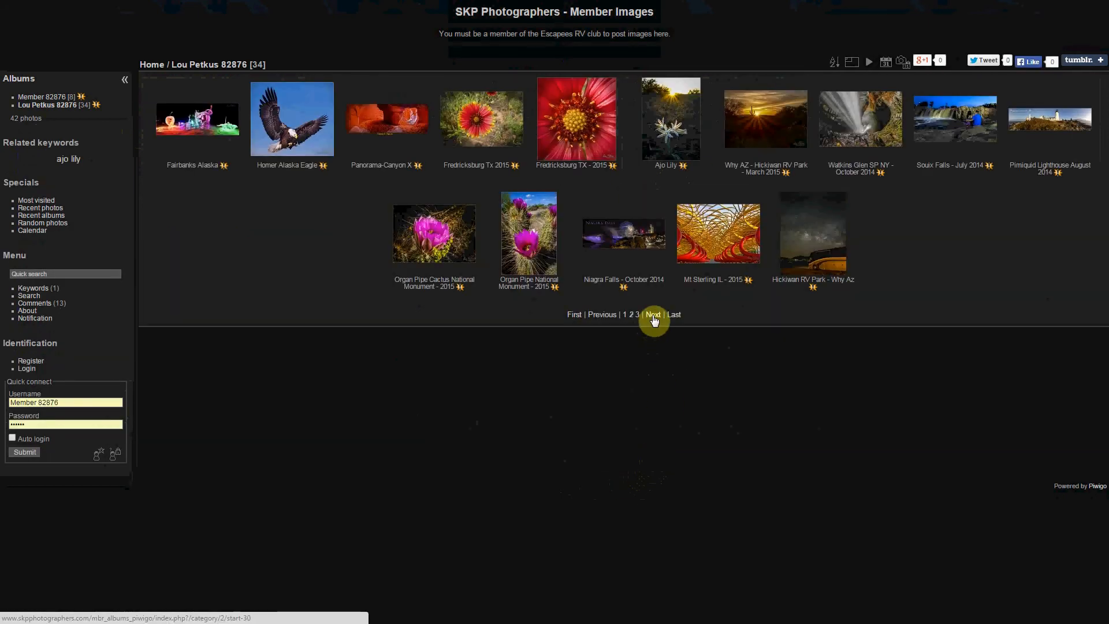
click(652, 314)
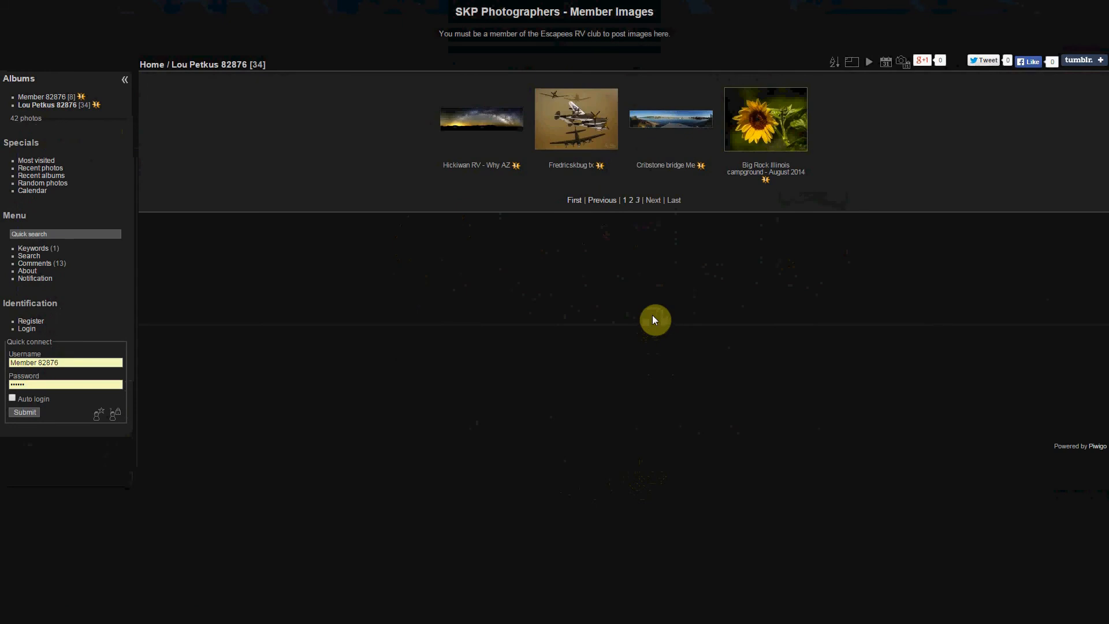
mouse_move(636, 201)
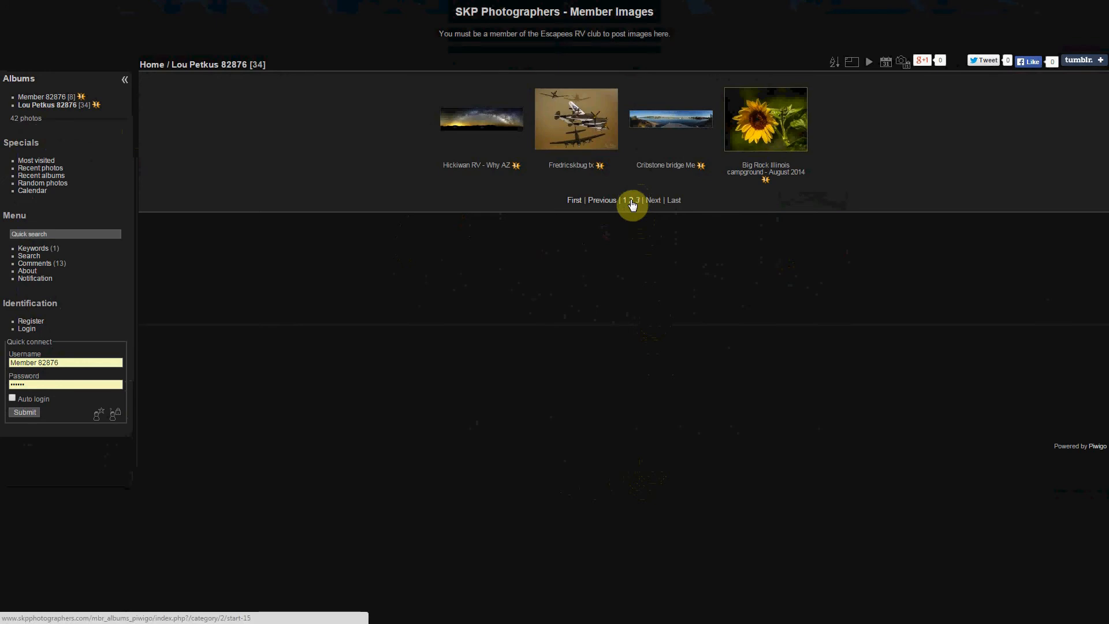
mouse_move(97, 94)
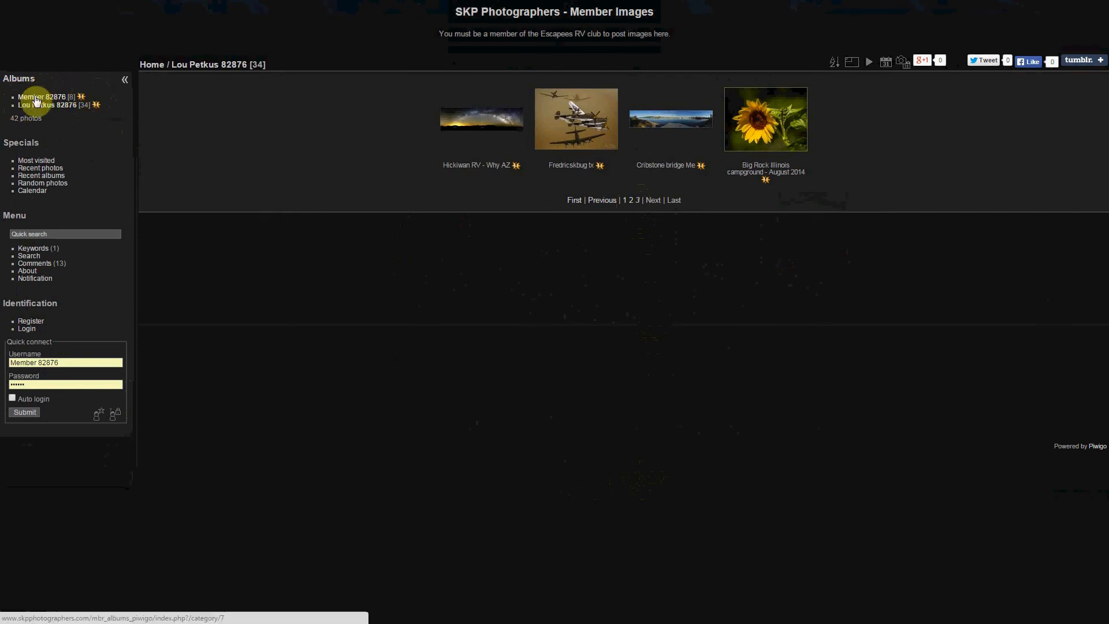
mouse_move(35, 105)
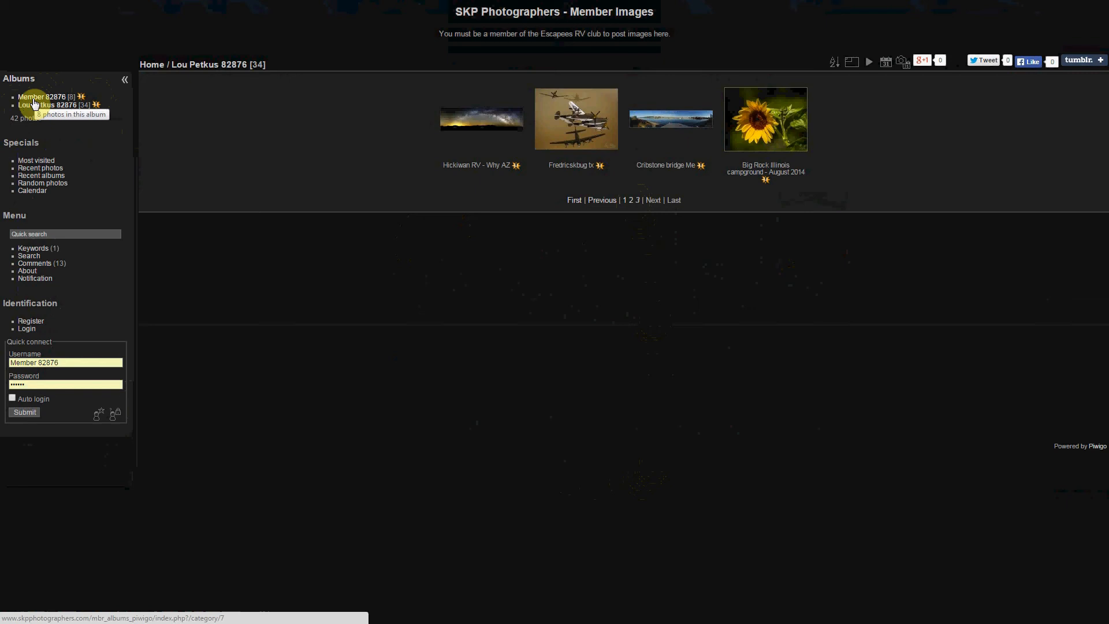
View the 8-photo Member 82876 album, then return to the gallery home page.
click(42, 97)
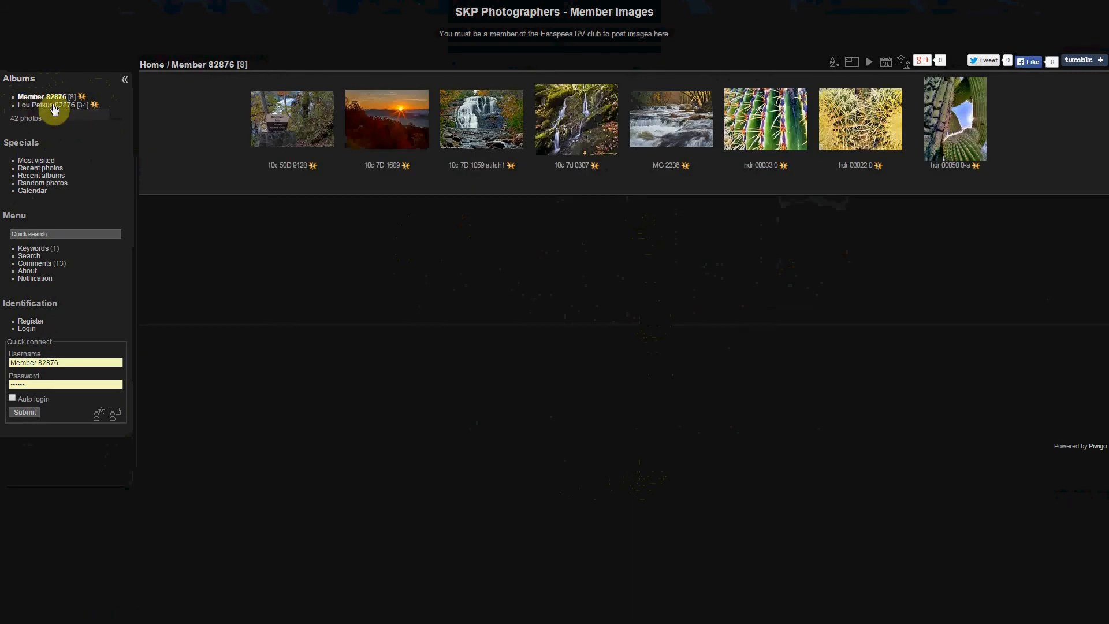
mouse_move(205, 64)
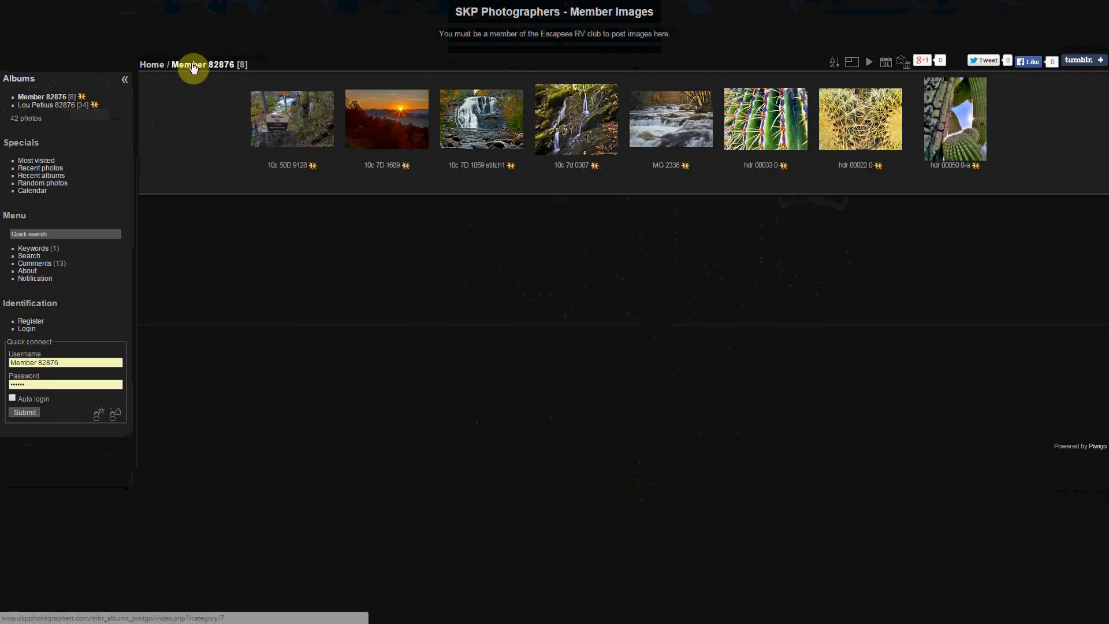
mouse_move(244, 65)
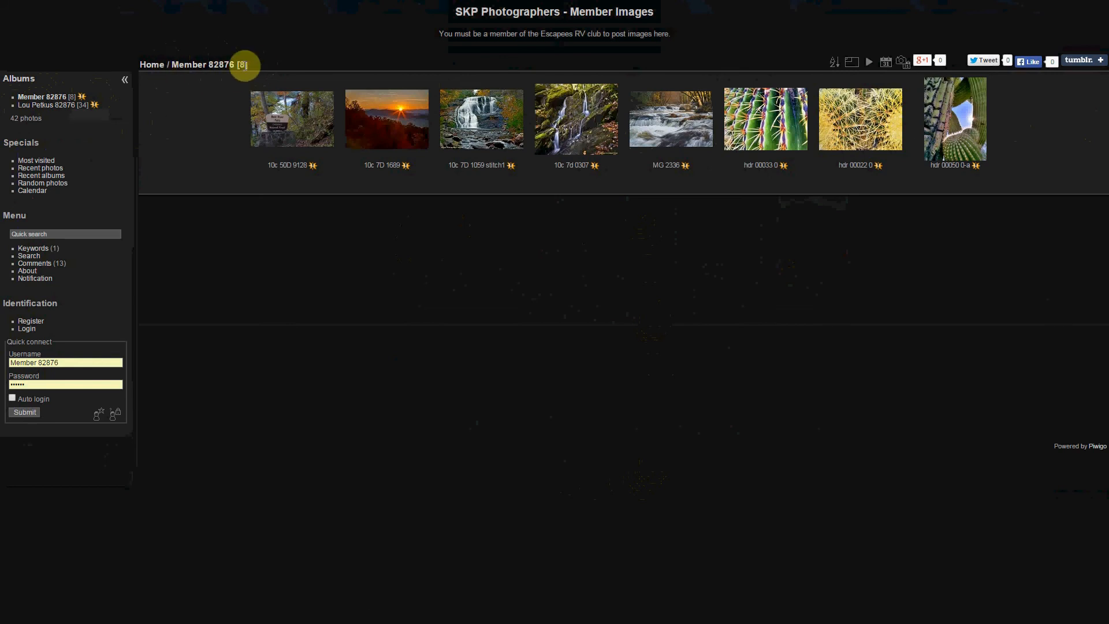
mouse_move(151, 64)
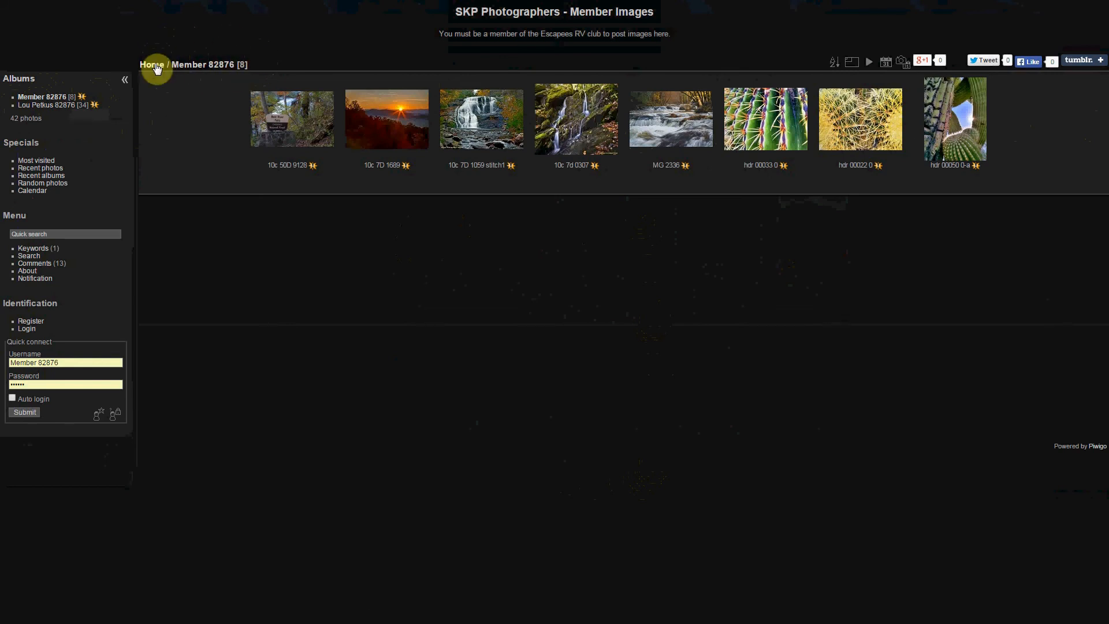
click(152, 64)
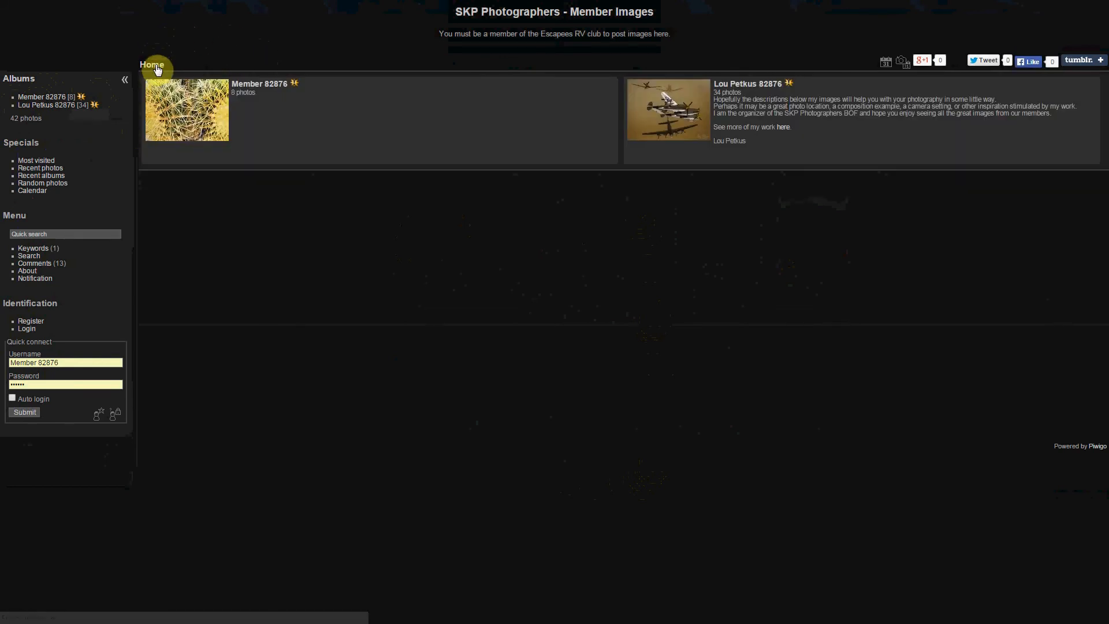
mouse_move(902, 113)
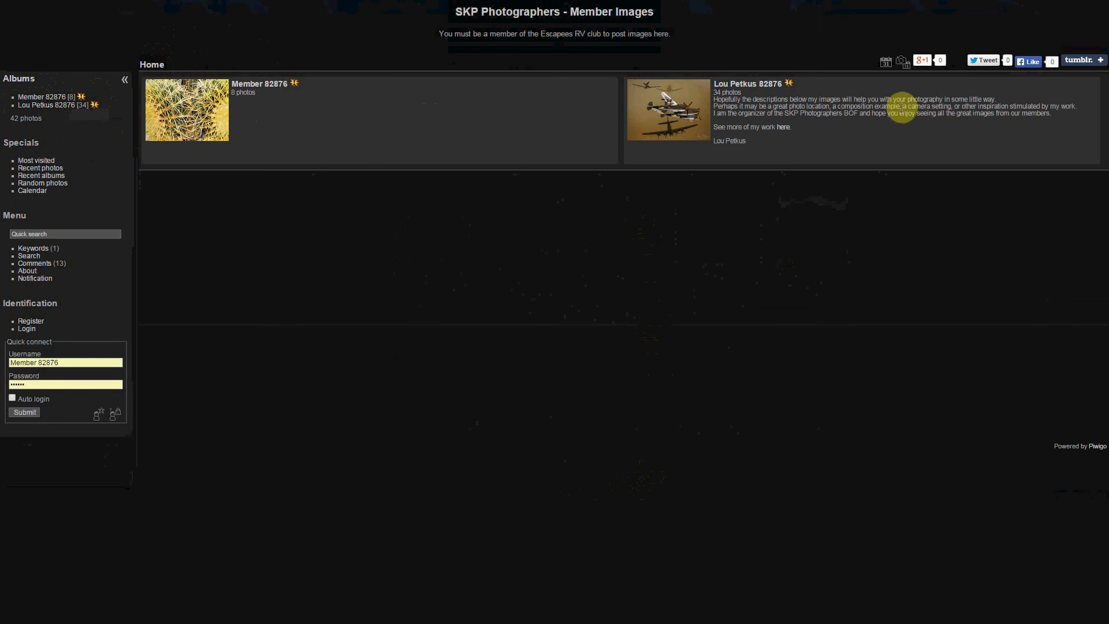
mouse_move(676, 120)
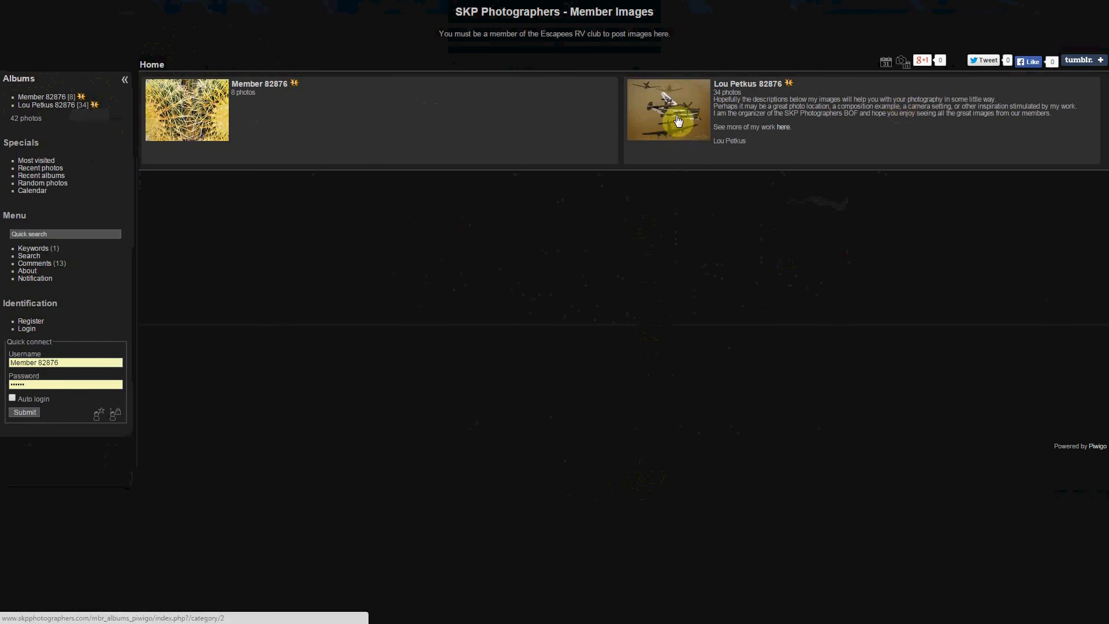
Reopen the Lou Petkus album and page forward to its last four photos.
click(667, 110)
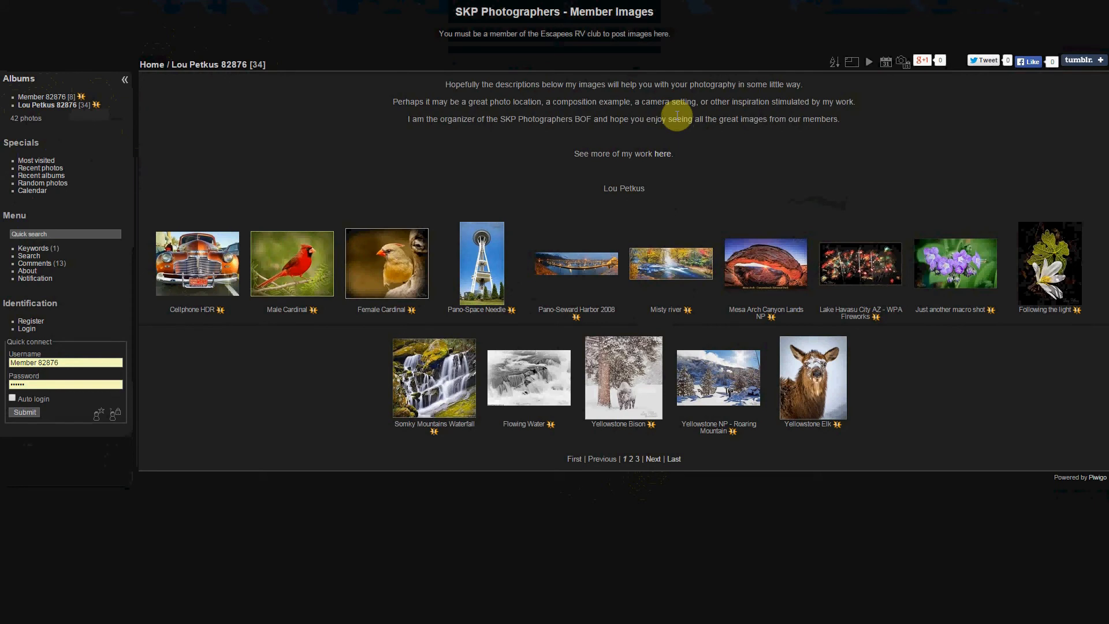
mouse_move(677, 252)
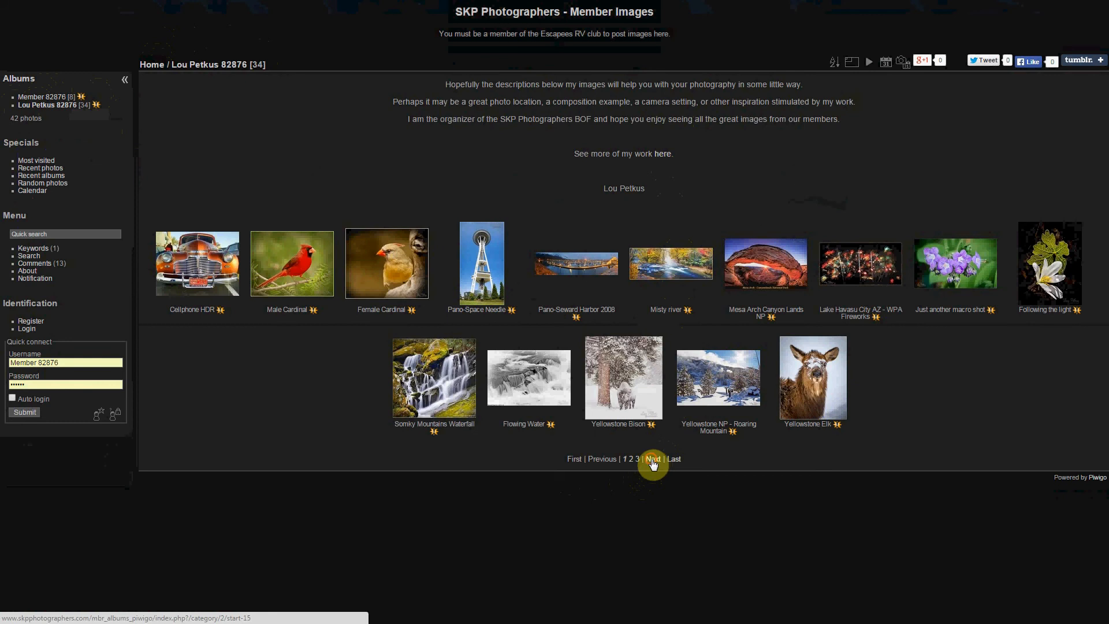
click(651, 458)
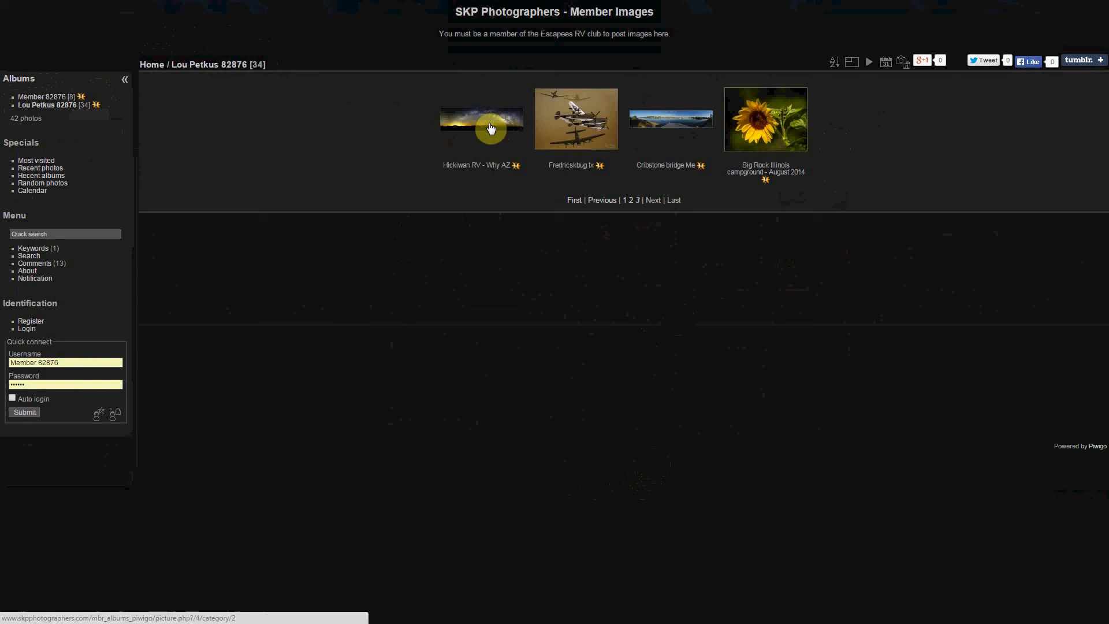
mouse_move(497, 297)
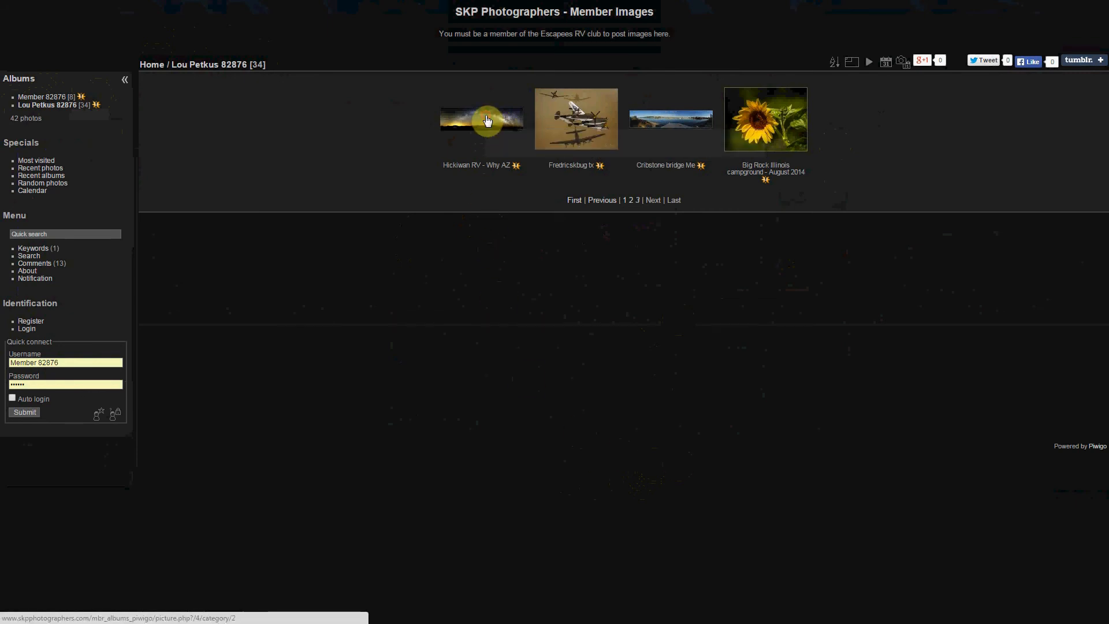
click(482, 118)
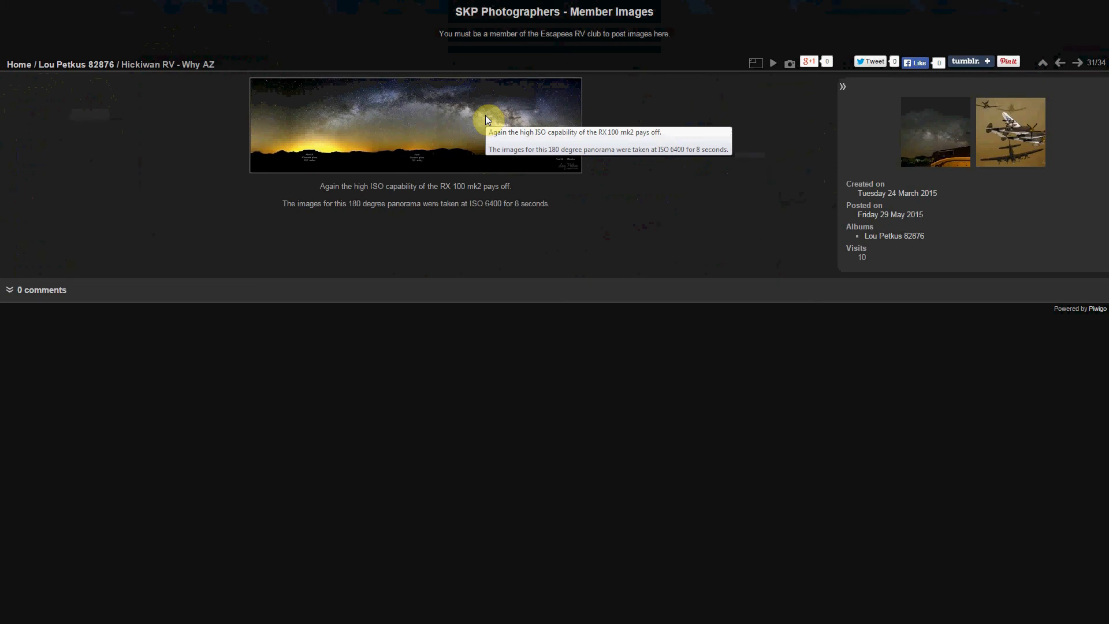
mouse_move(428, 255)
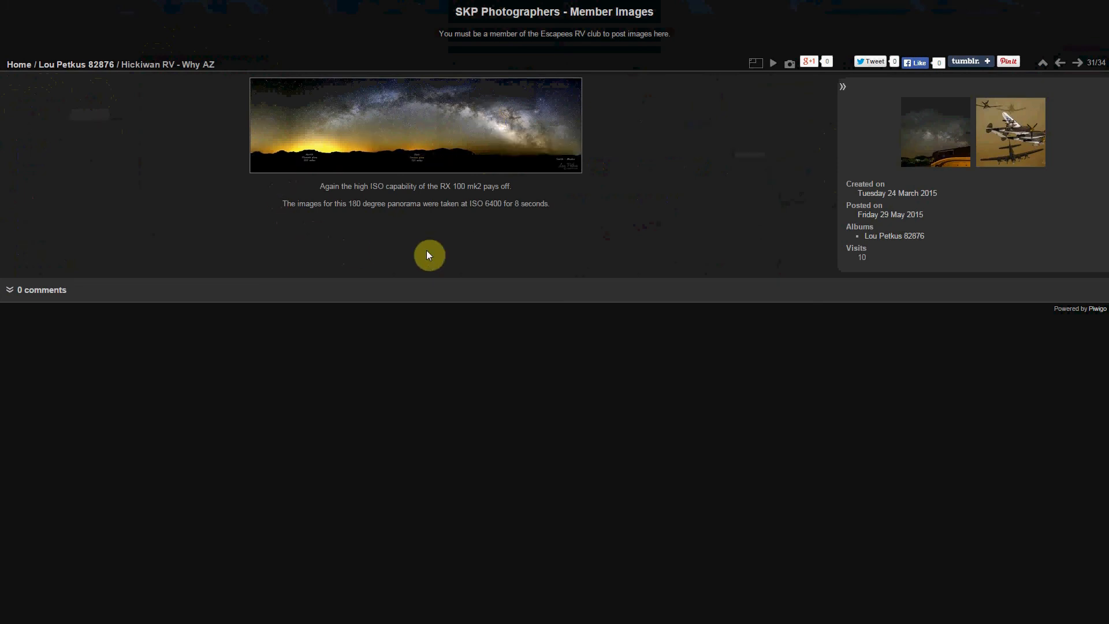
mouse_move(138, 79)
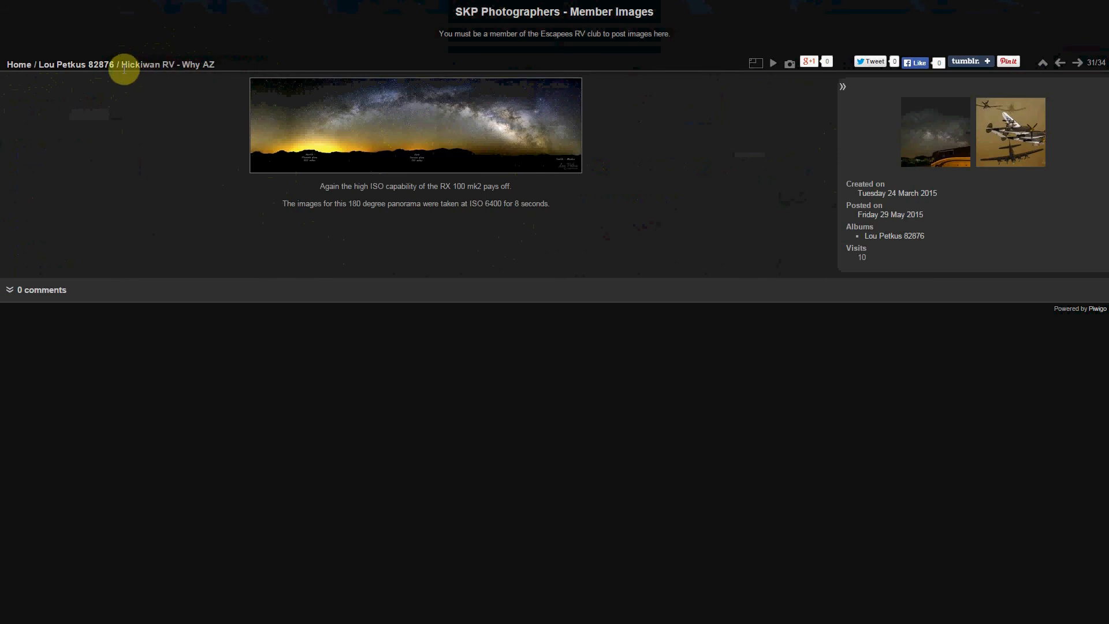
mouse_move(161, 65)
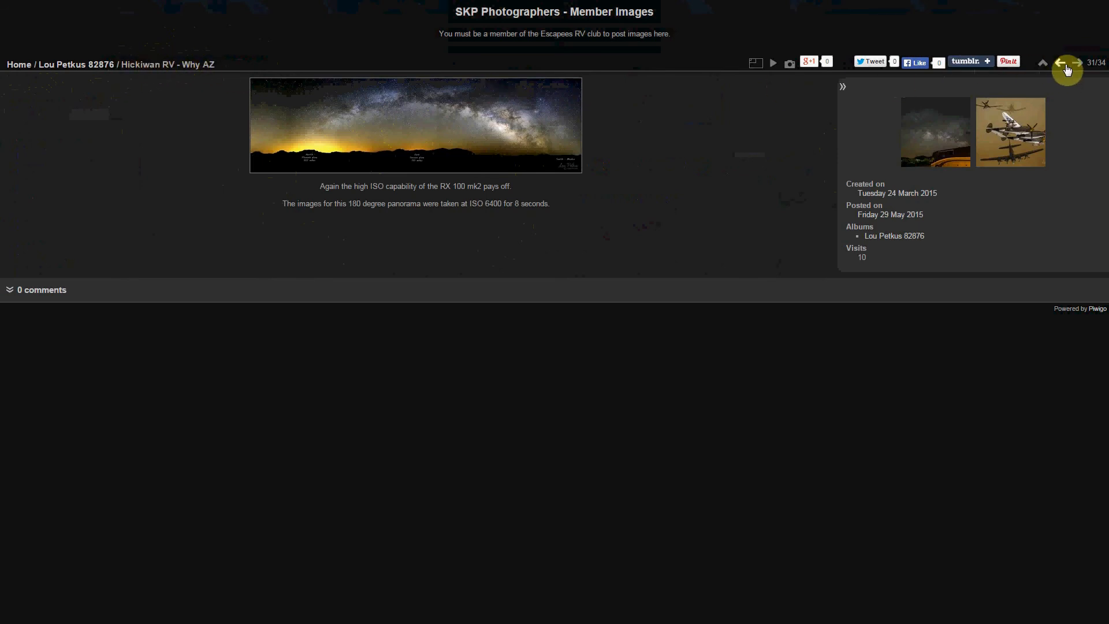
mouse_move(1075, 63)
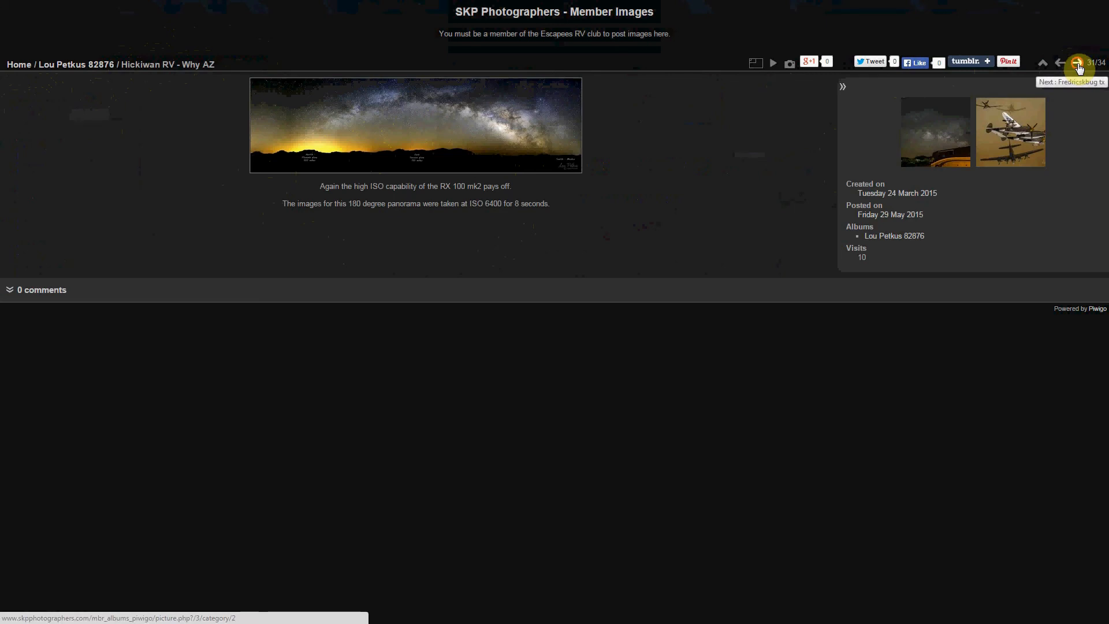
click(1078, 64)
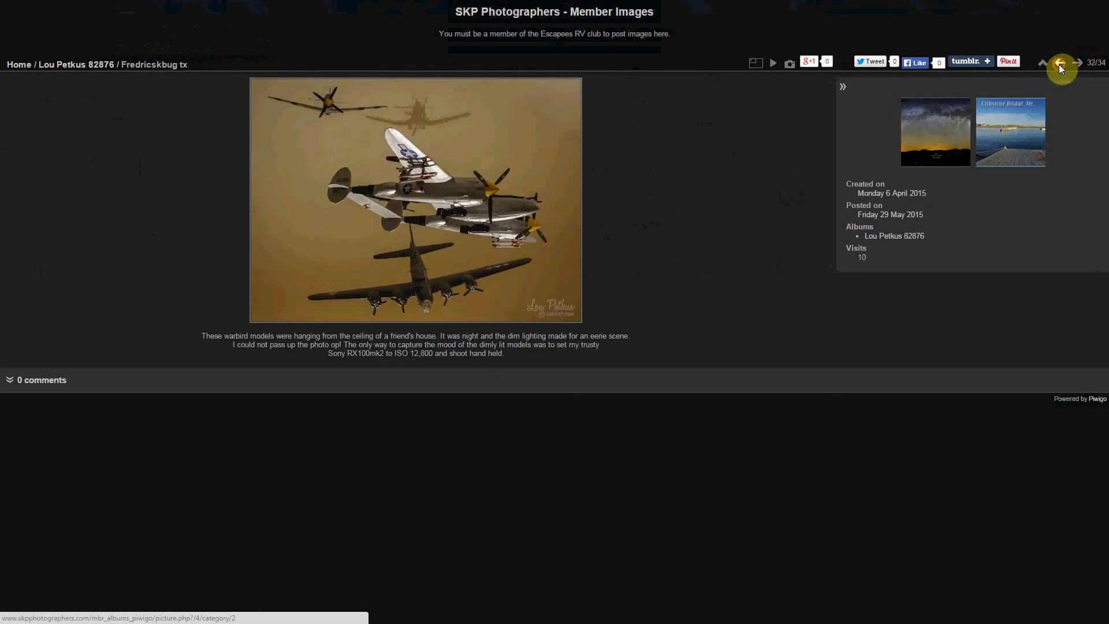
click(1058, 63)
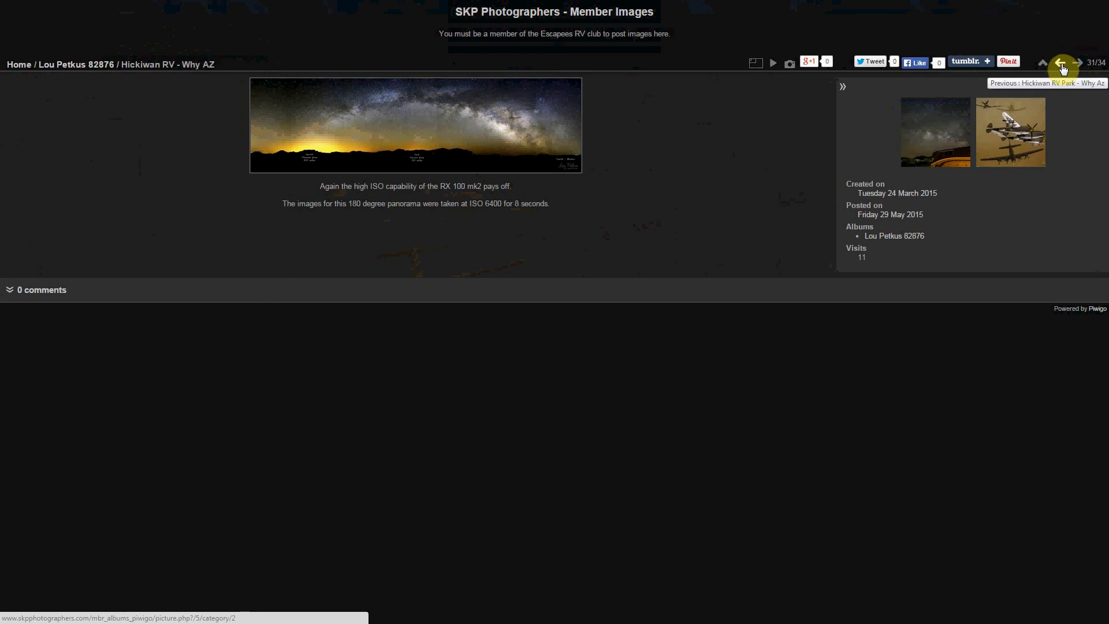
mouse_move(591, 132)
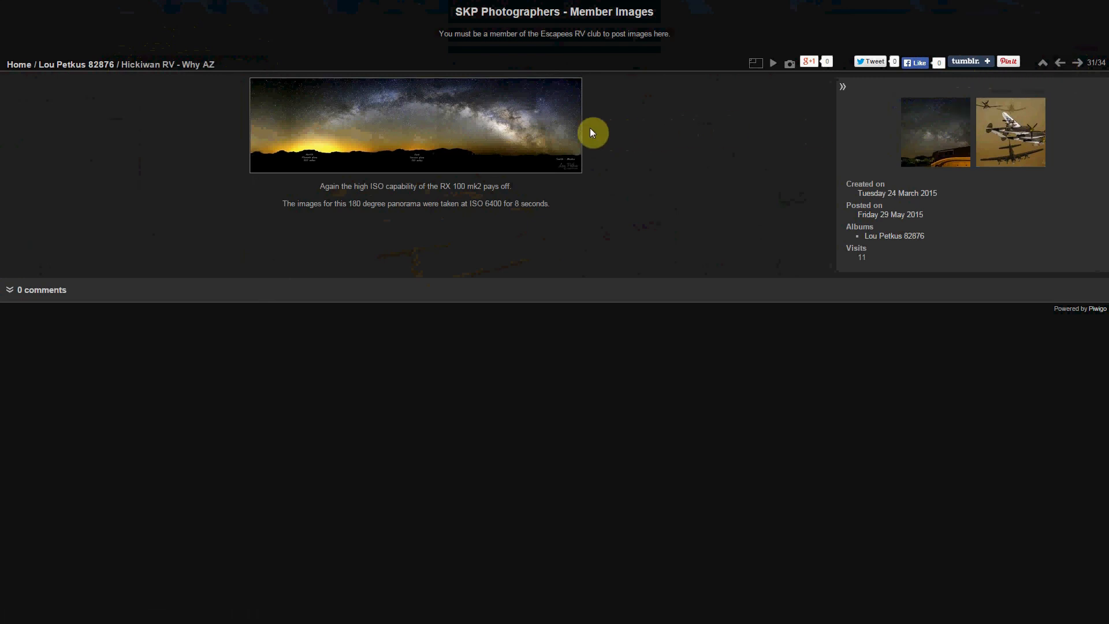
mouse_move(571, 130)
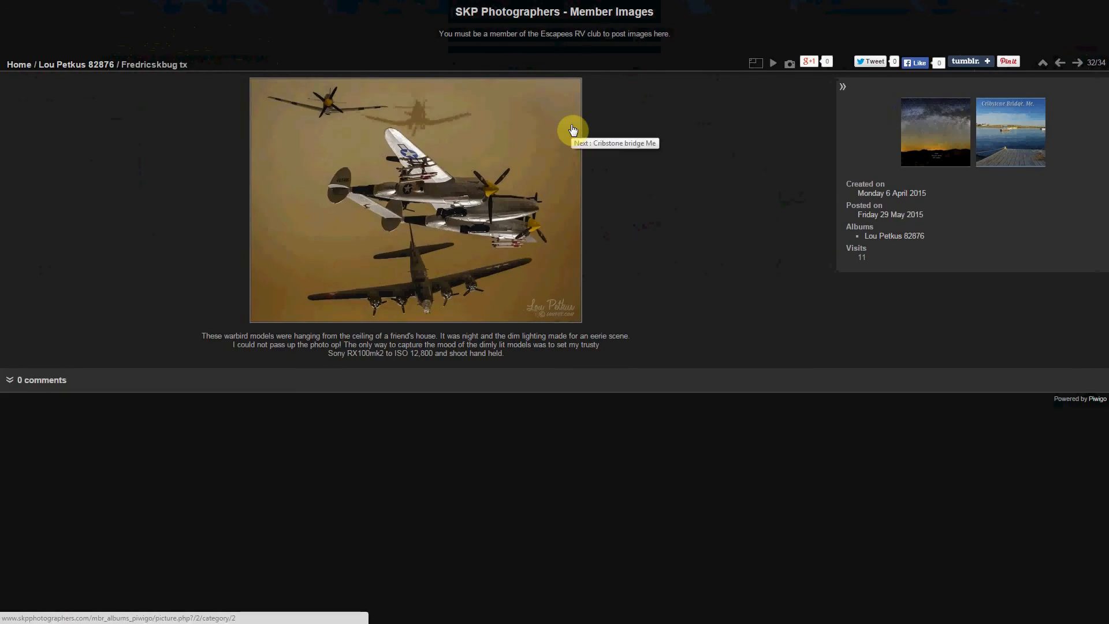
mouse_move(258, 189)
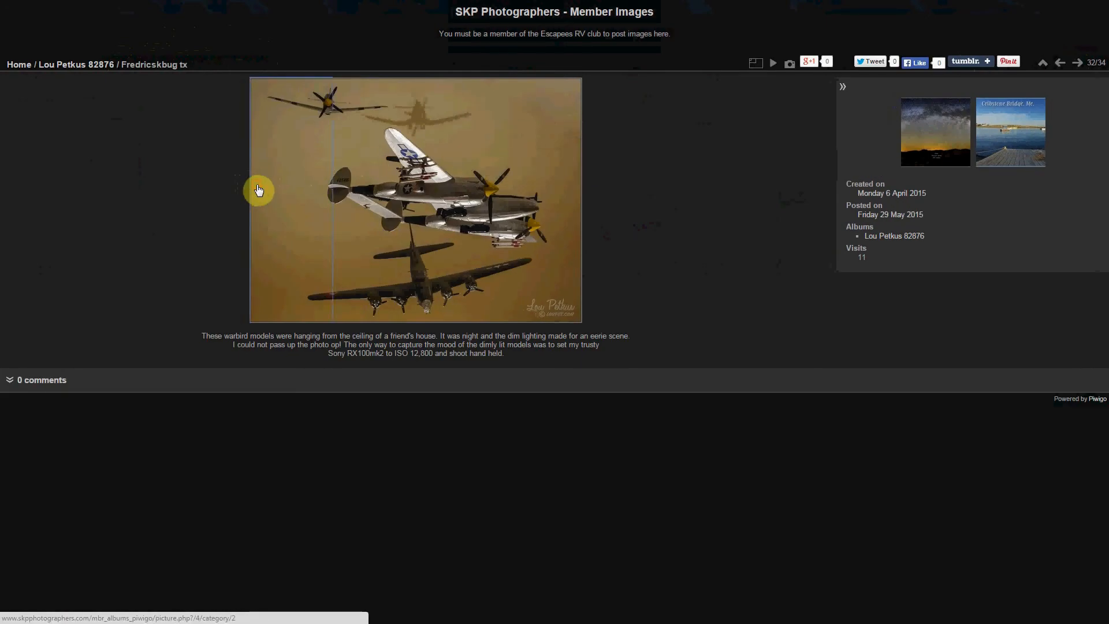
click(1058, 62)
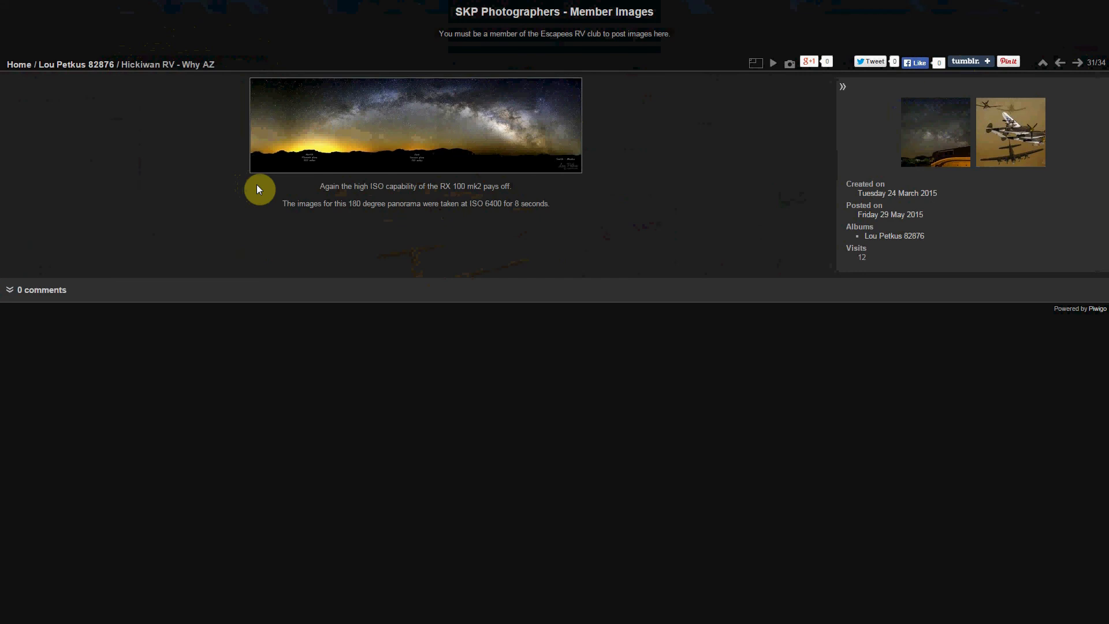
mouse_move(756, 63)
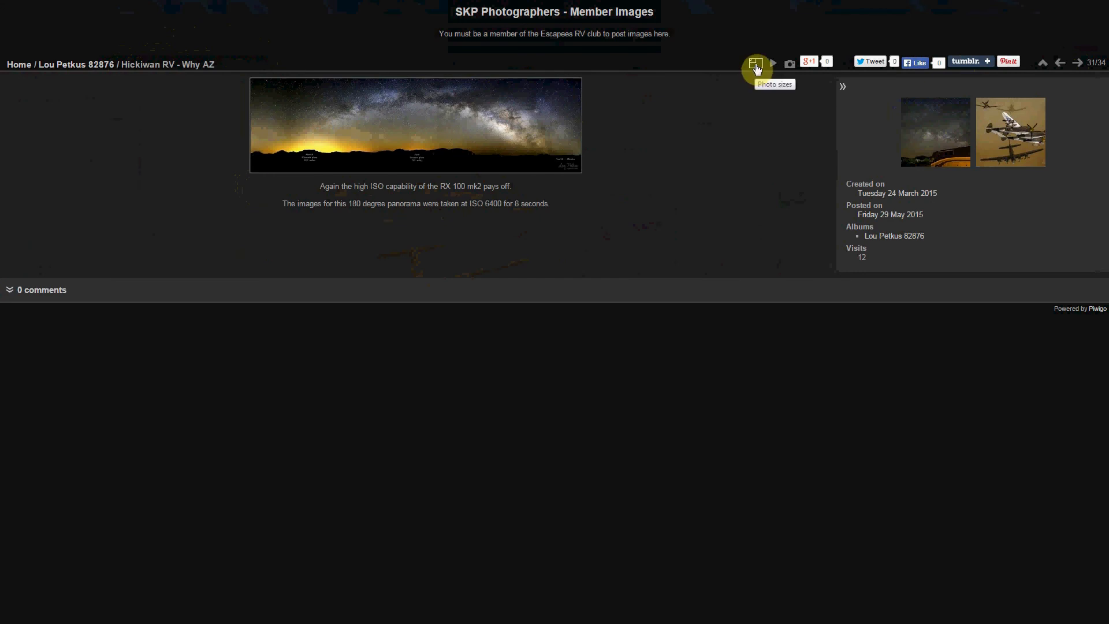
Enlarge the Hickiwan RV panorama from large to extra large, then beyond.
click(755, 63)
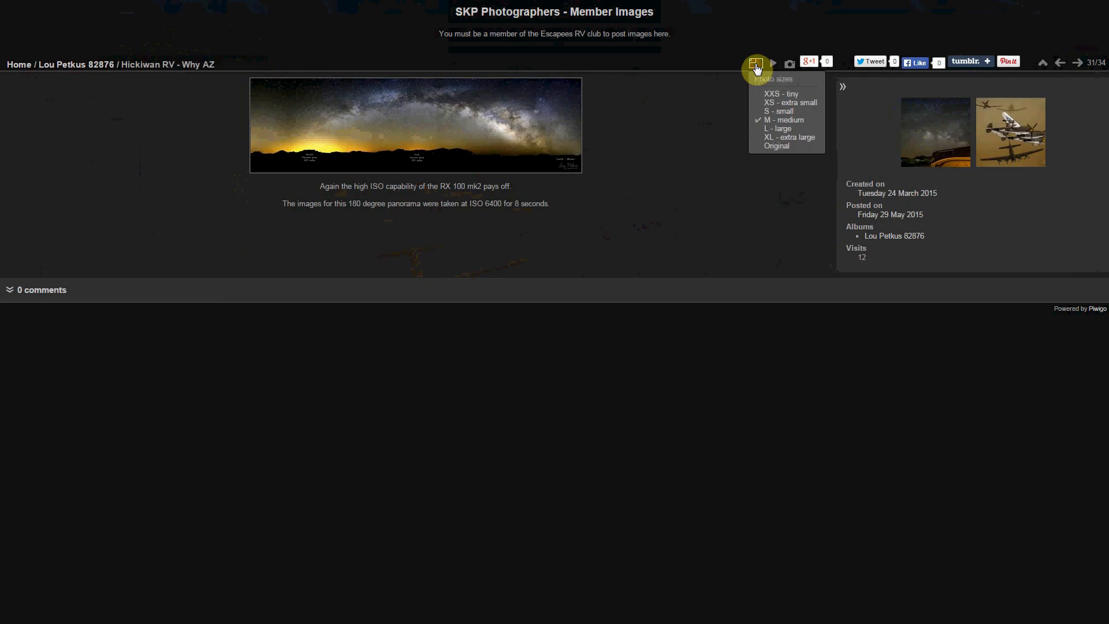
mouse_move(776, 129)
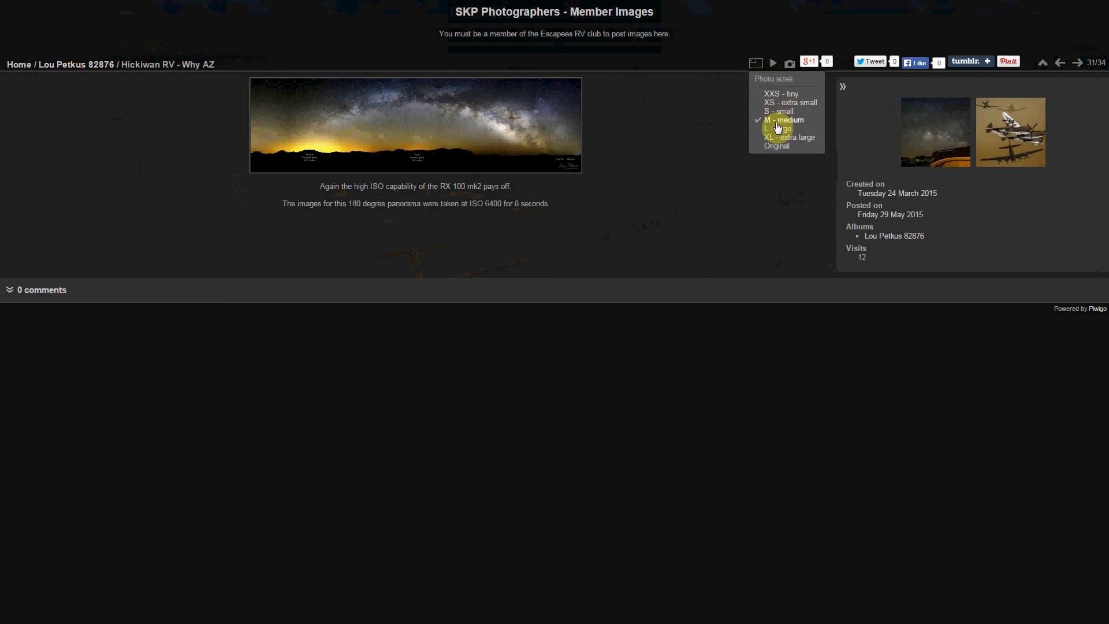
click(777, 129)
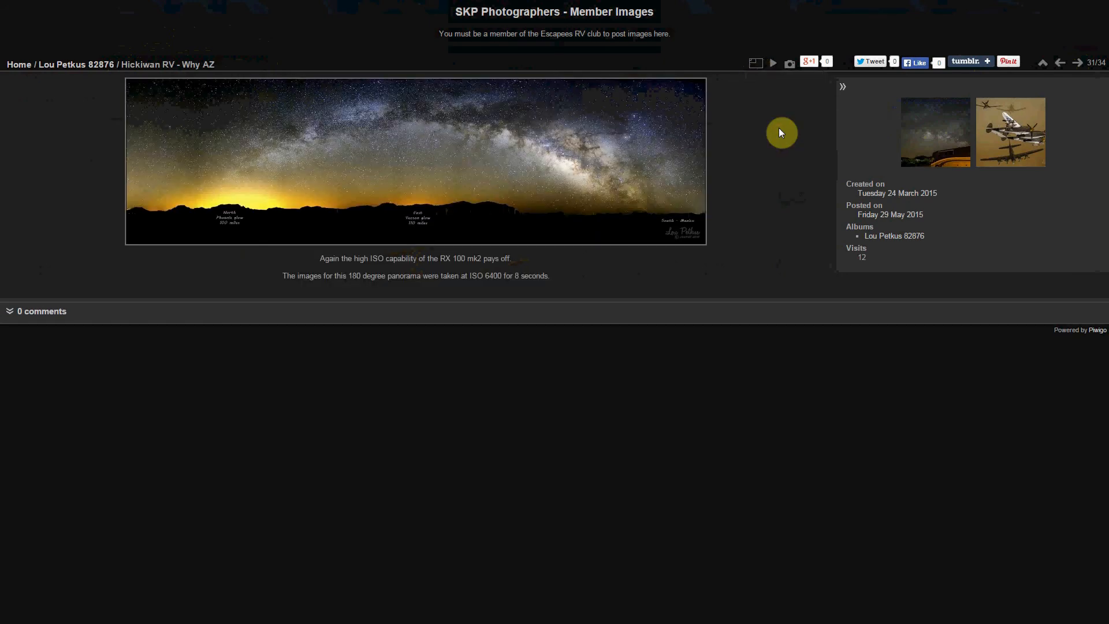
click(756, 63)
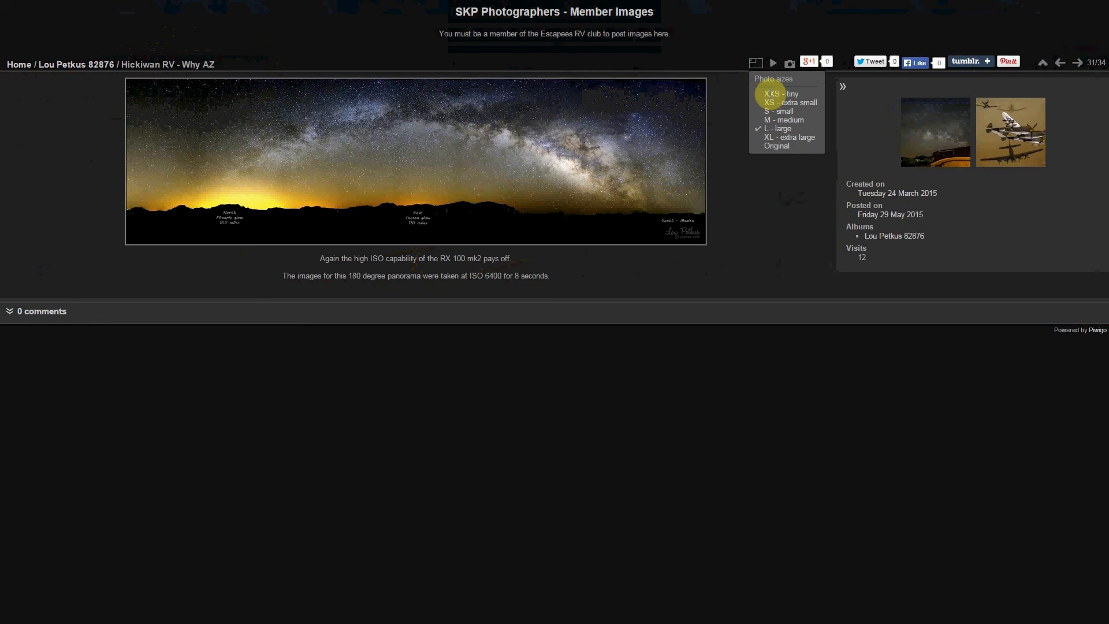
click(790, 136)
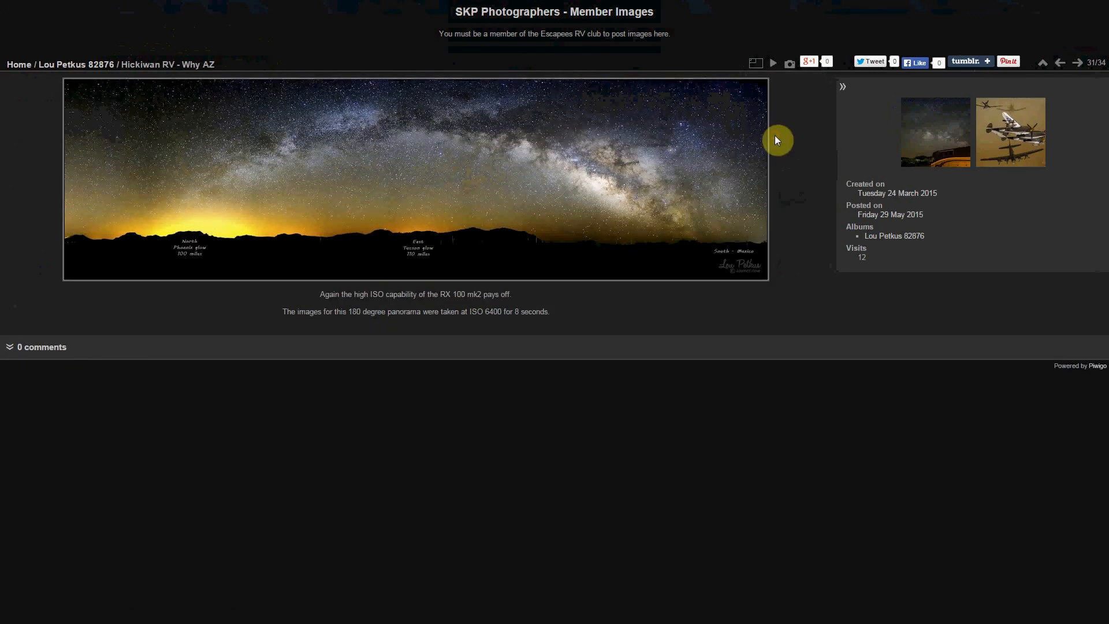
click(755, 63)
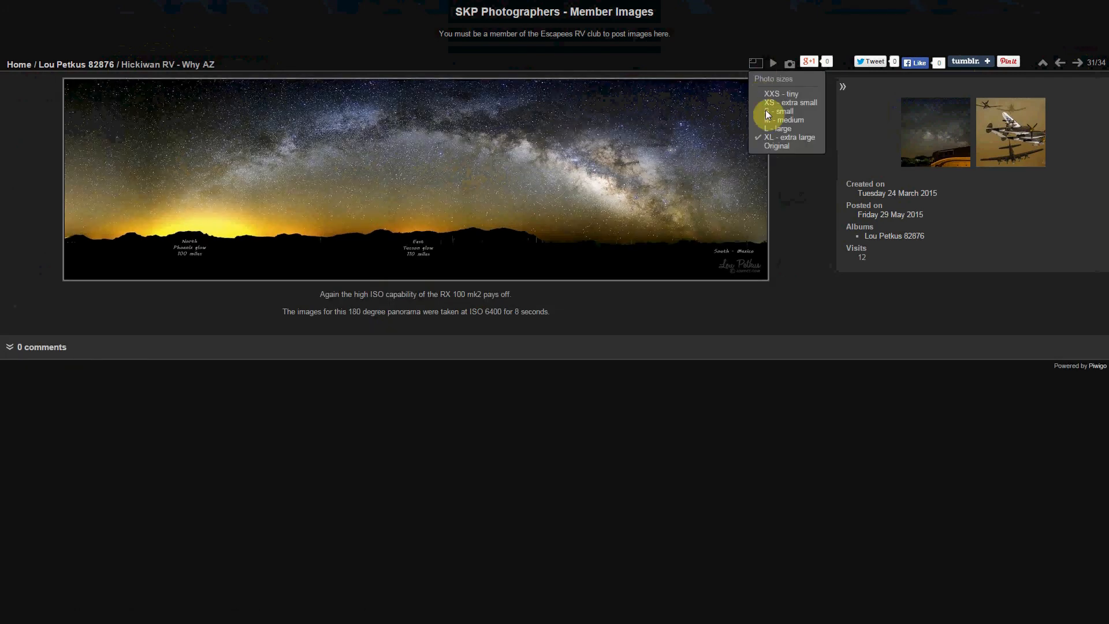
click(782, 129)
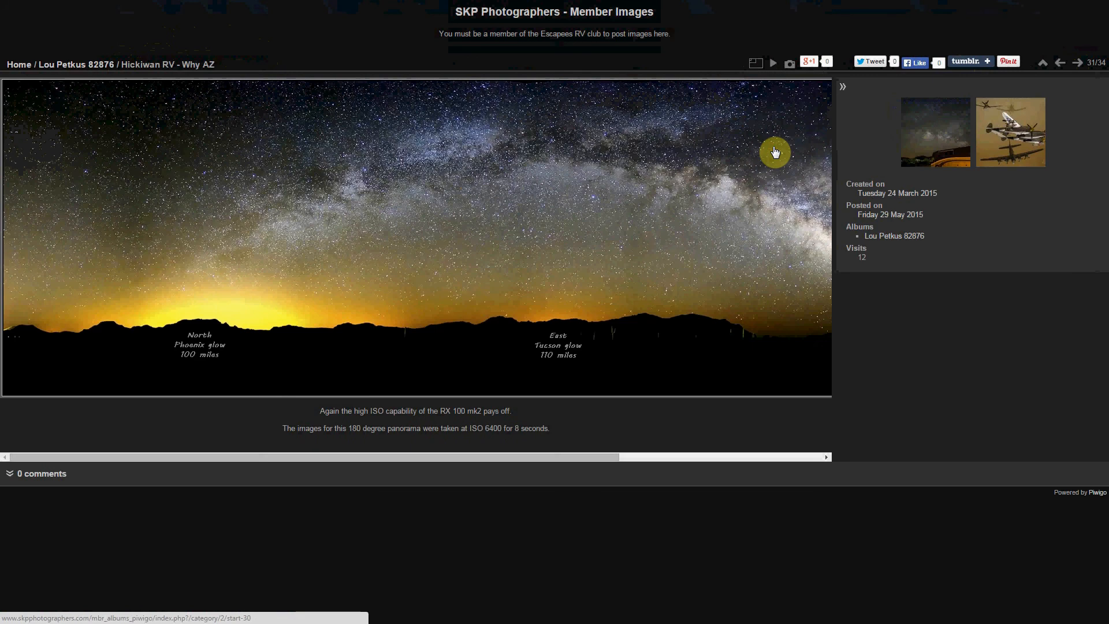
mouse_move(460, 207)
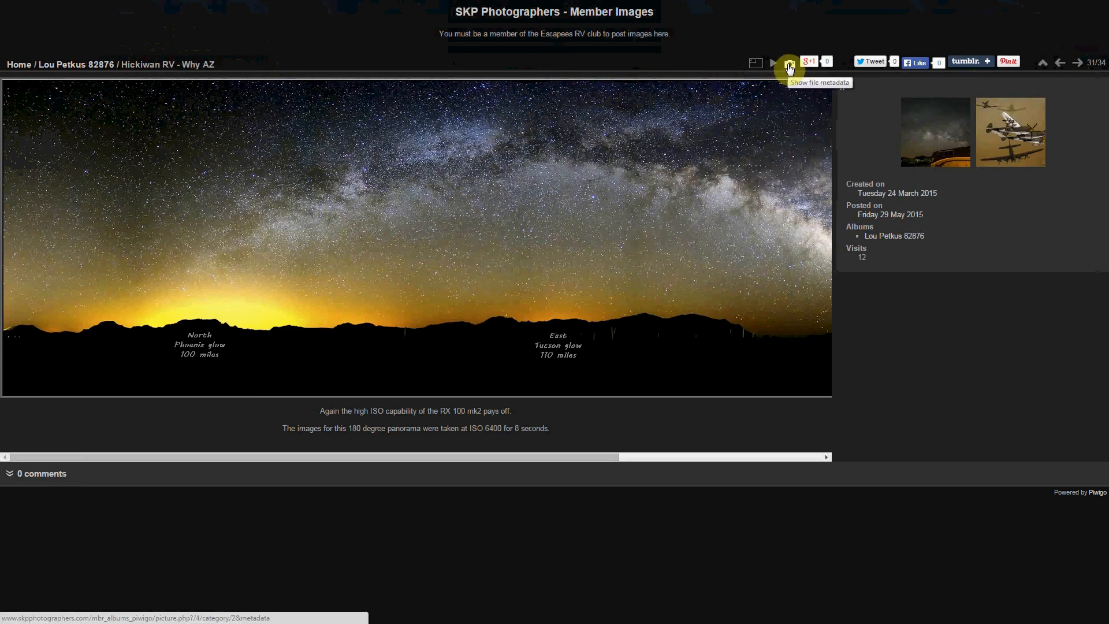
Show the panorama's EXIF metadata, then open Fredricksbug tx (photo 32 of 34).
click(789, 63)
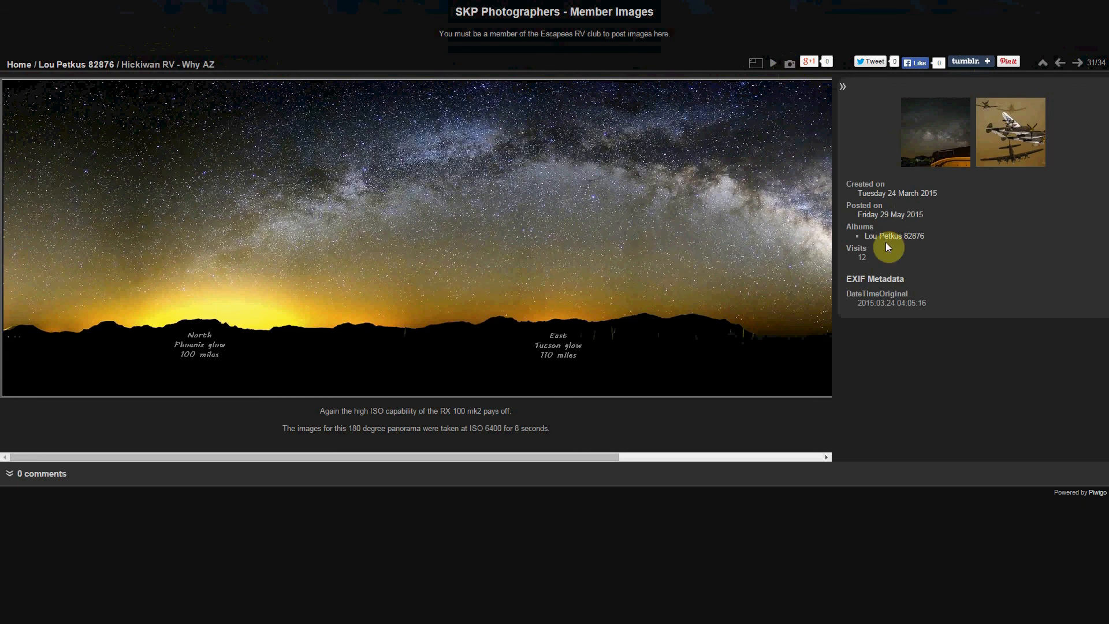
mouse_move(944, 292)
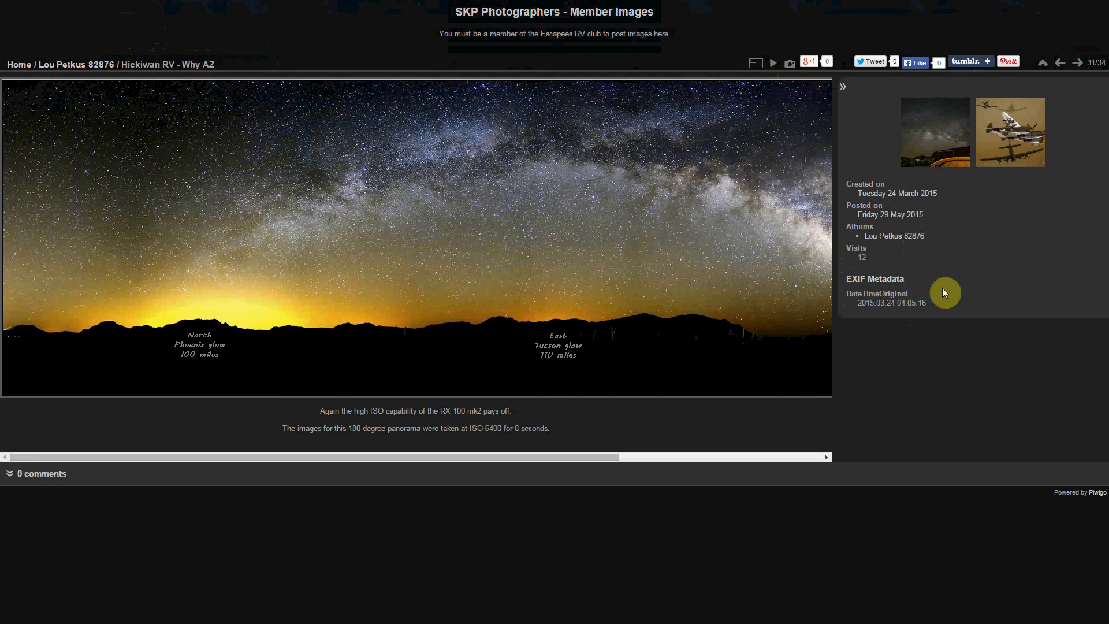
mouse_move(856, 271)
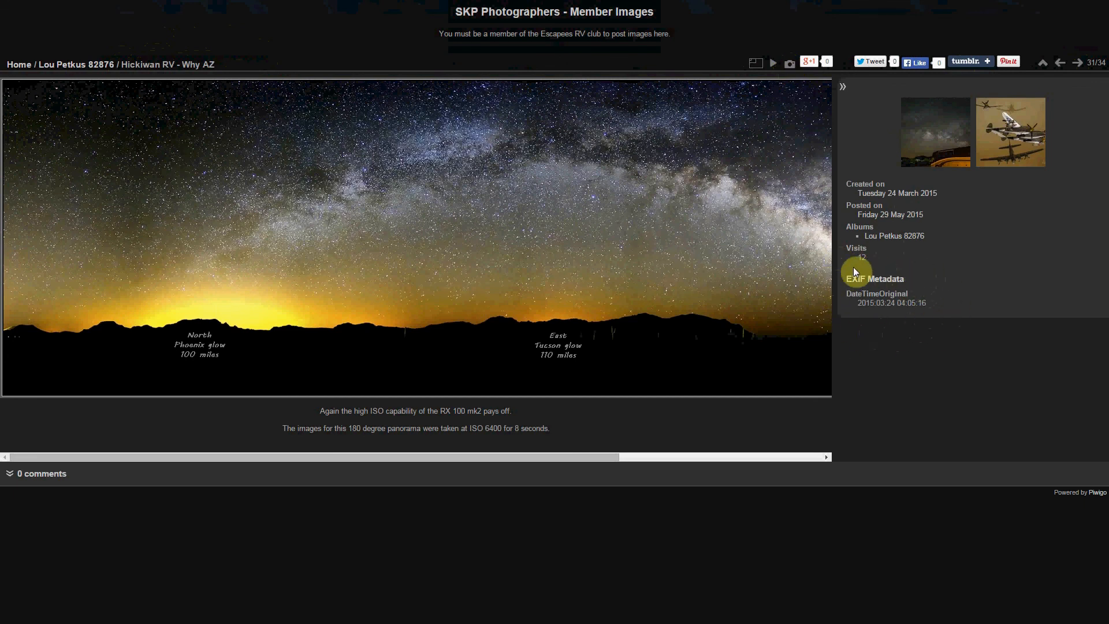
mouse_move(869, 268)
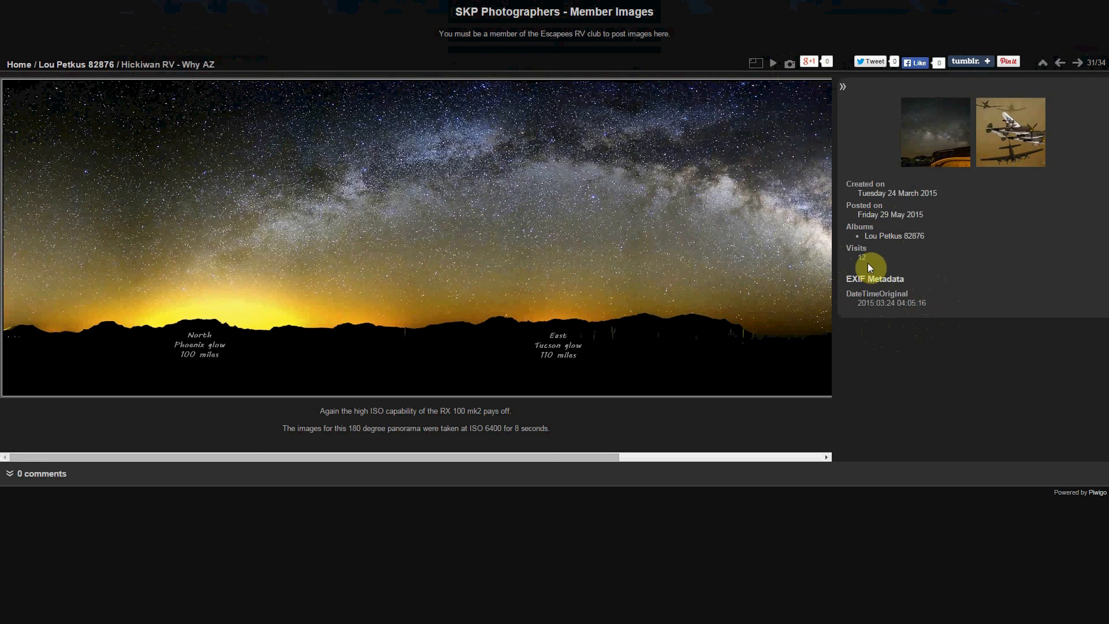
mouse_move(1004, 153)
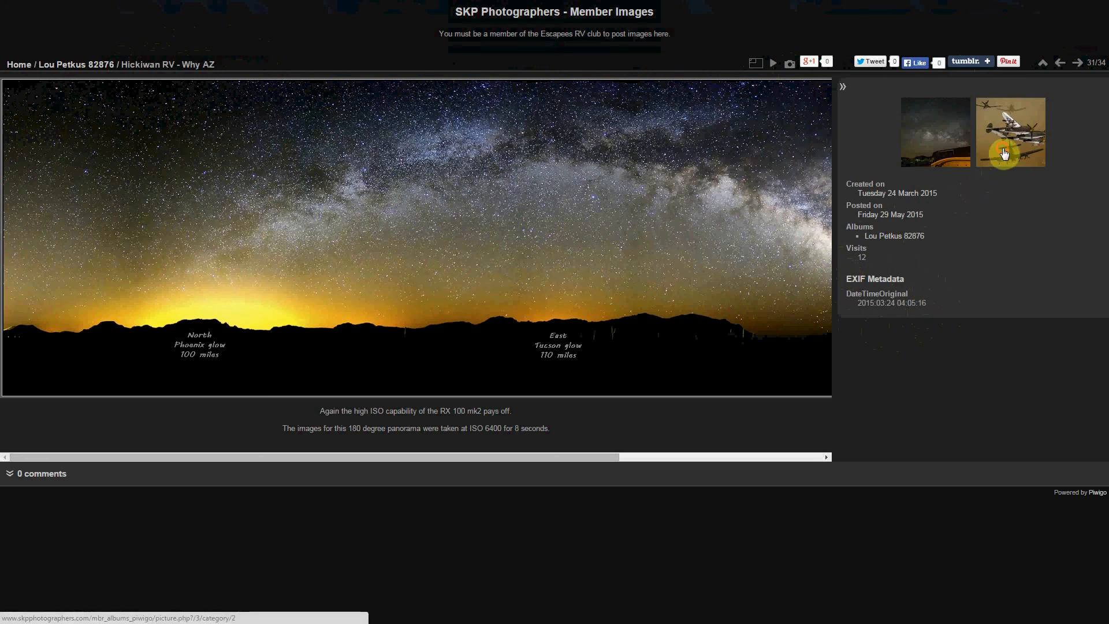
click(1010, 131)
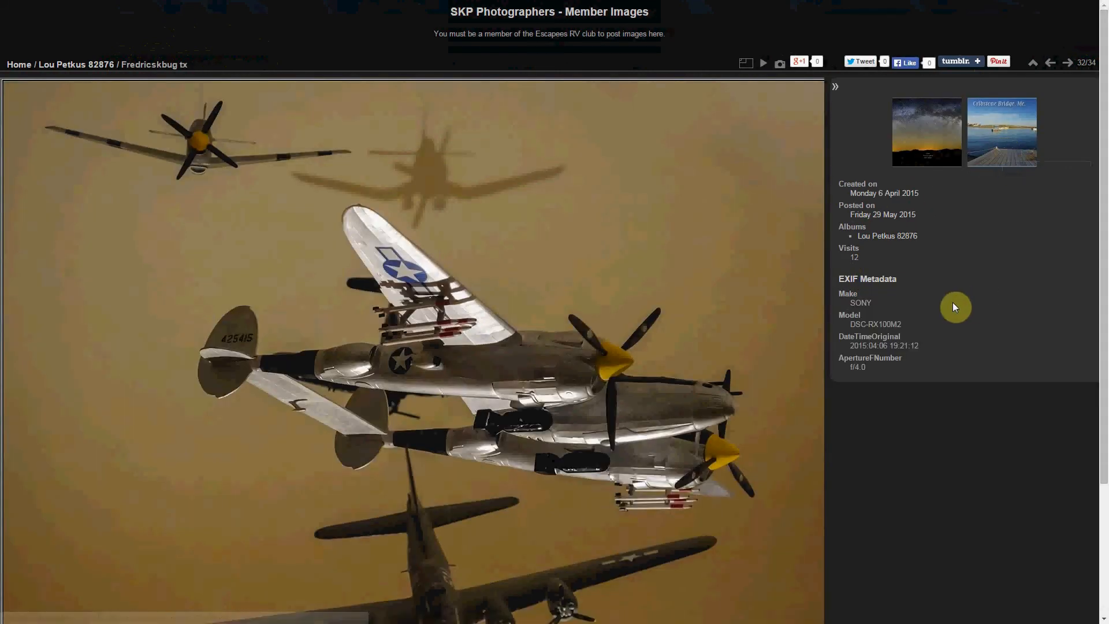
mouse_move(876, 308)
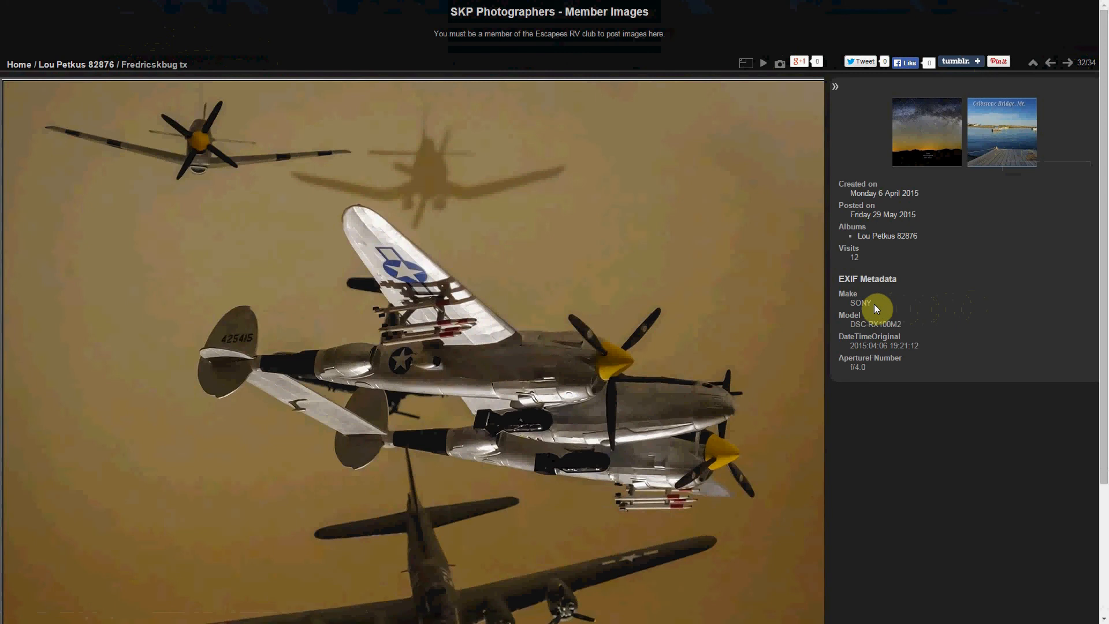
mouse_move(893, 334)
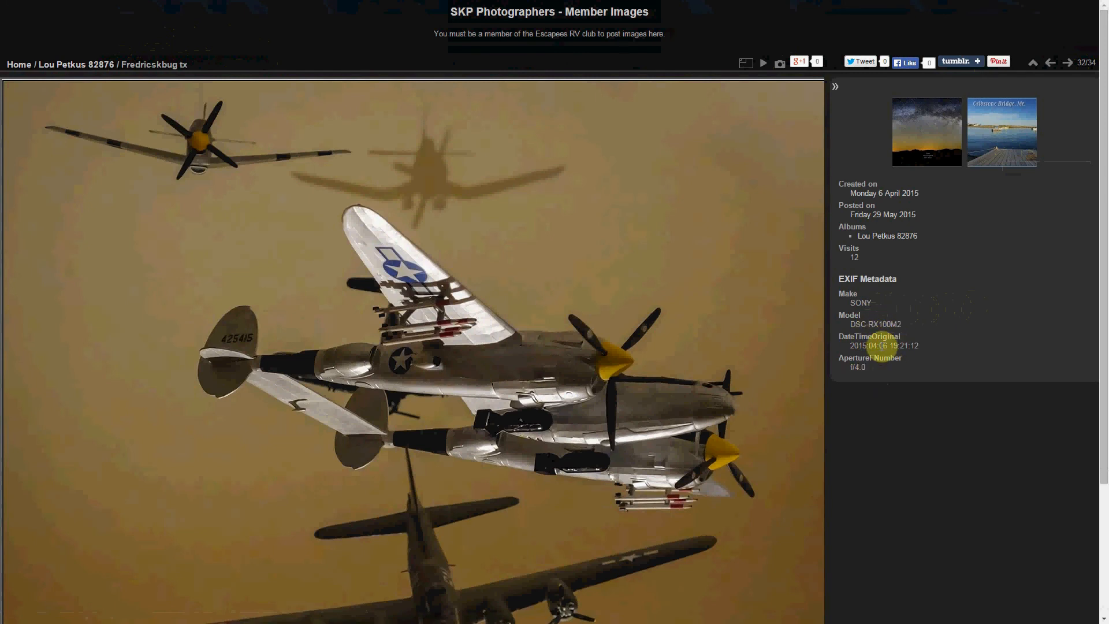
mouse_move(889, 182)
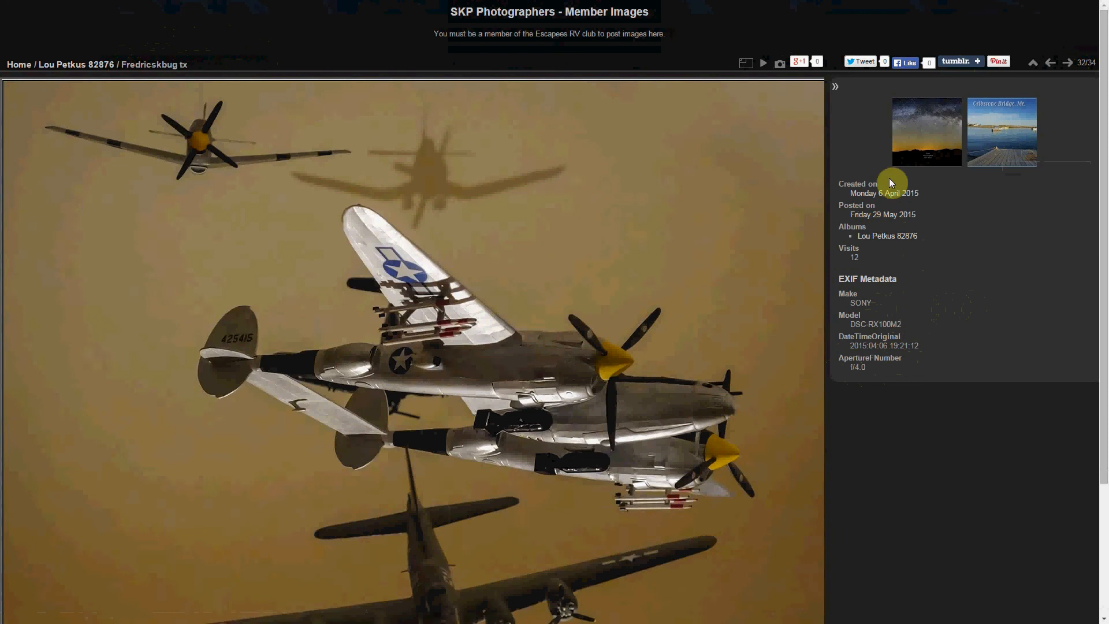
mouse_move(781, 65)
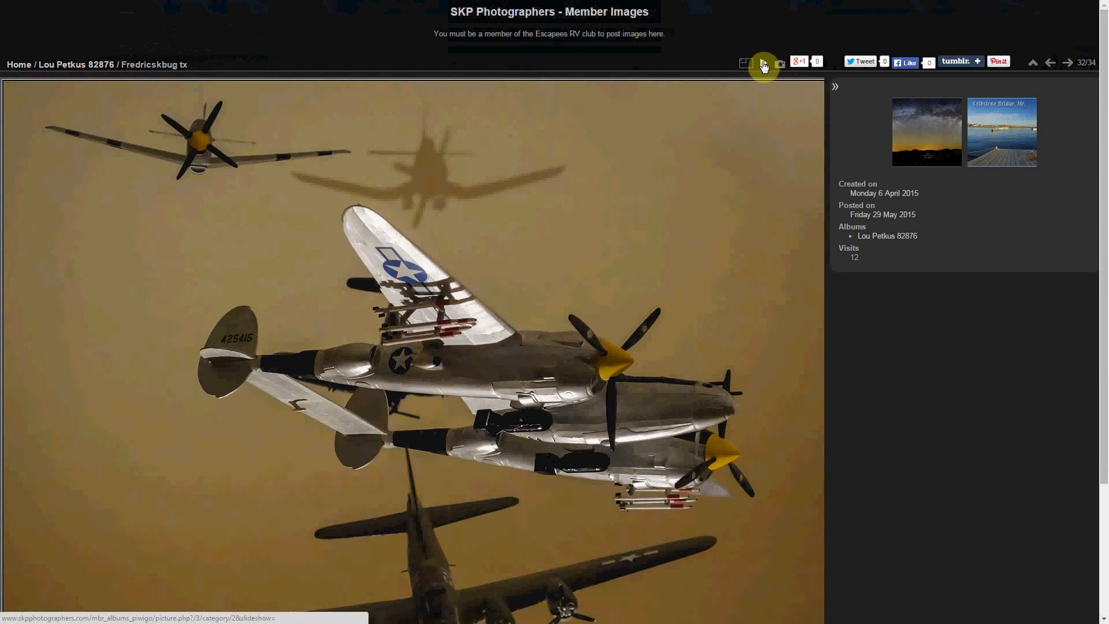
mouse_move(763, 64)
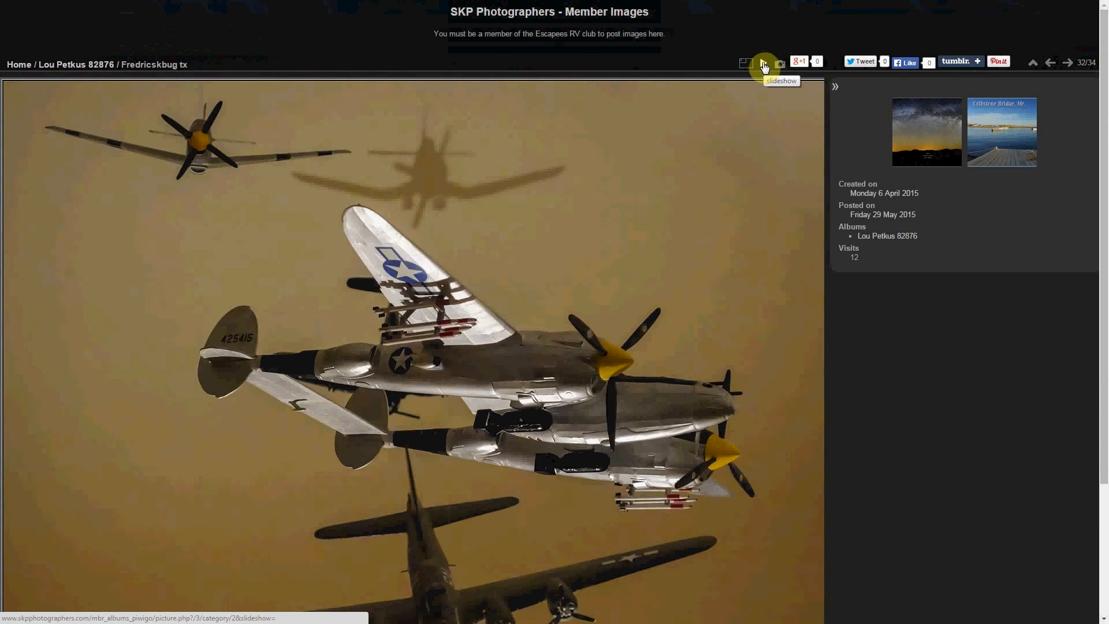
Run a slideshow, step forward and back, landing on Cribstone bridge Me.
click(762, 63)
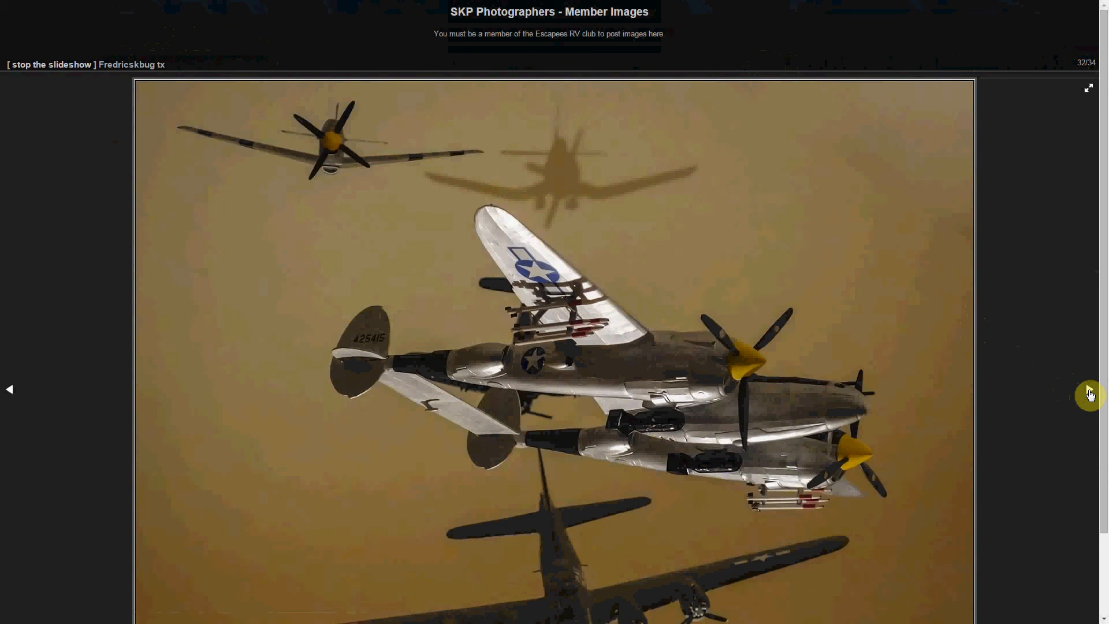
click(1088, 394)
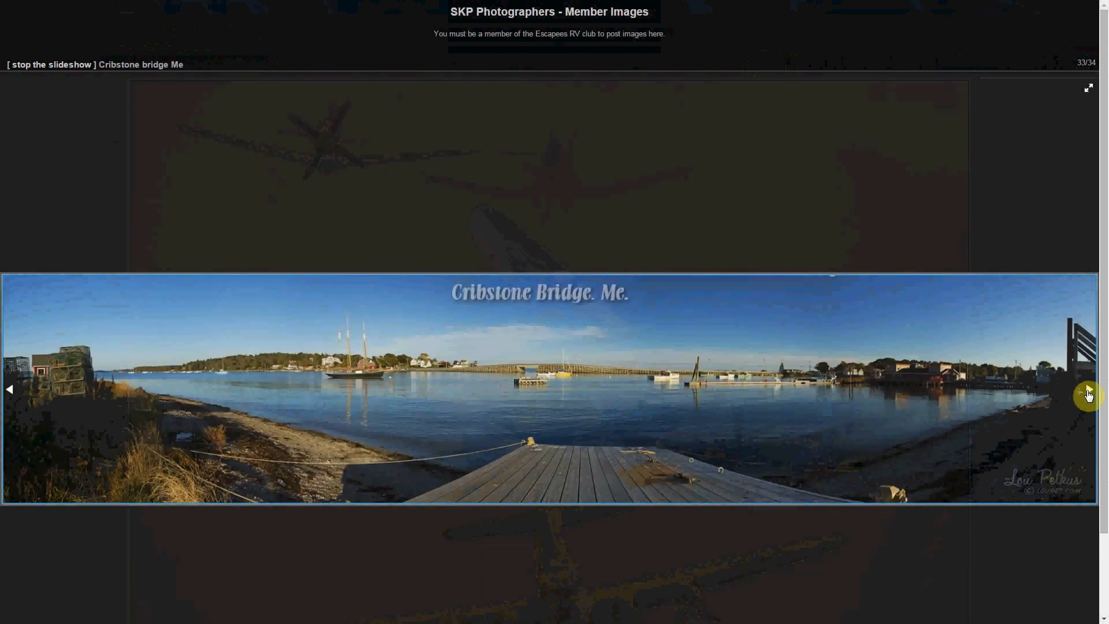
mouse_move(12, 394)
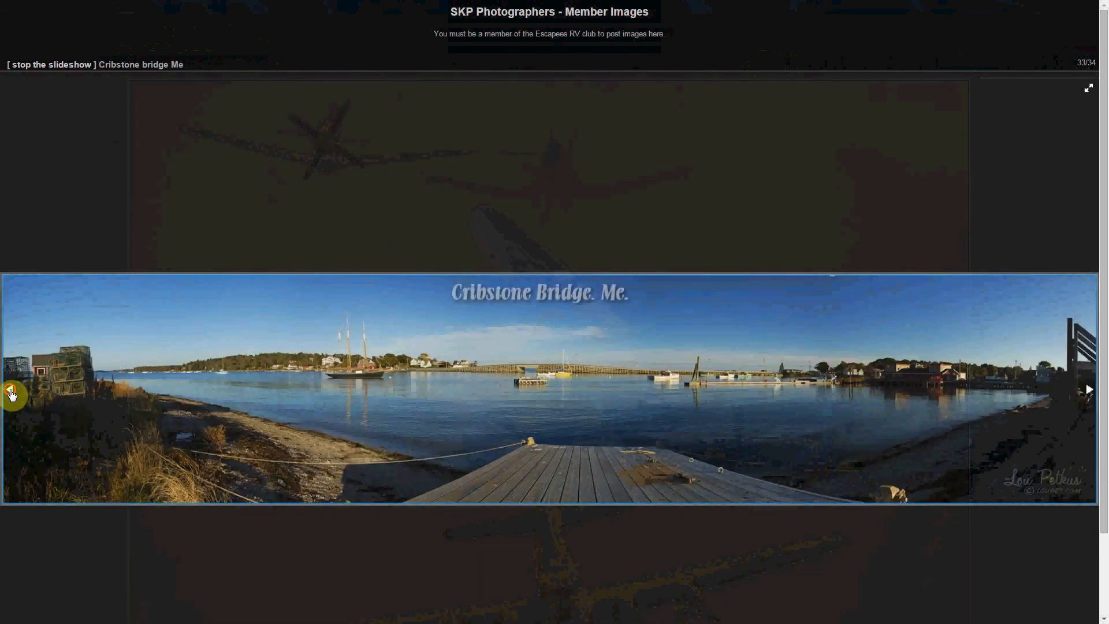
click(12, 394)
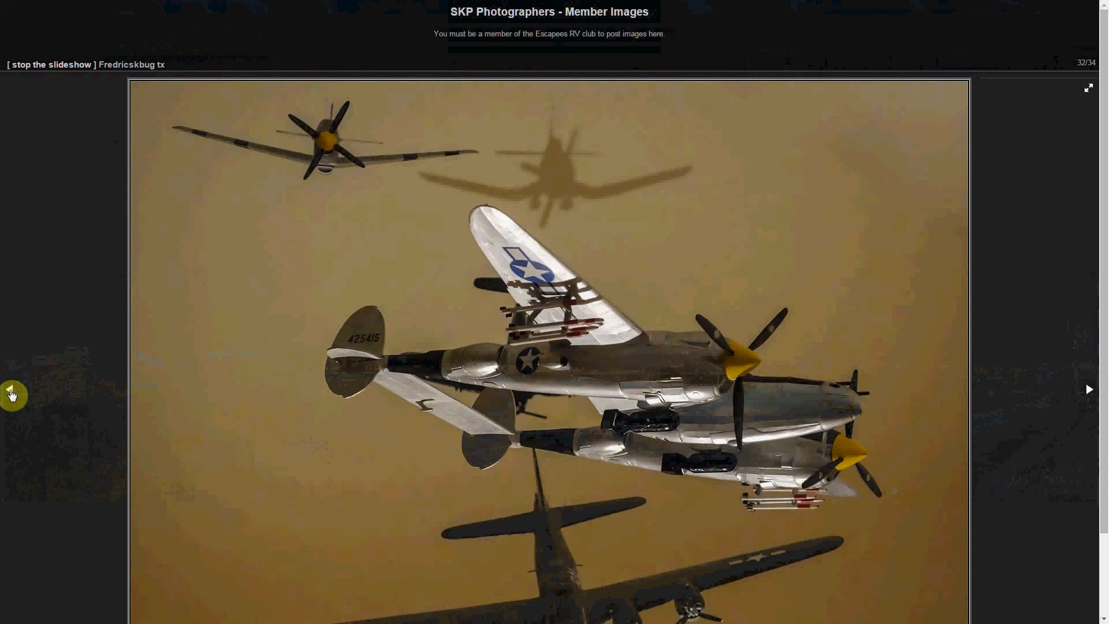
click(1087, 388)
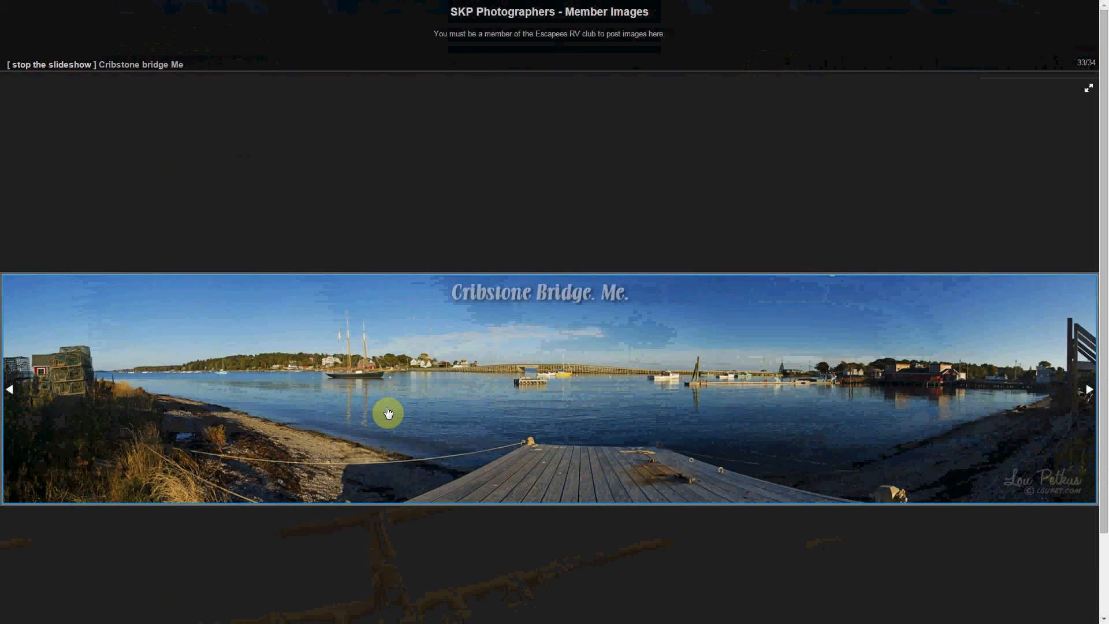
mouse_move(1063, 101)
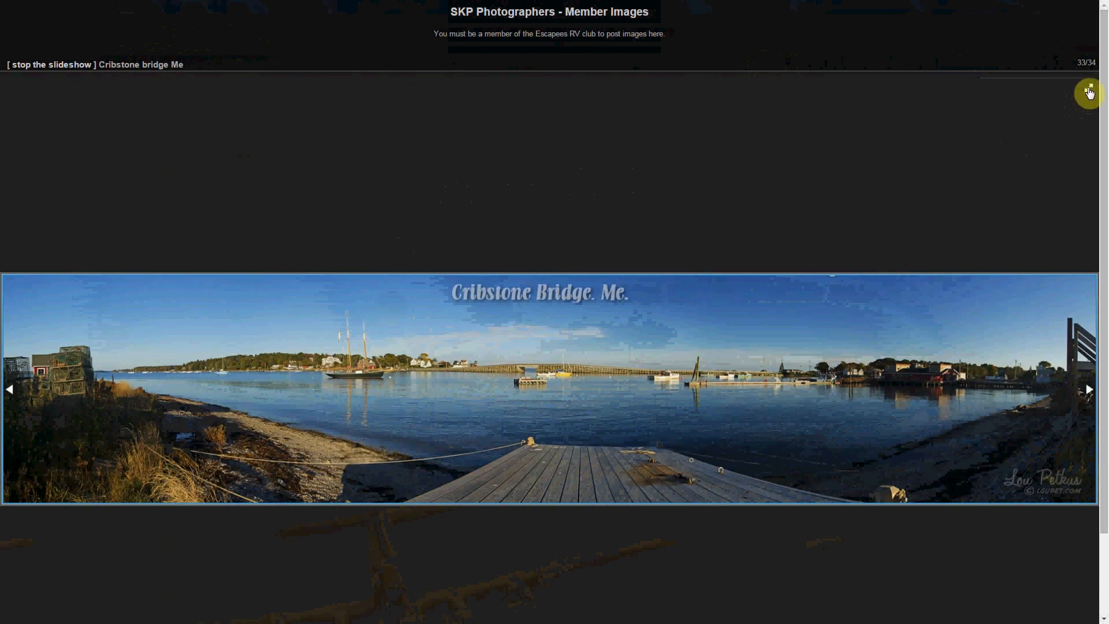
Go full screen and browse past the sunflower and cardinals to the female cardinal.
click(1088, 92)
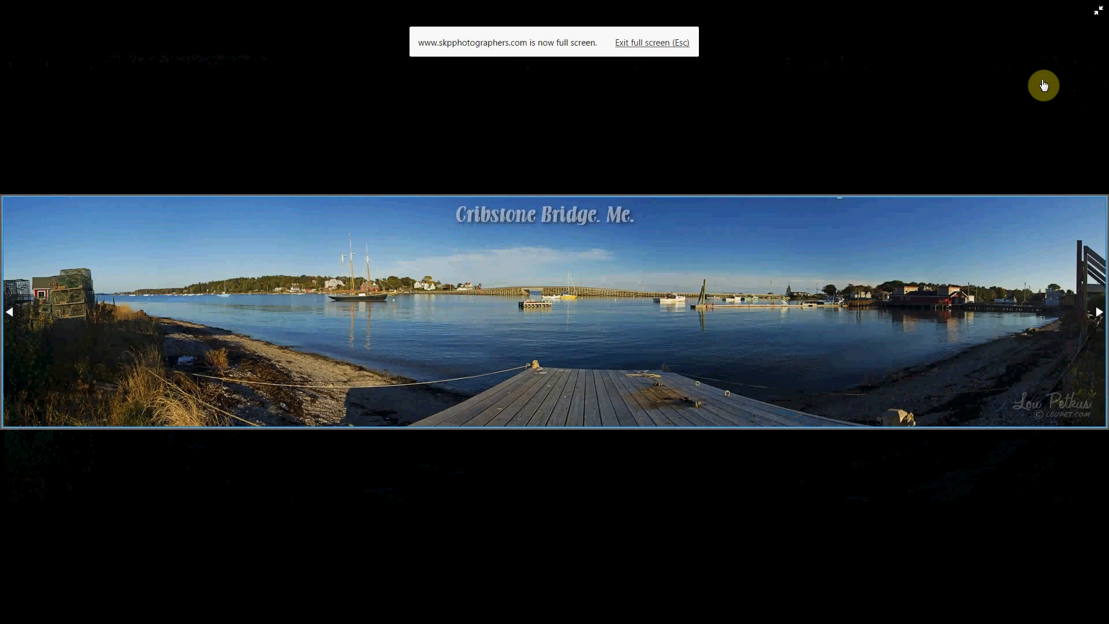
mouse_move(566, 603)
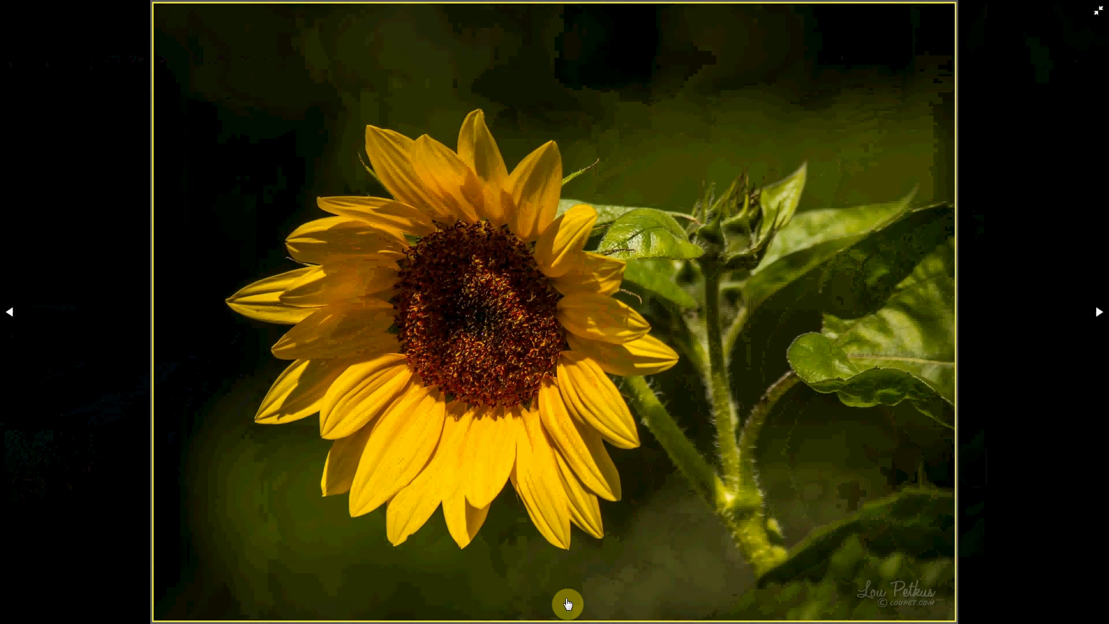
click(1097, 312)
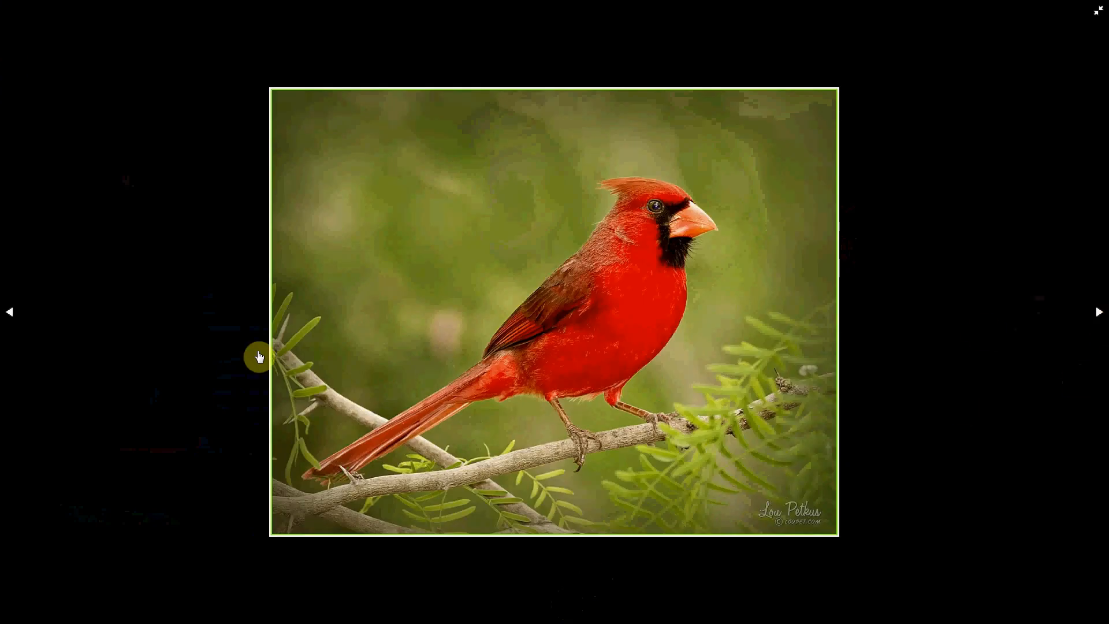
mouse_move(815, 336)
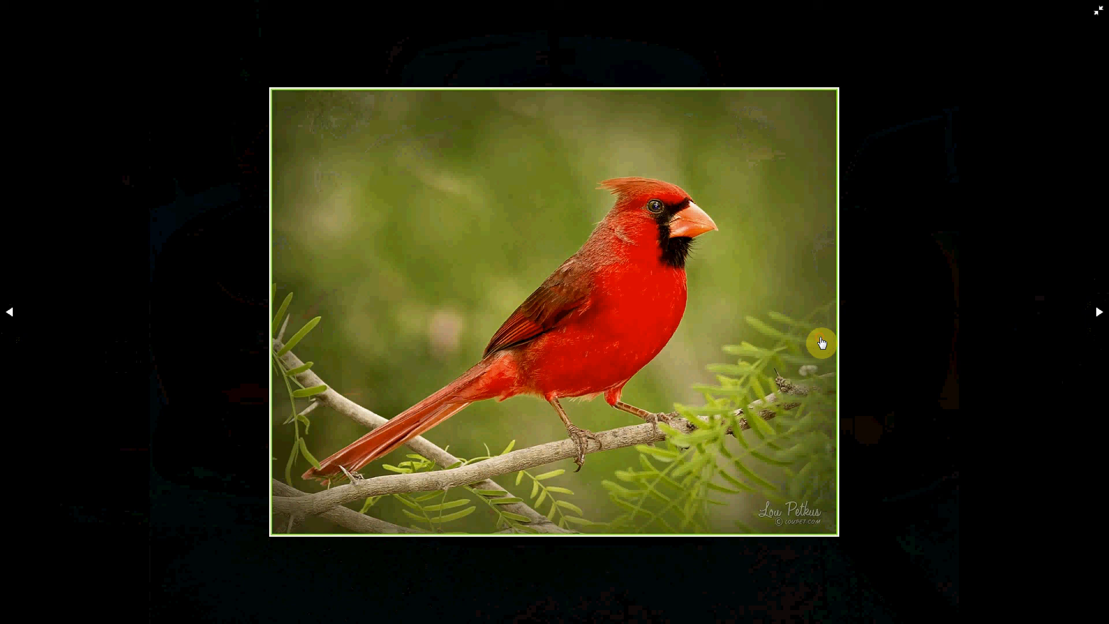
click(1097, 312)
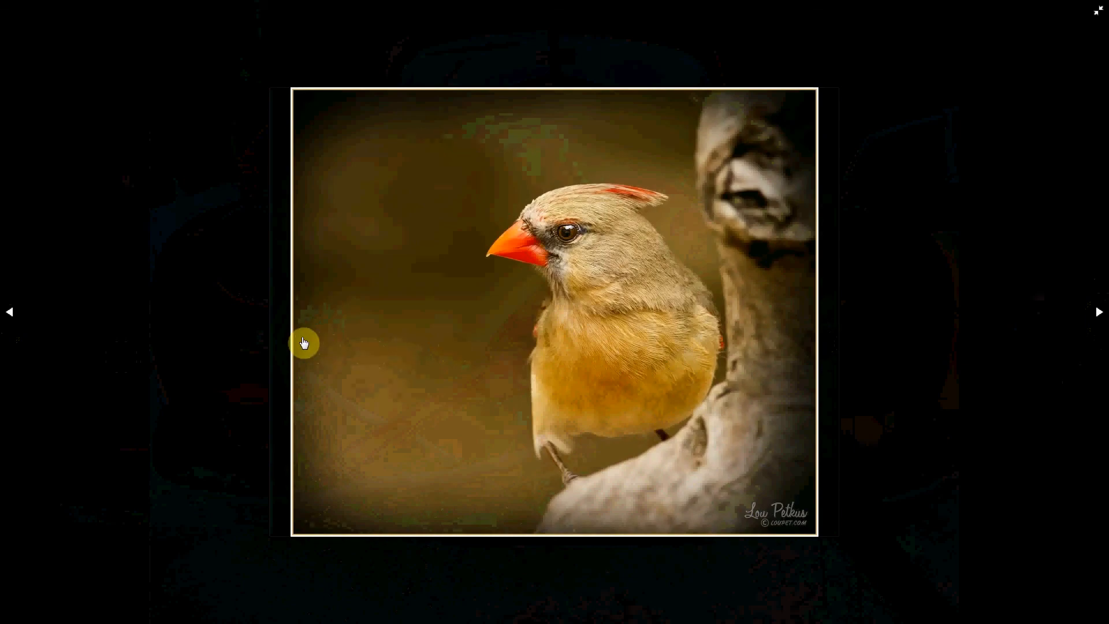
click(1098, 311)
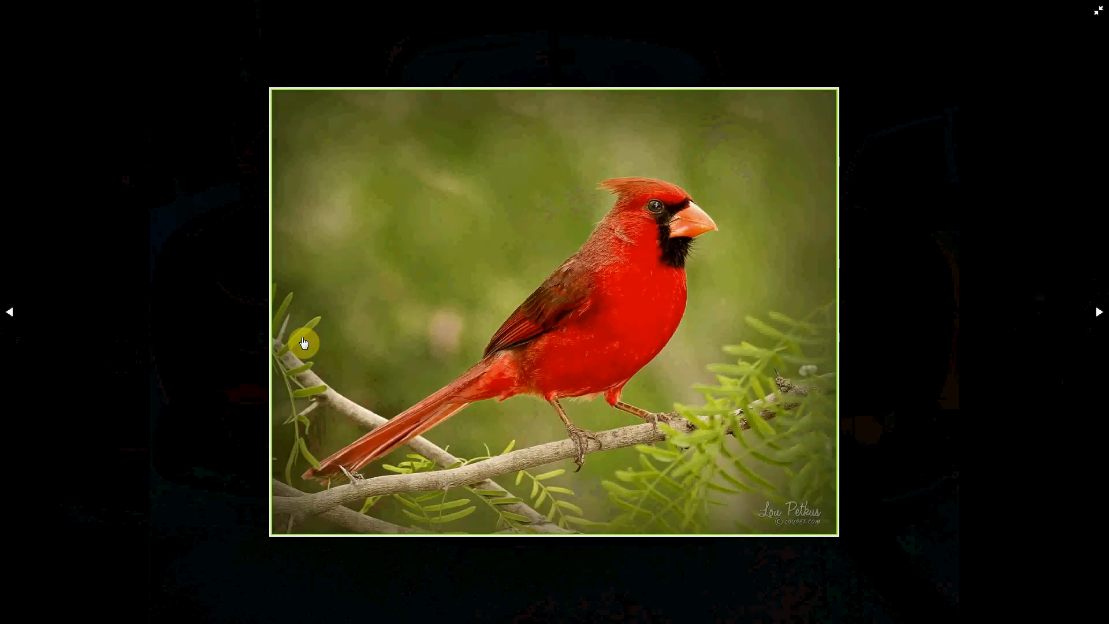
click(1099, 312)
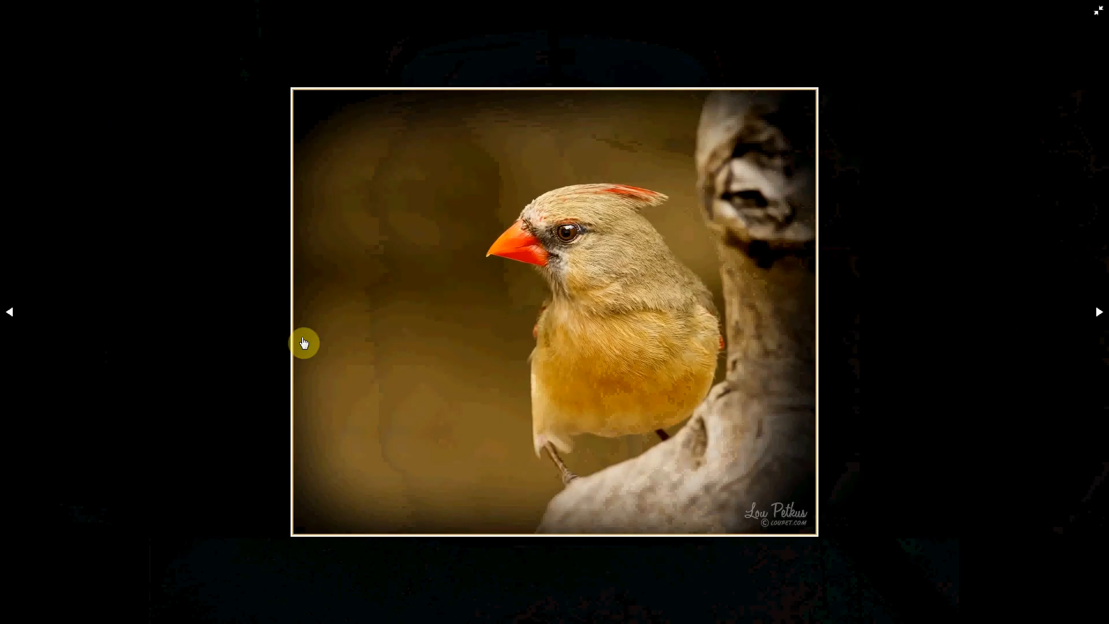
mouse_move(818, 170)
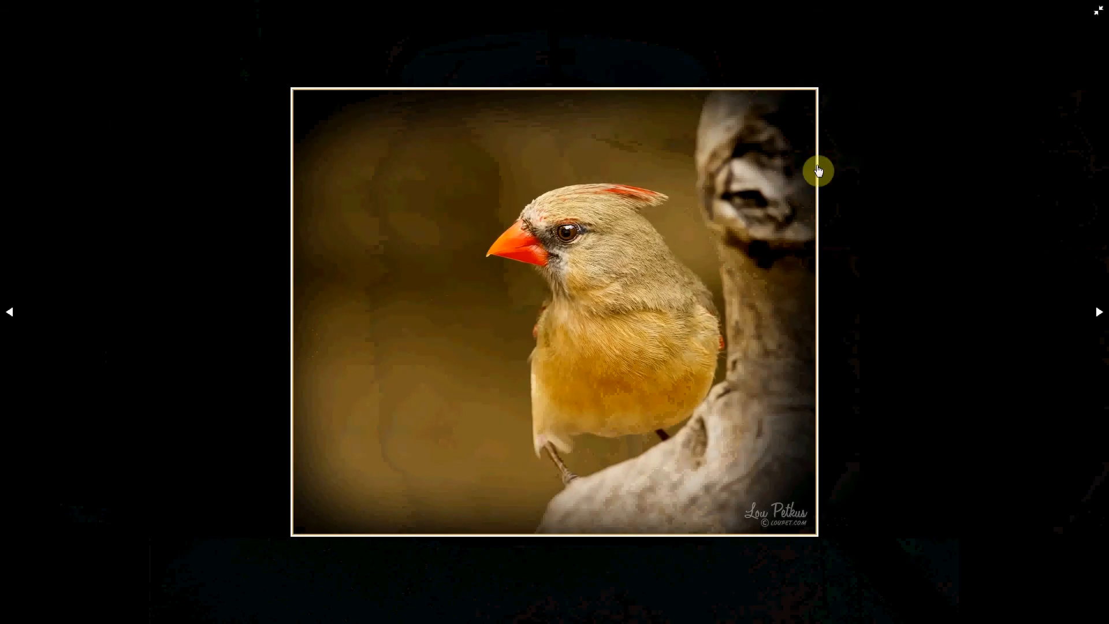
mouse_move(1096, 13)
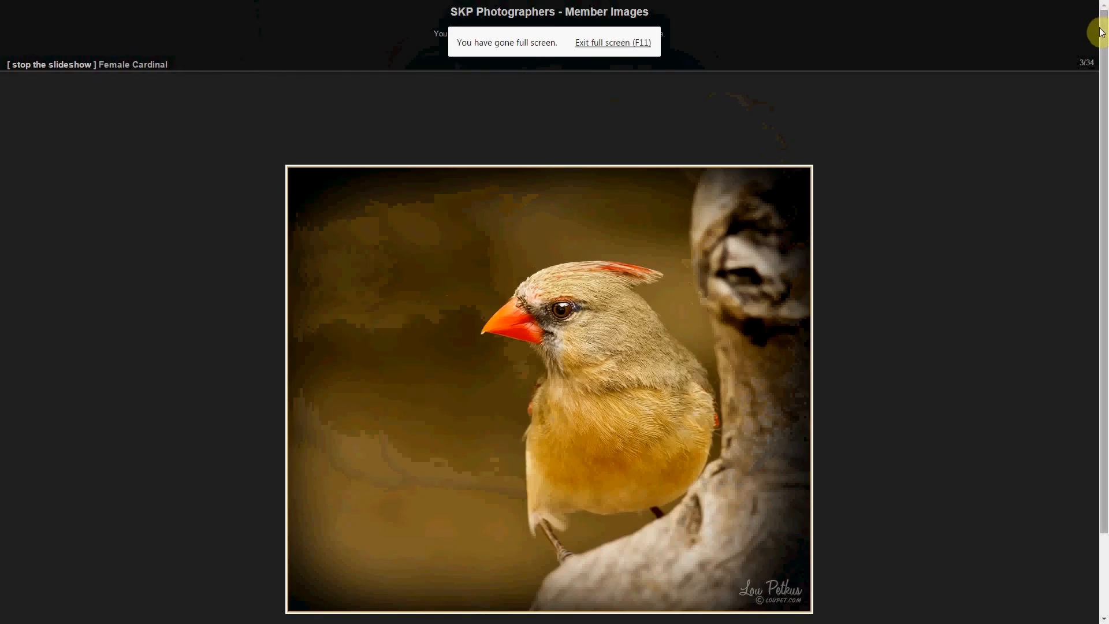
mouse_move(624, 46)
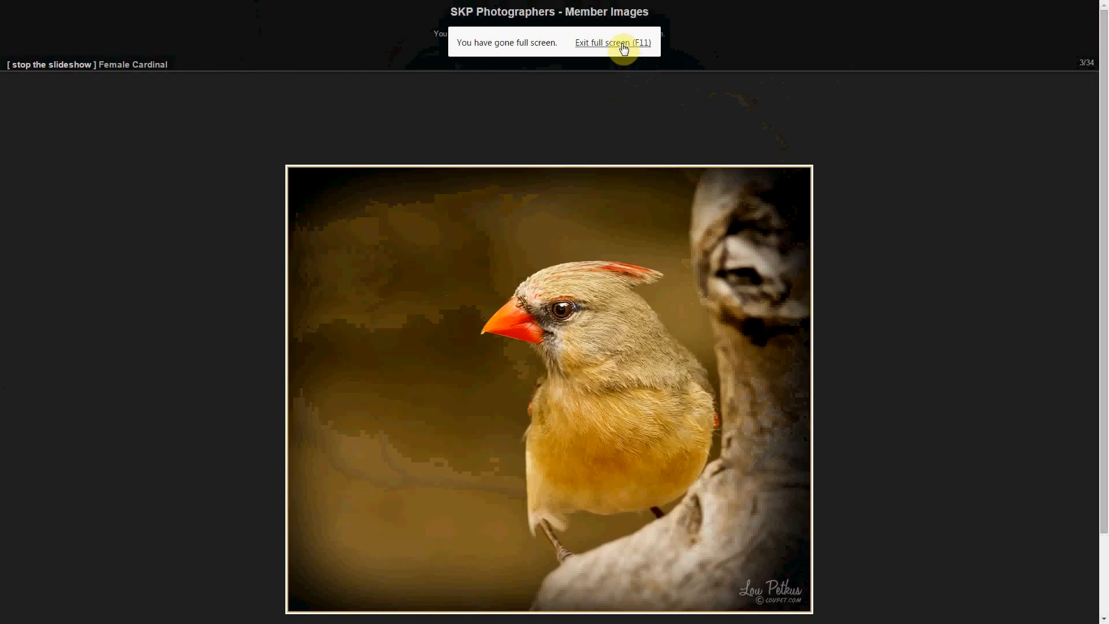
Exit full screen, stop the slideshow on Female Cardinal (3 of 34), open Photo sizes.
click(612, 43)
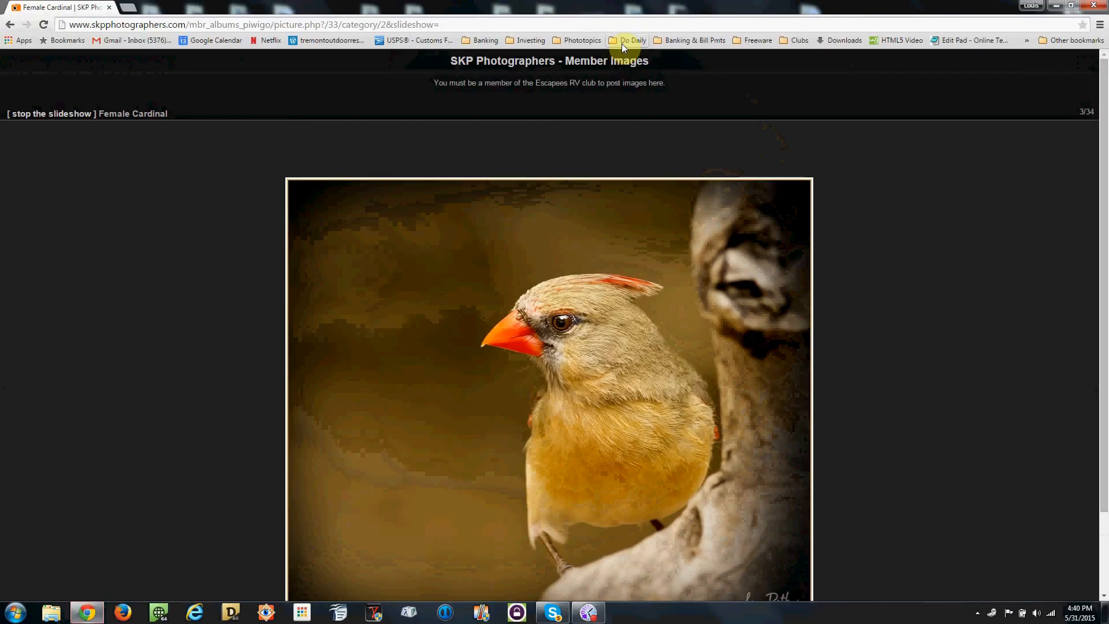
mouse_move(917, 189)
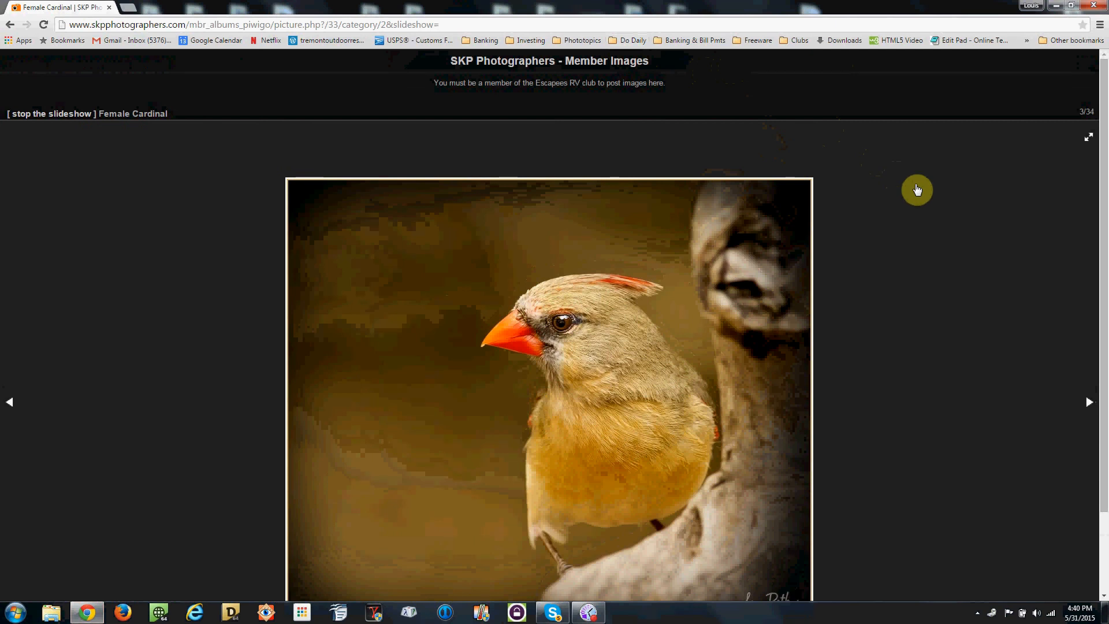
mouse_move(237, 113)
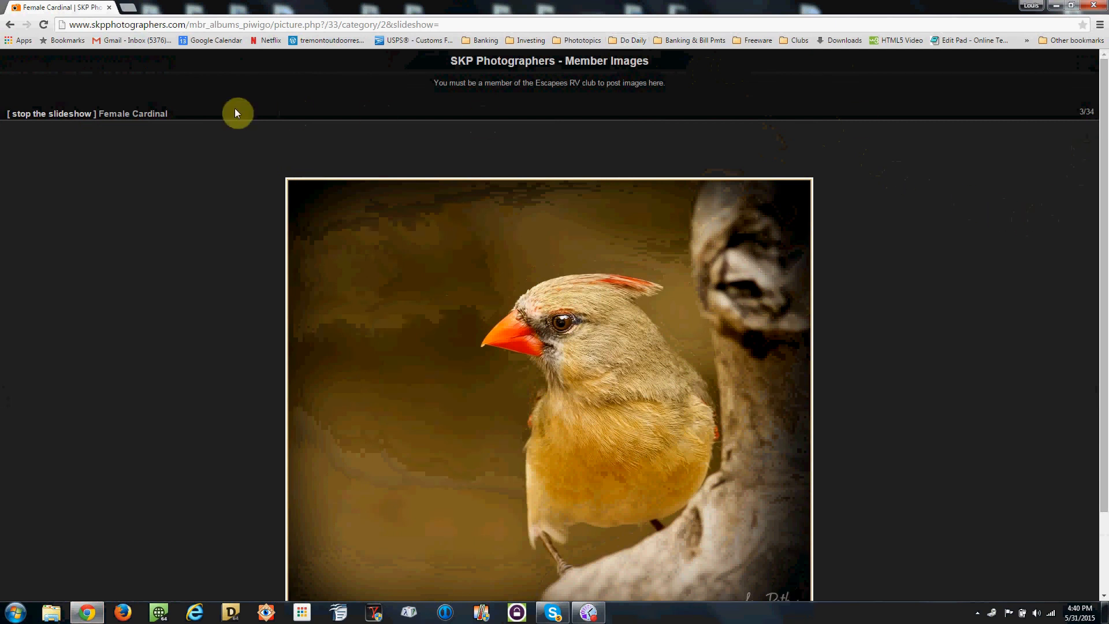
mouse_move(76, 116)
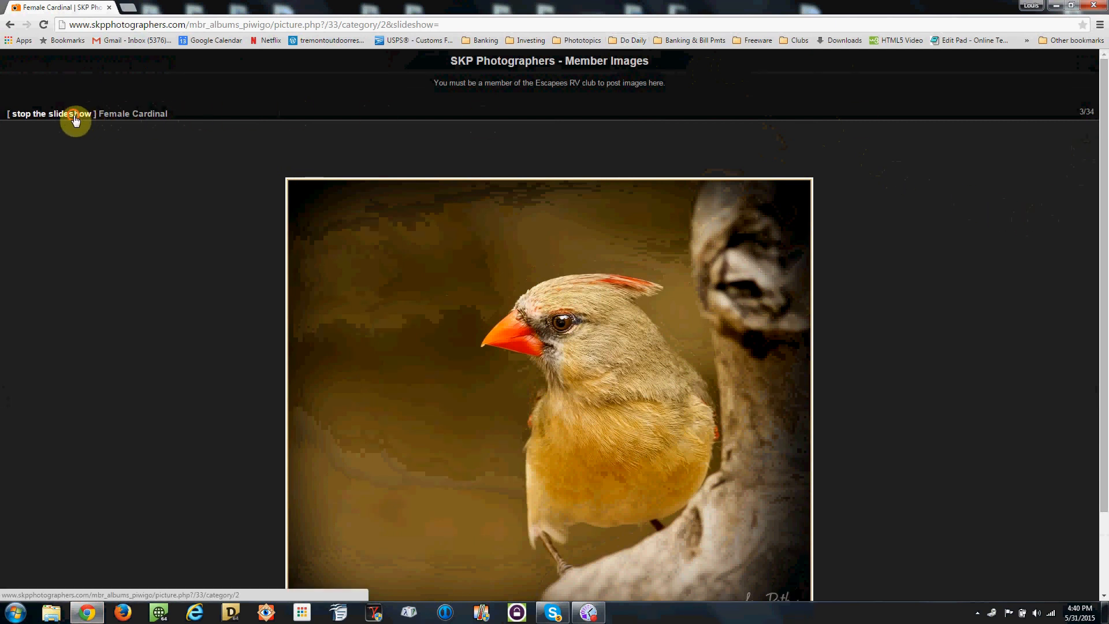
click(49, 113)
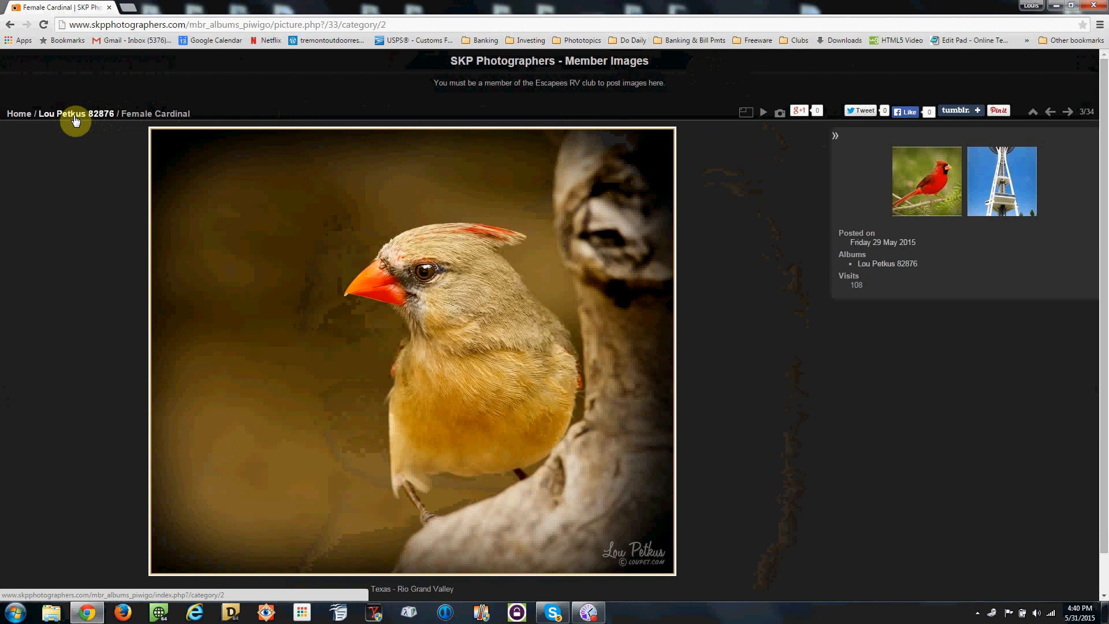
mouse_move(746, 112)
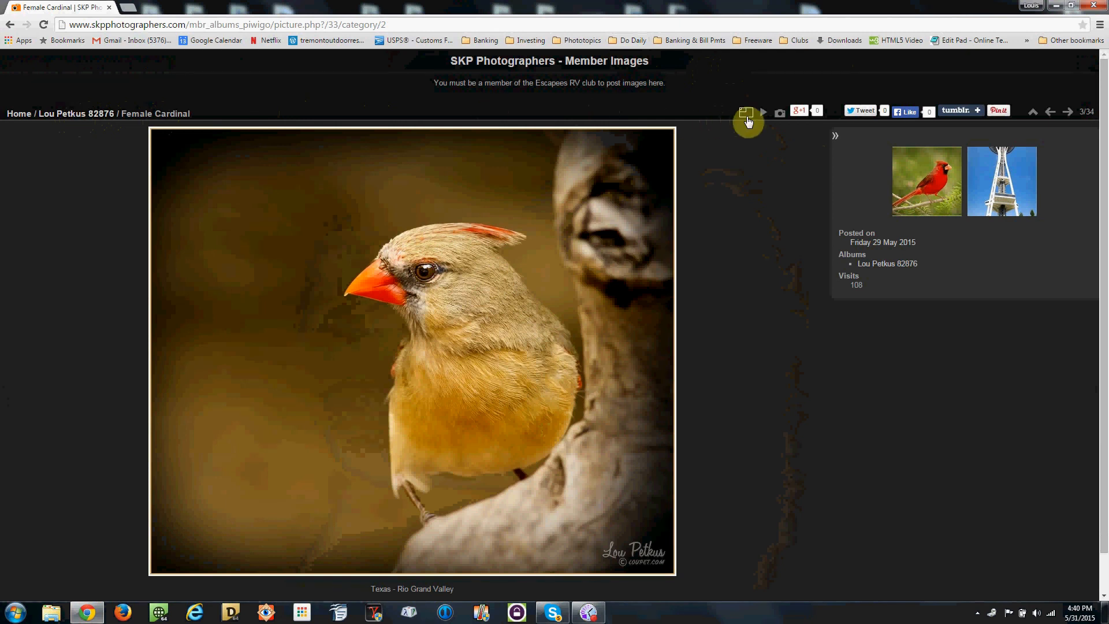
click(746, 112)
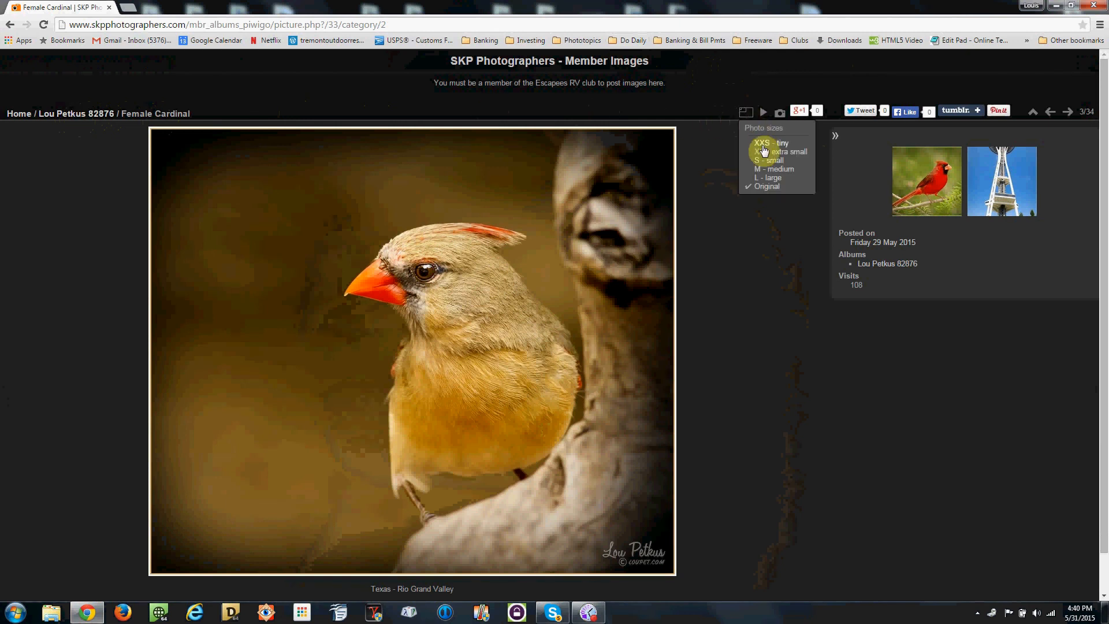
Show the Female Cardinal at XXS - tiny size and expand its 8 comments.
click(779, 152)
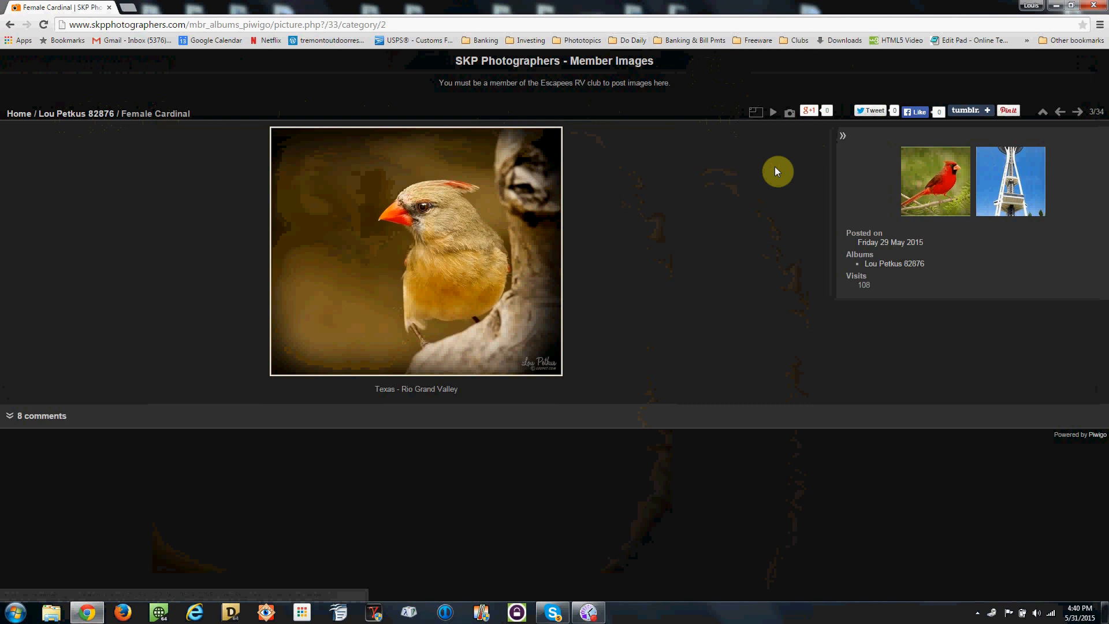
mouse_move(712, 266)
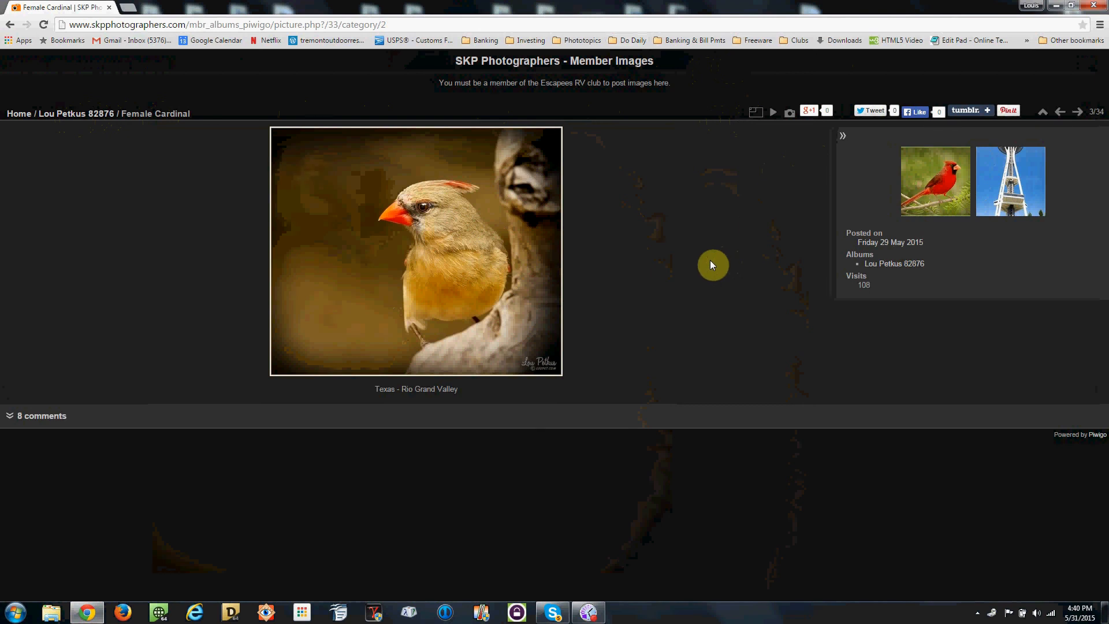
mouse_move(37, 387)
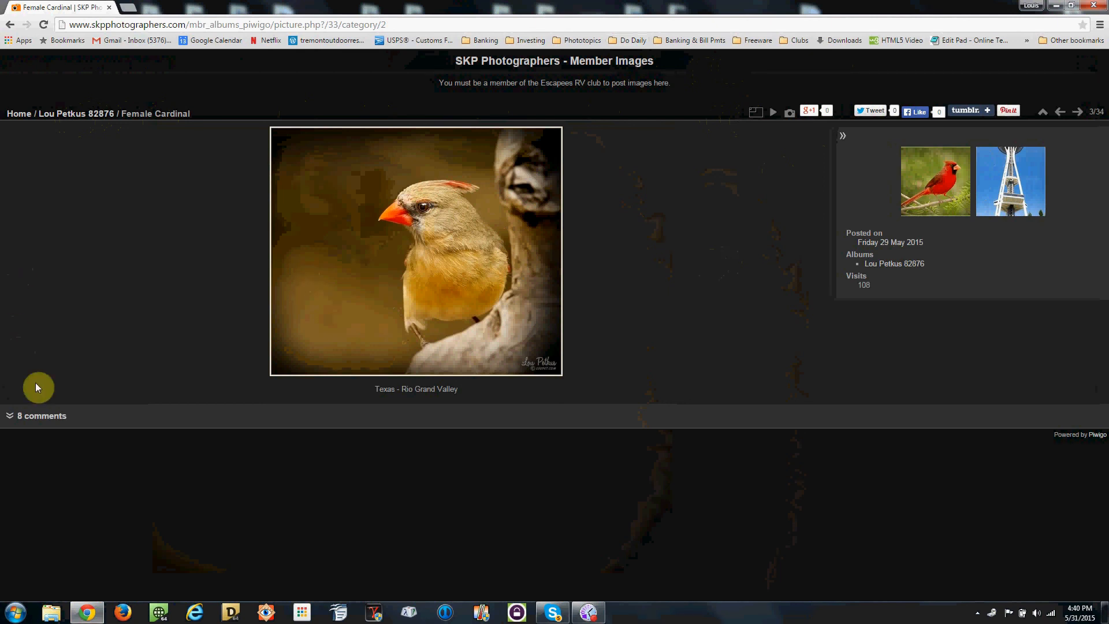
click(36, 415)
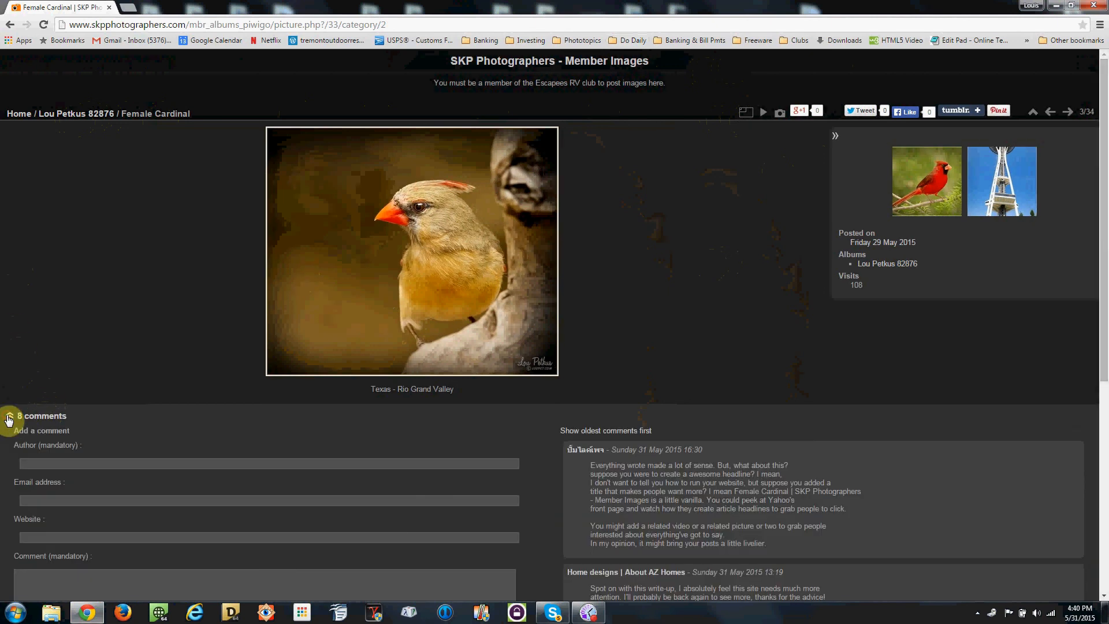
mouse_move(297, 450)
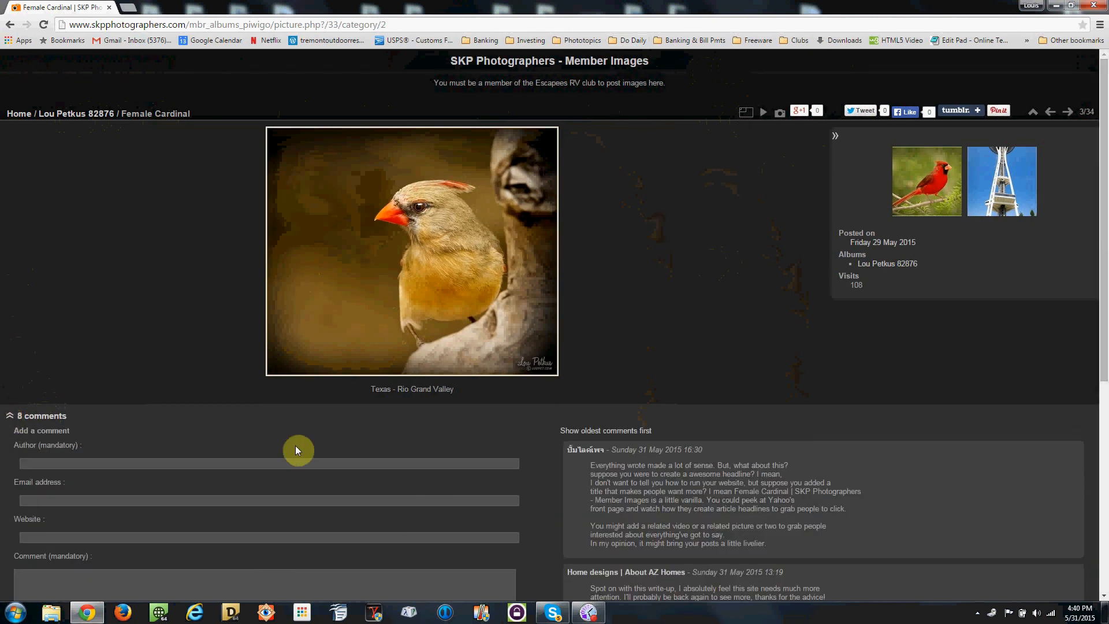
Scroll down through the eight Female Cardinal comments and back up to the photo.
scroll(down, 3)
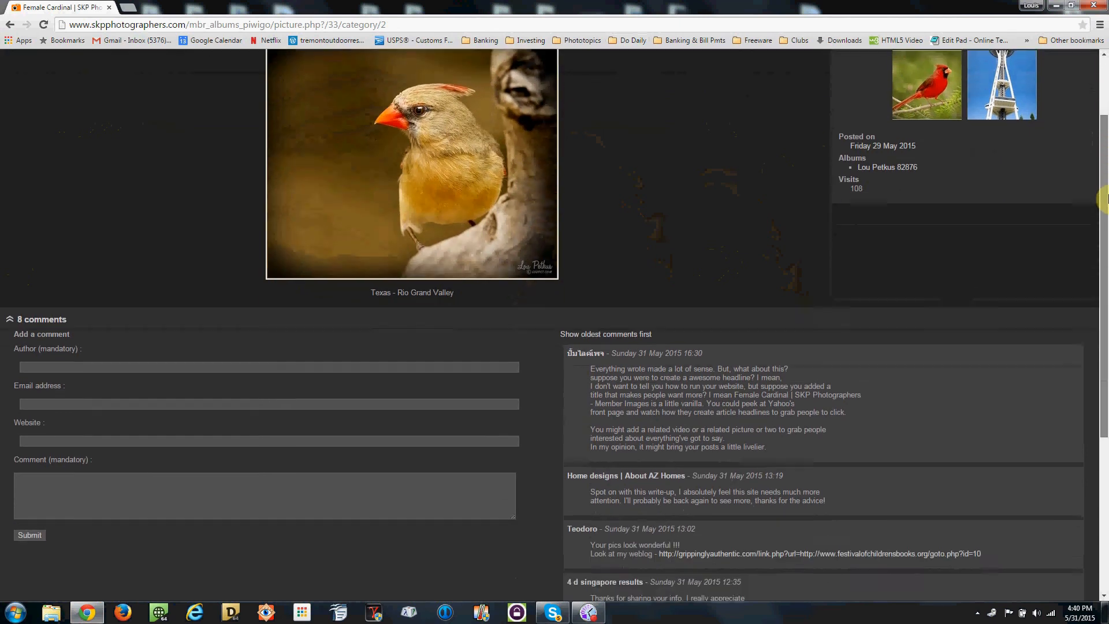
scroll(down, 3)
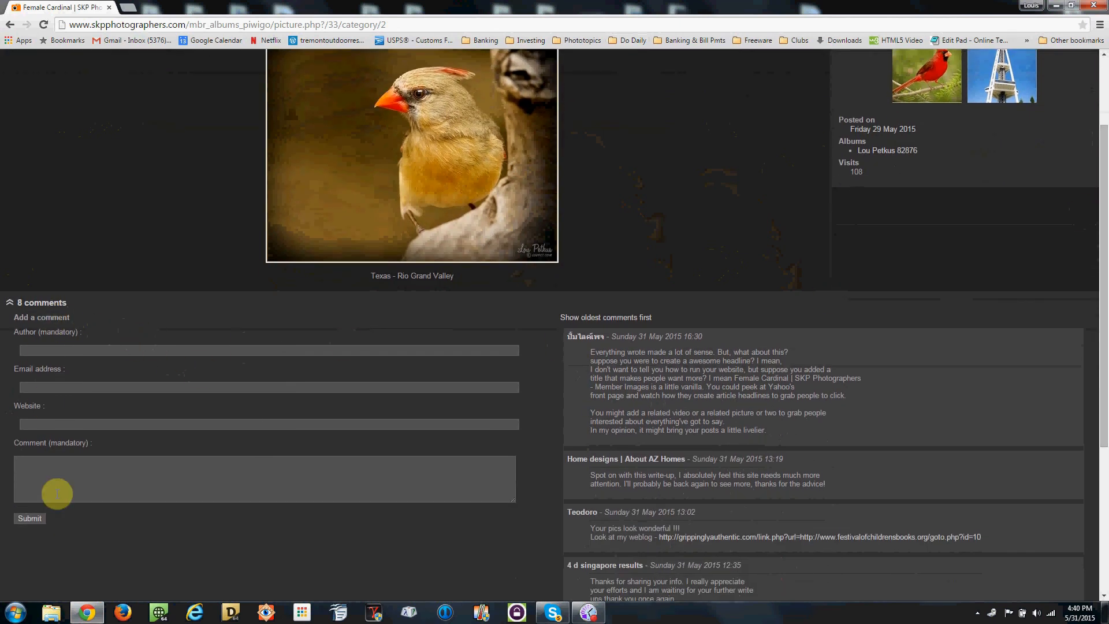
mouse_move(87, 331)
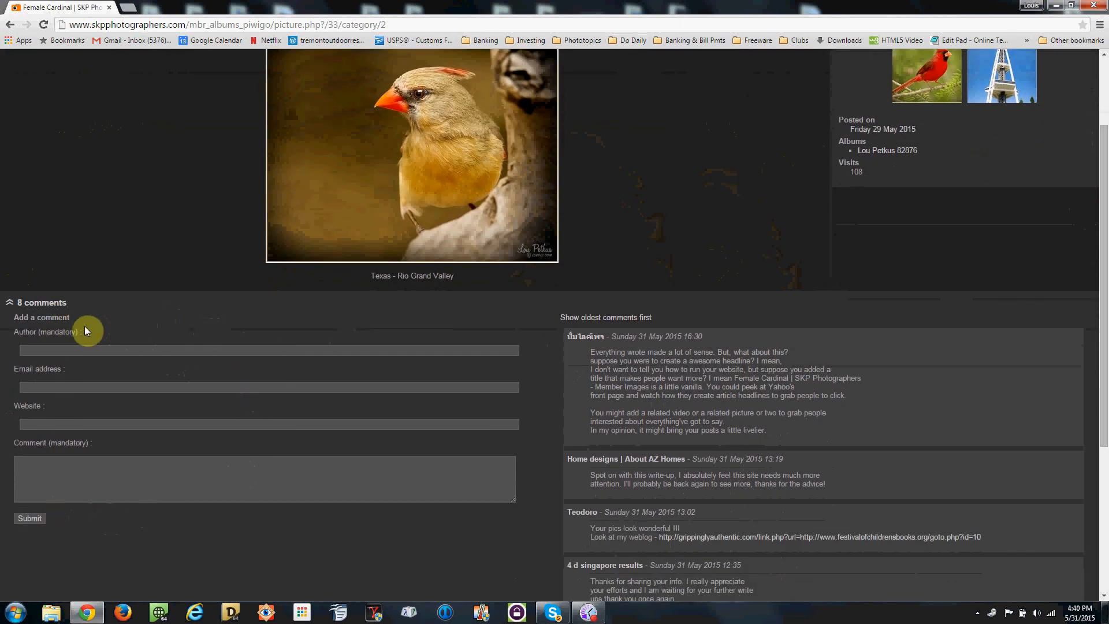
mouse_move(88, 435)
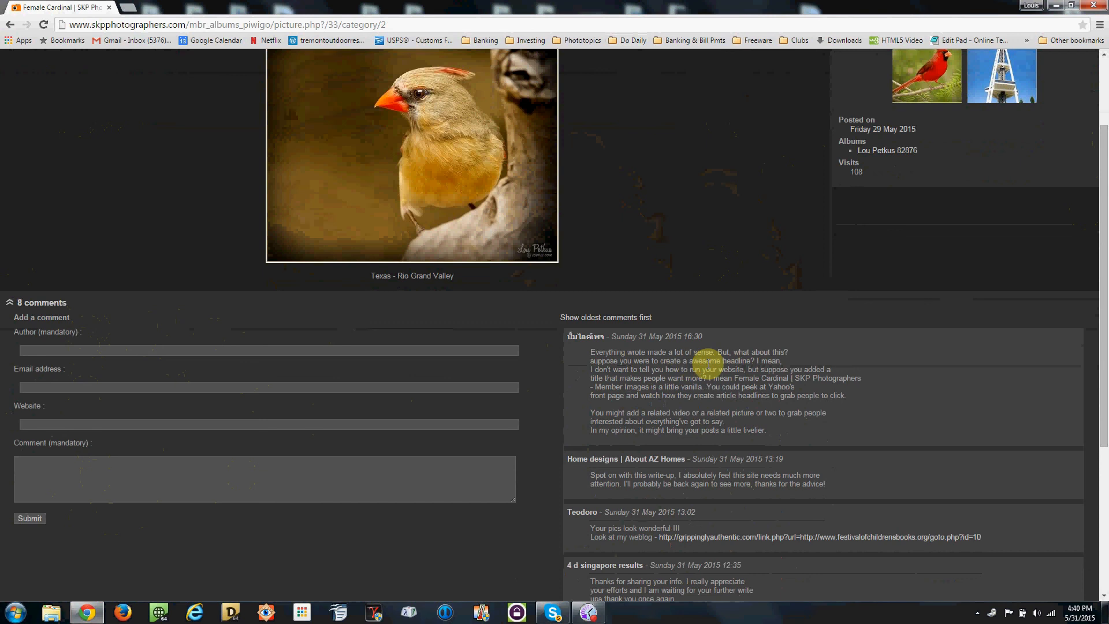
mouse_move(1100, 142)
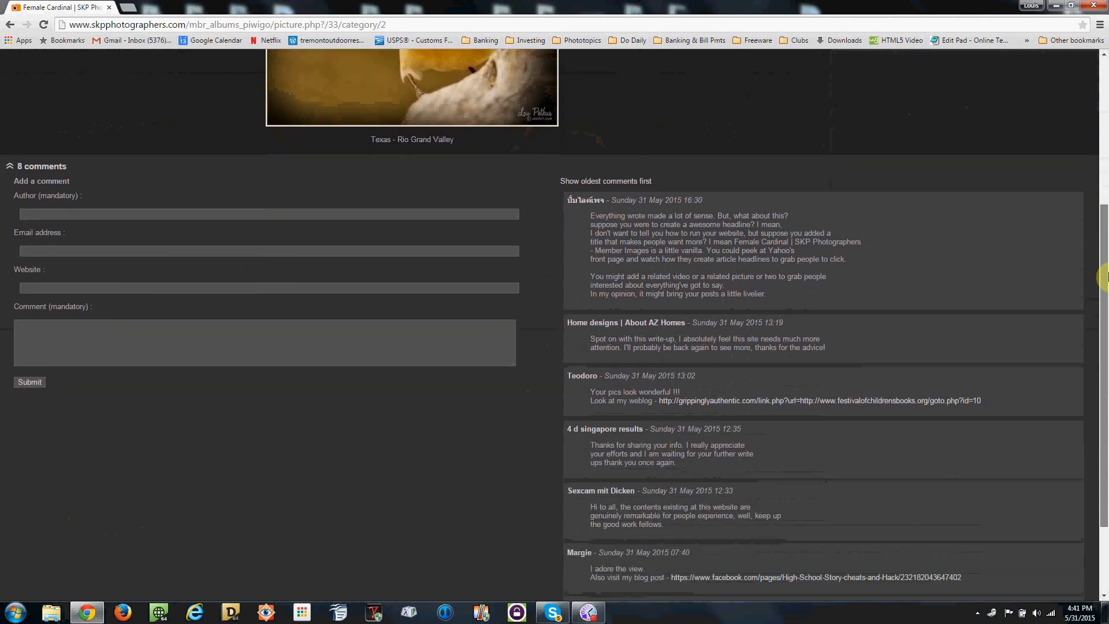
scroll(down, 3)
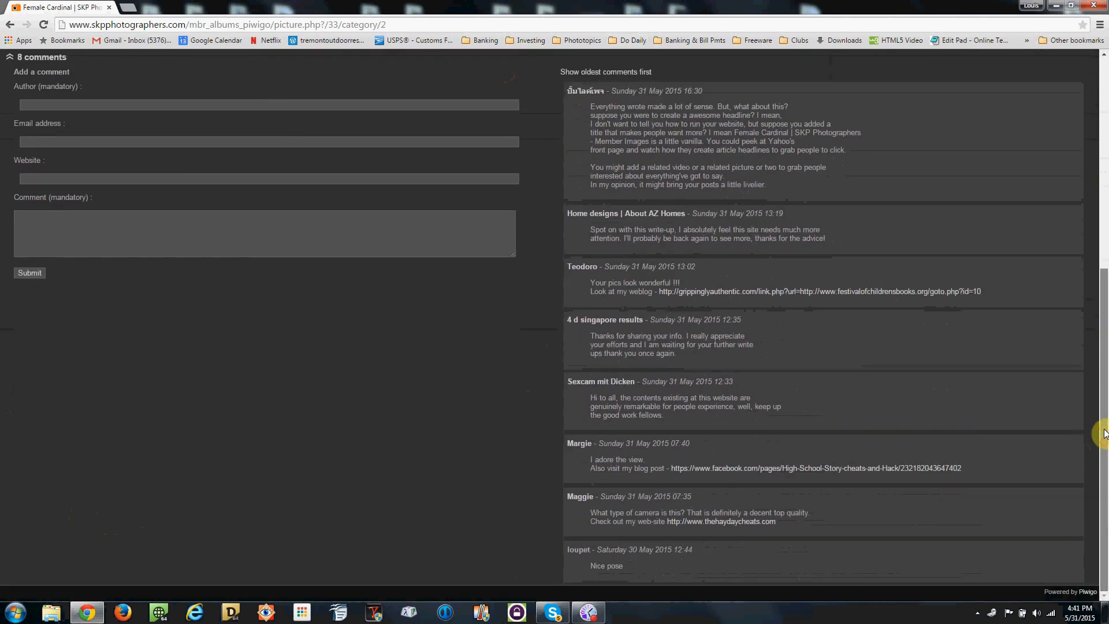
scroll(up, 3)
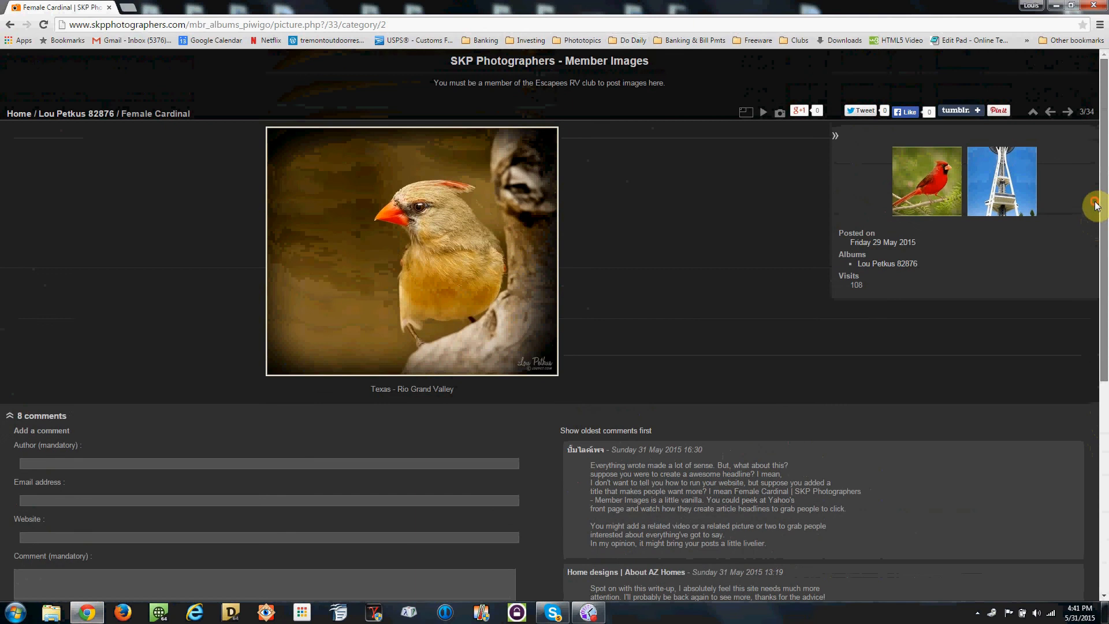
mouse_move(193, 302)
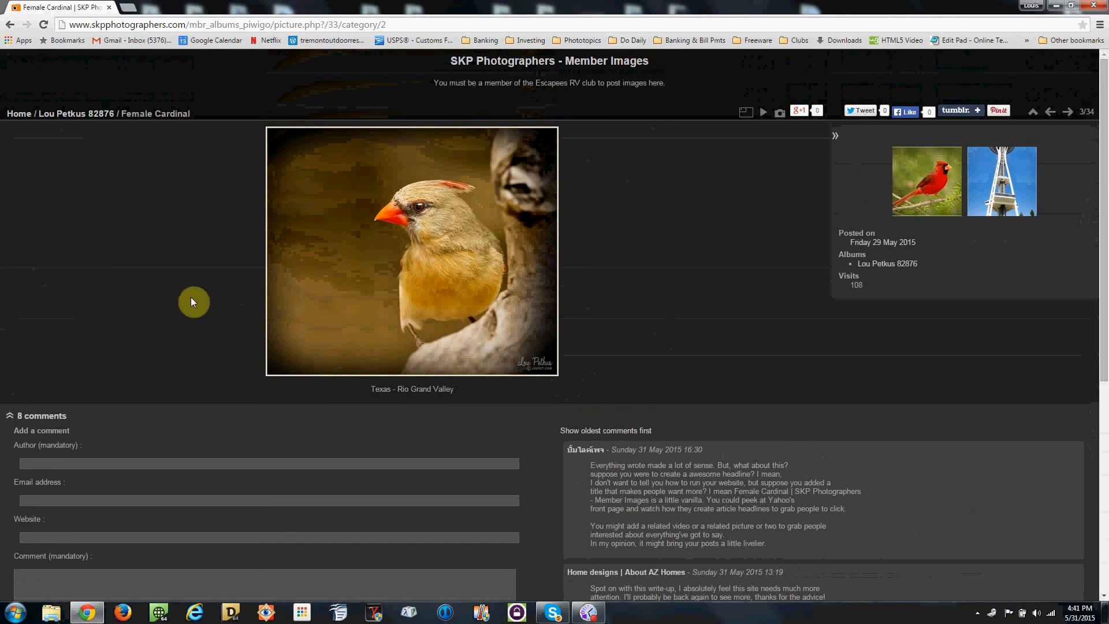
mouse_move(105, 322)
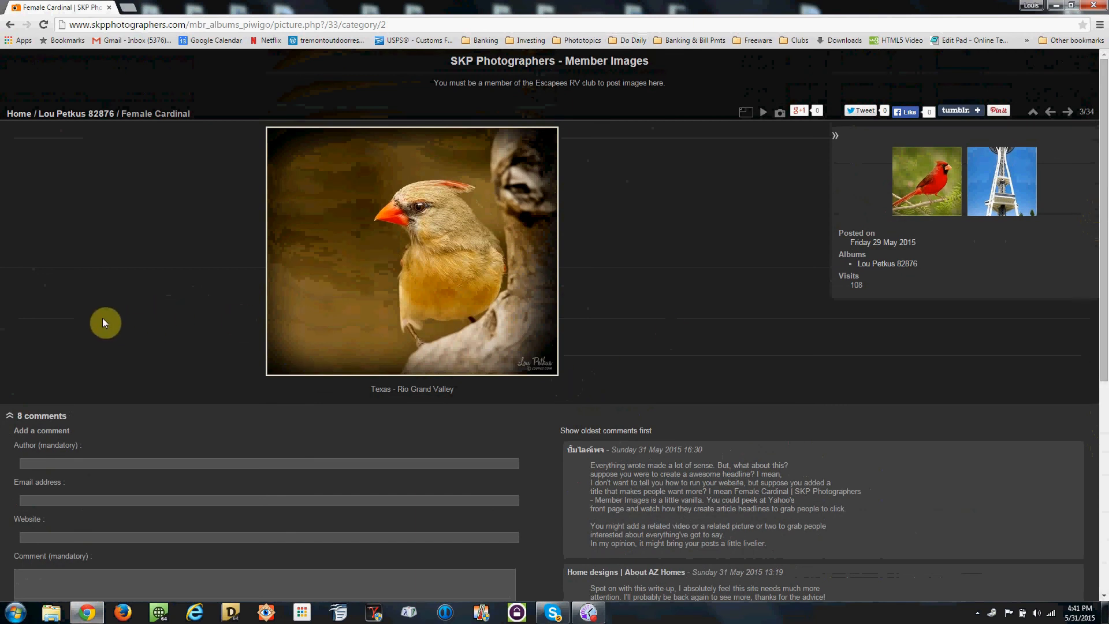
mouse_move(21, 409)
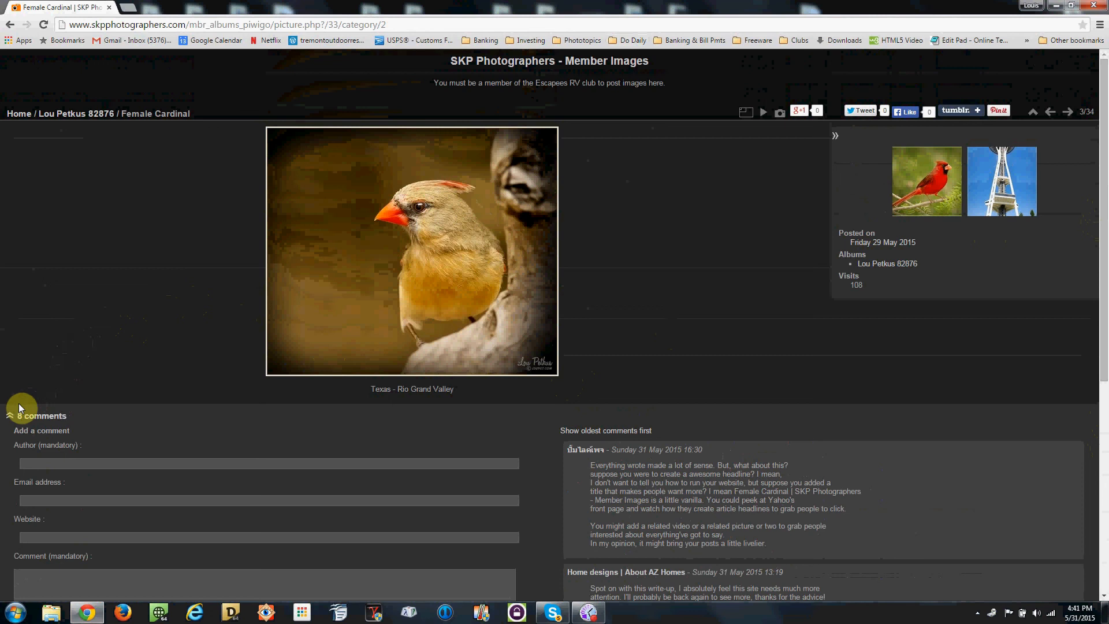
mouse_move(10, 418)
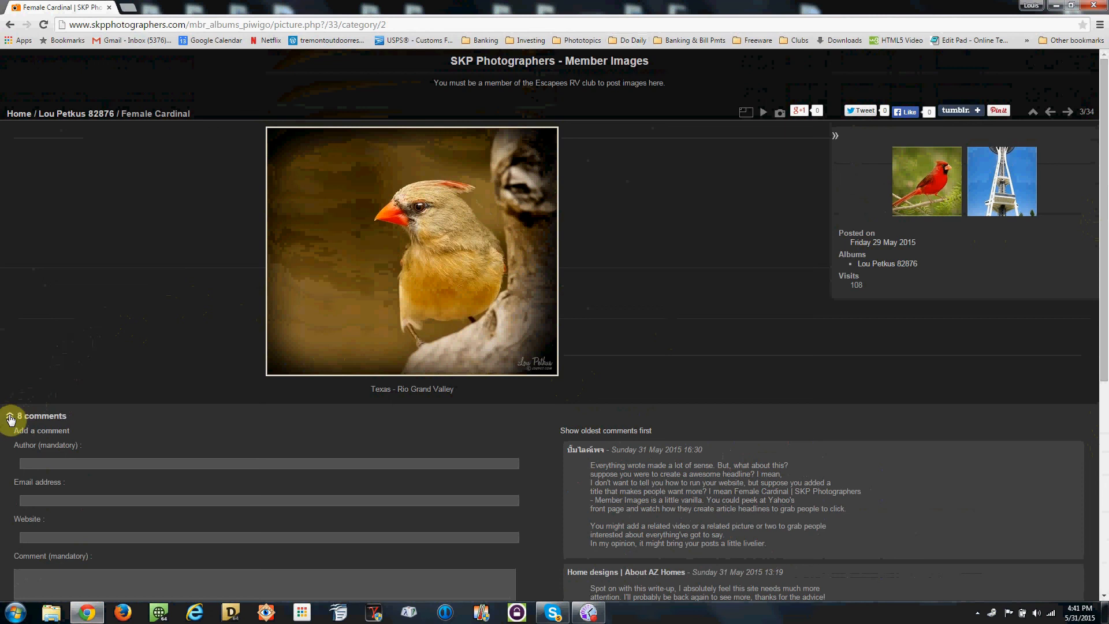
Collapse the Female Cardinal photo's 8 comments using the comments toggle.
click(11, 419)
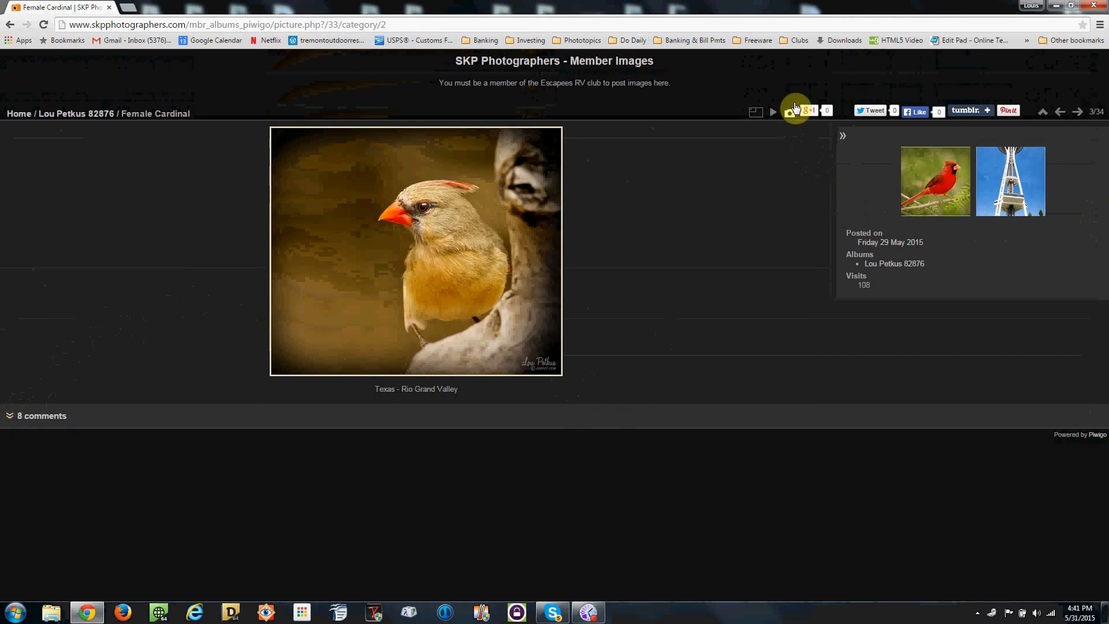
mouse_move(1014, 125)
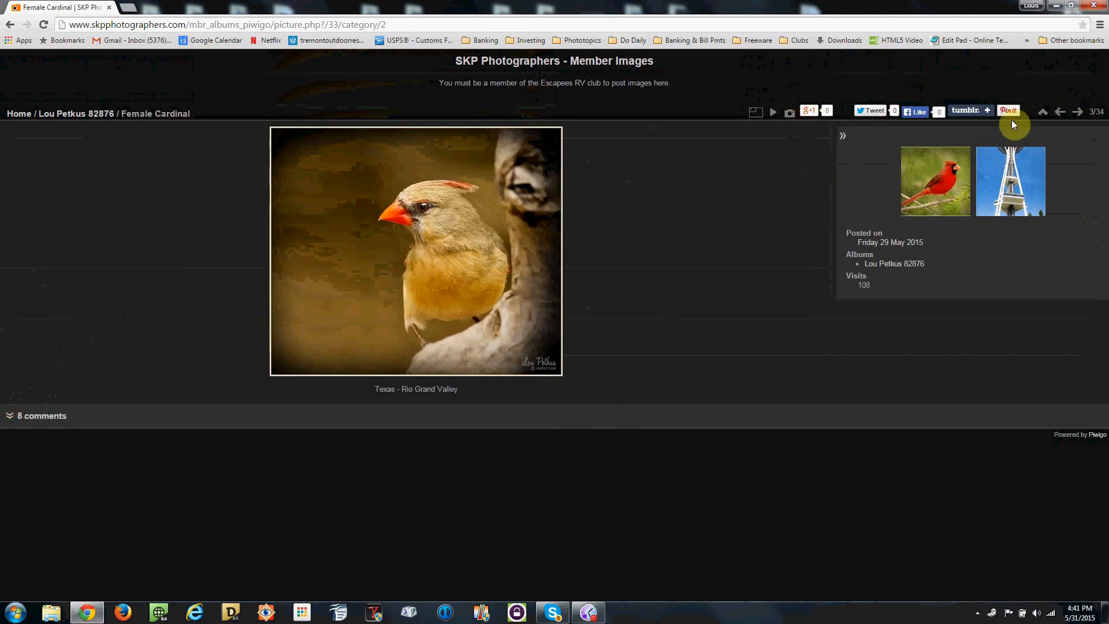
mouse_move(879, 79)
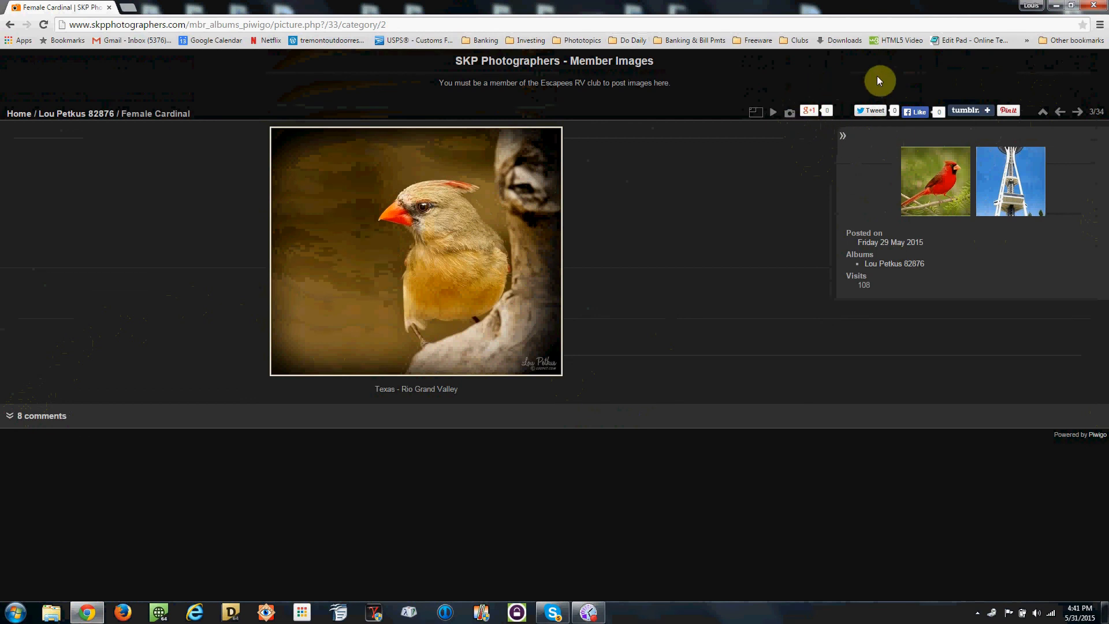
mouse_move(981, 104)
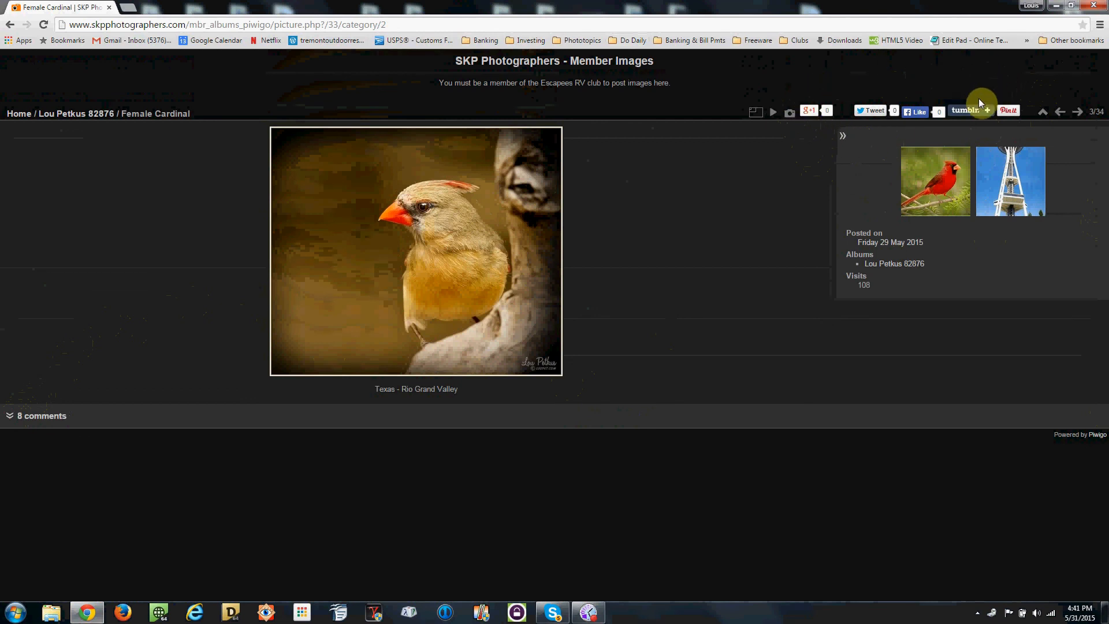
mouse_move(965, 112)
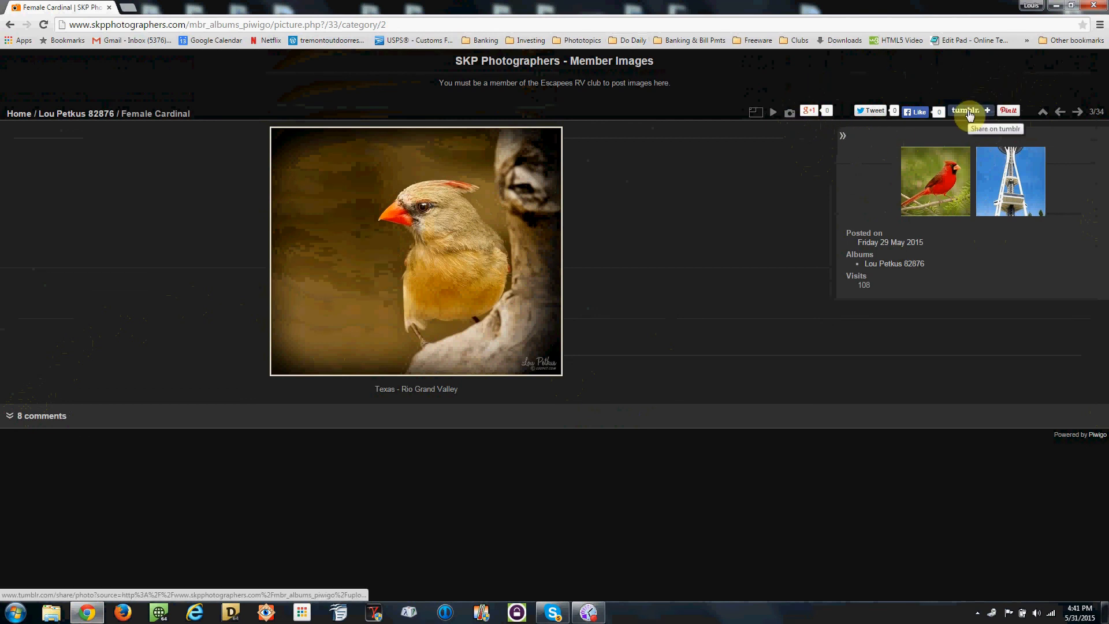
mouse_move(869, 111)
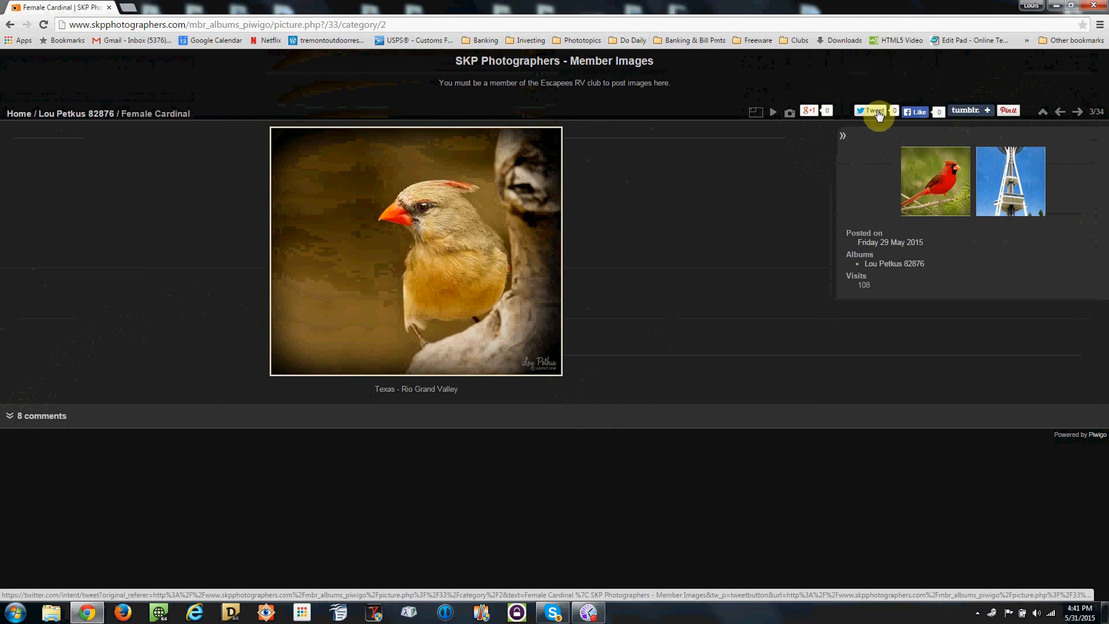
mouse_move(918, 119)
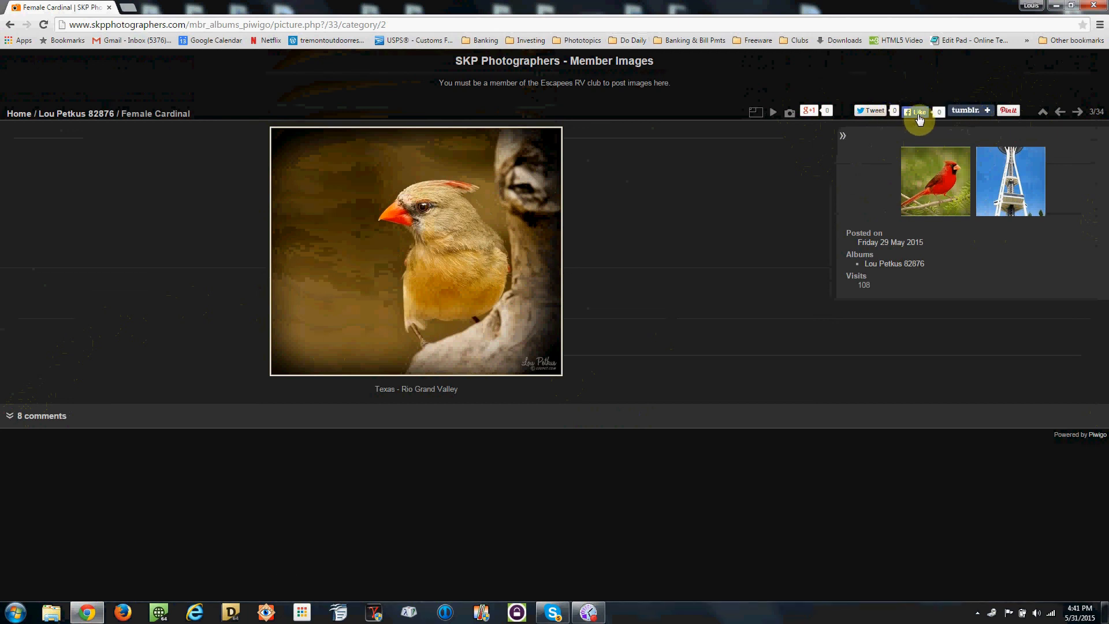
mouse_move(919, 111)
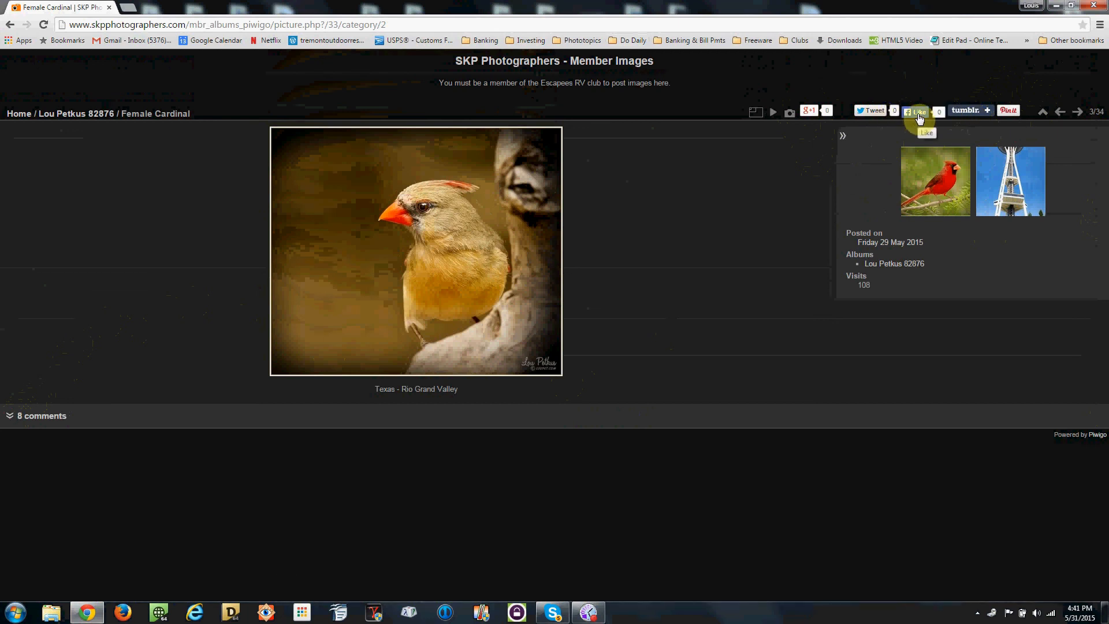
mouse_move(873, 171)
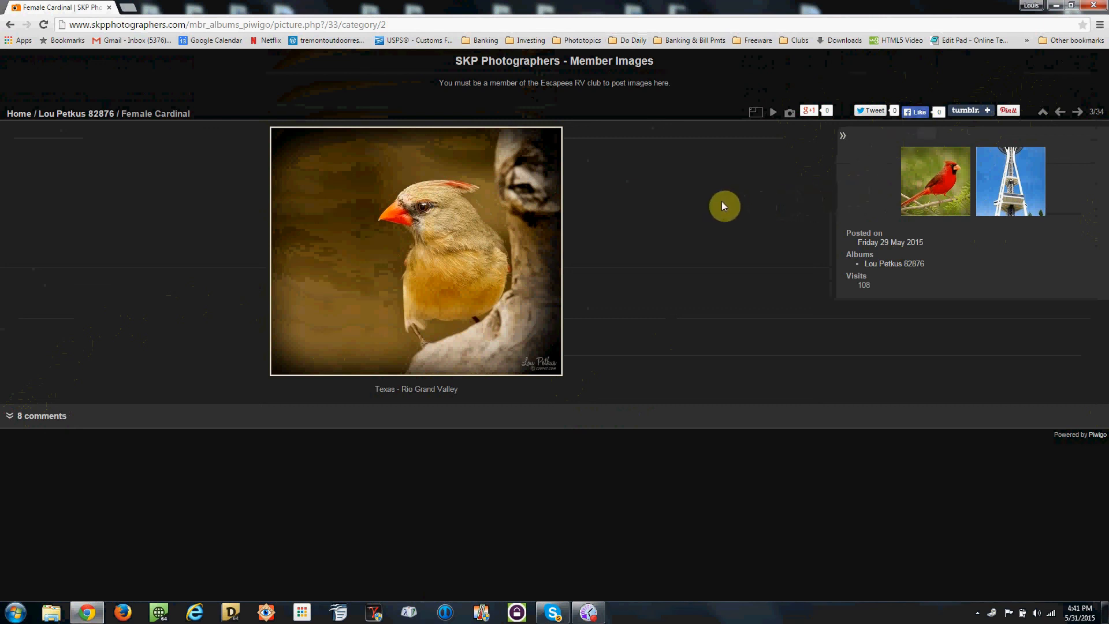
mouse_move(1059, 125)
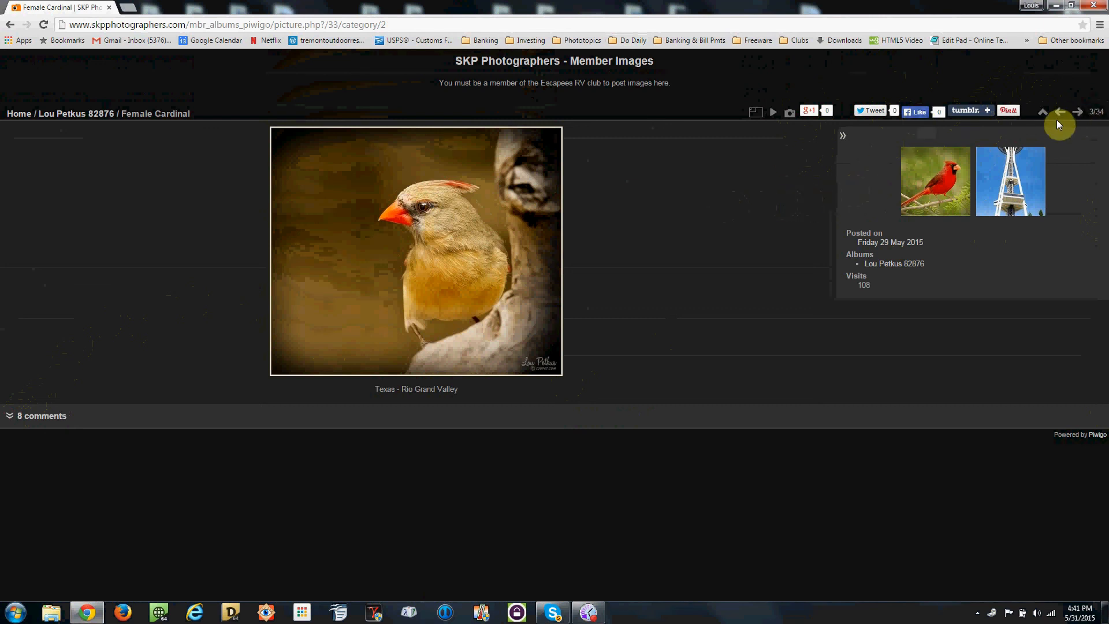
click(1079, 113)
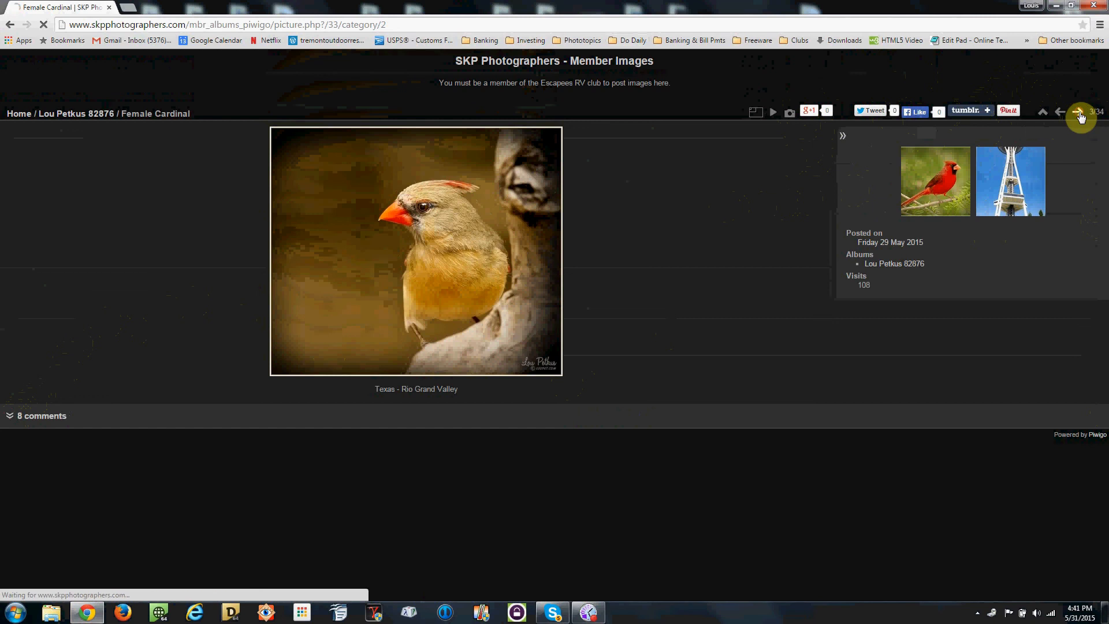
click(1058, 111)
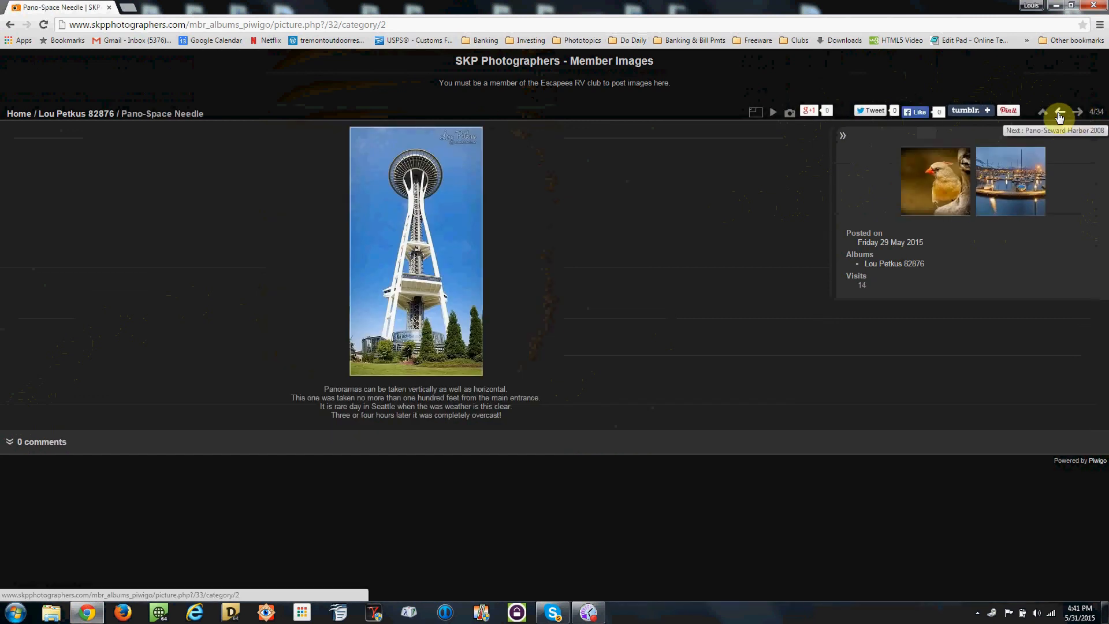
click(1059, 111)
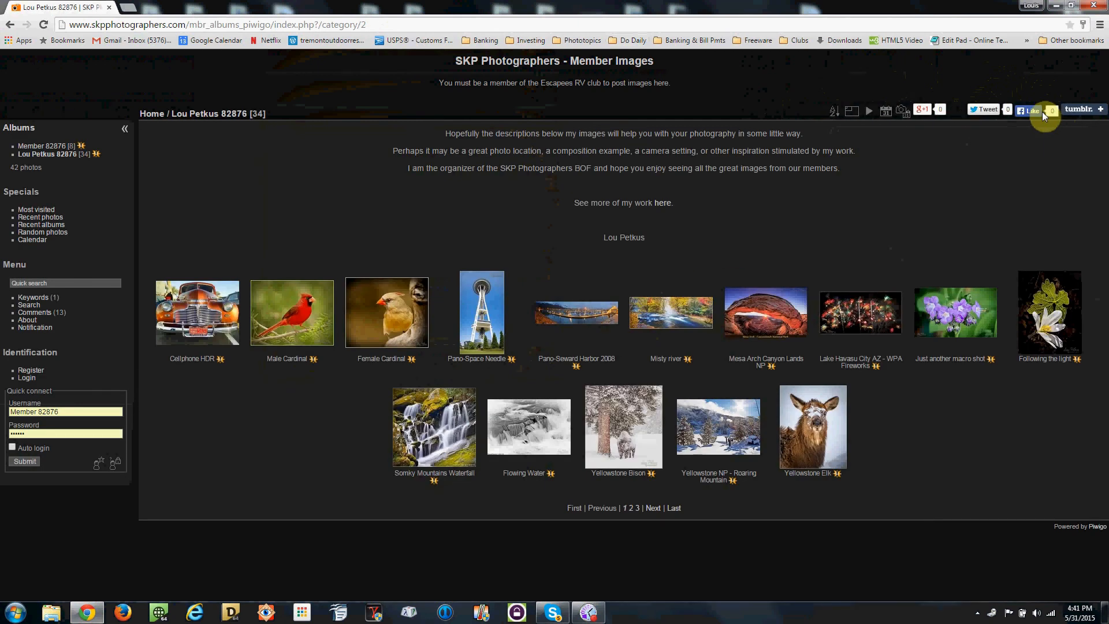
mouse_move(305, 324)
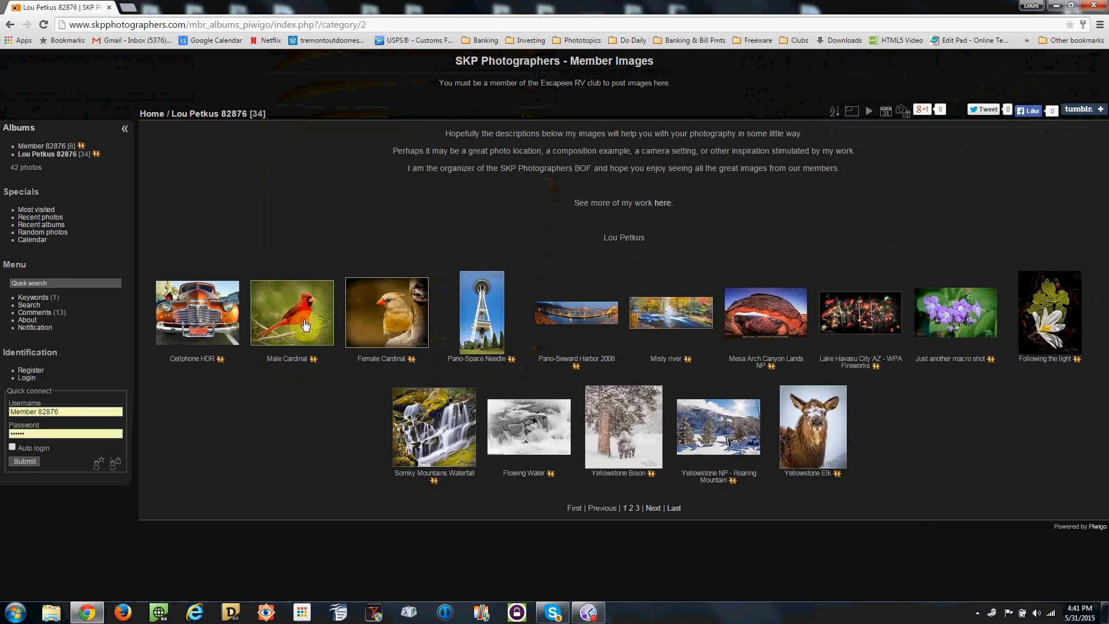
click(291, 312)
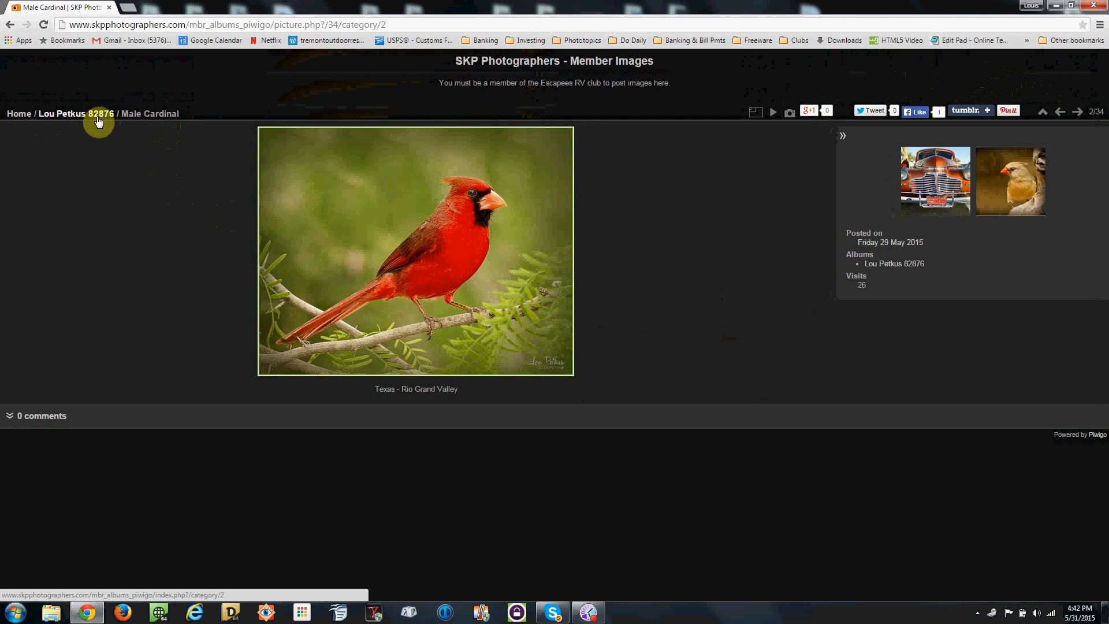
mouse_move(78, 117)
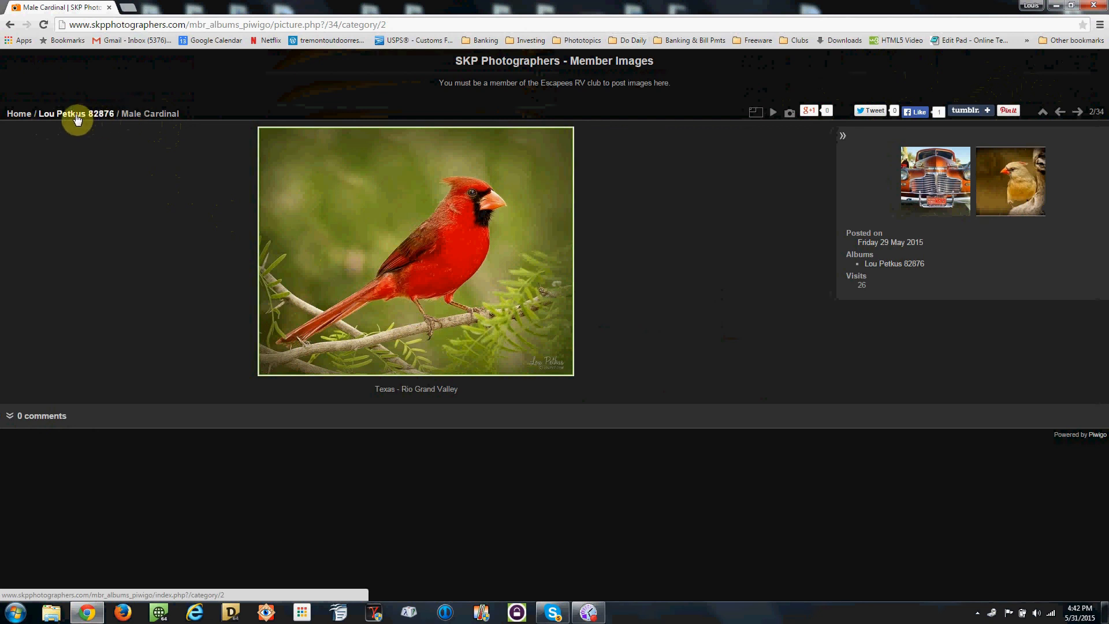
click(76, 113)
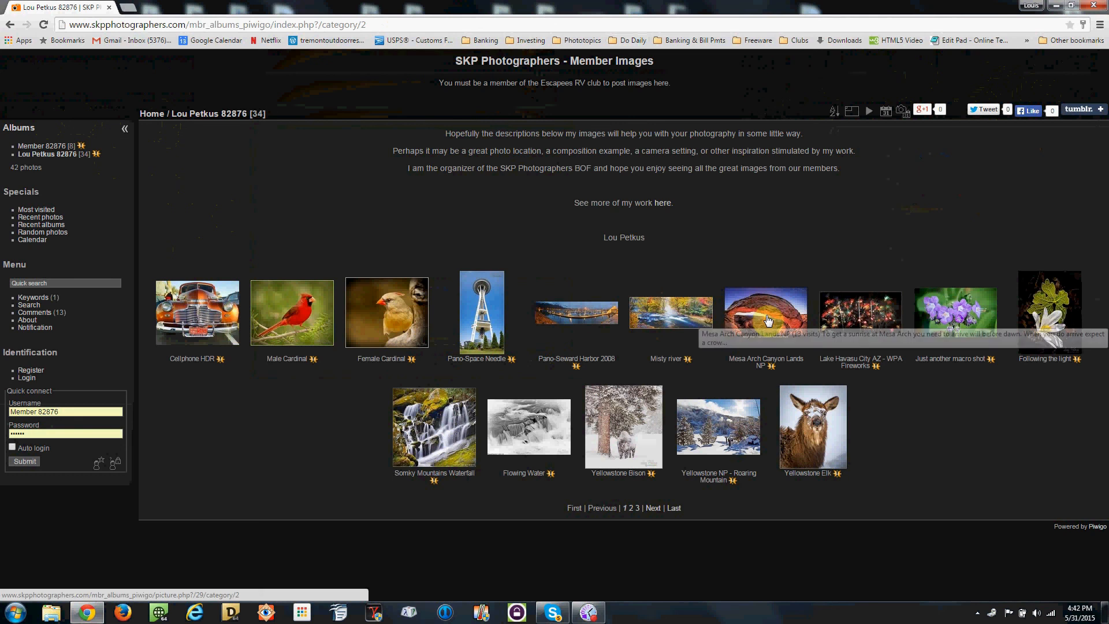
mouse_move(151, 114)
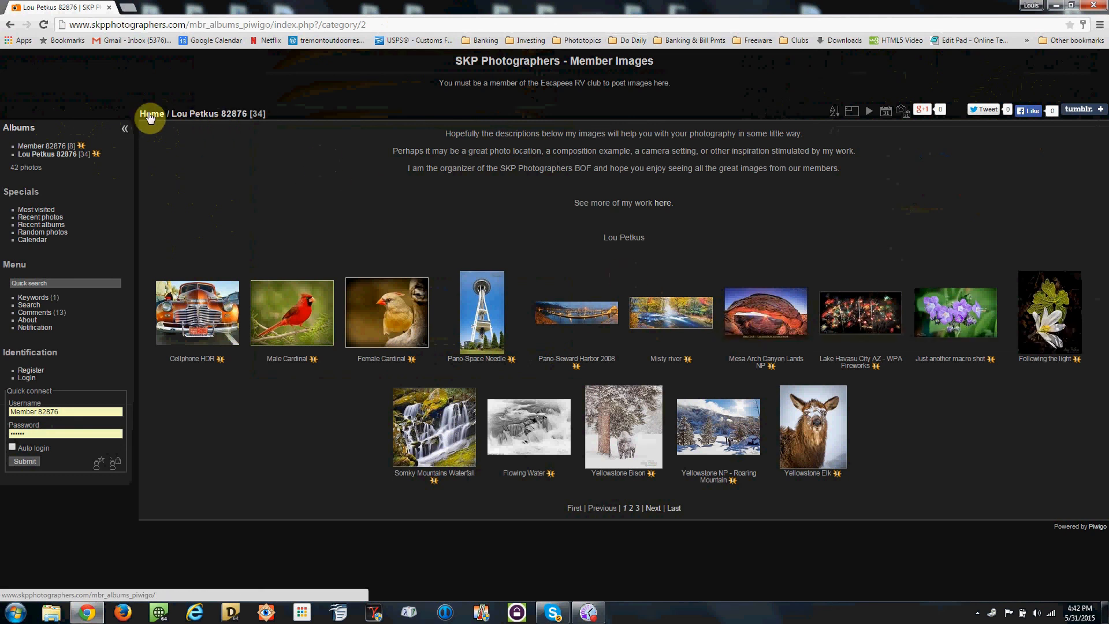
Return to the gallery home page via the Home breadcrumb.
click(151, 113)
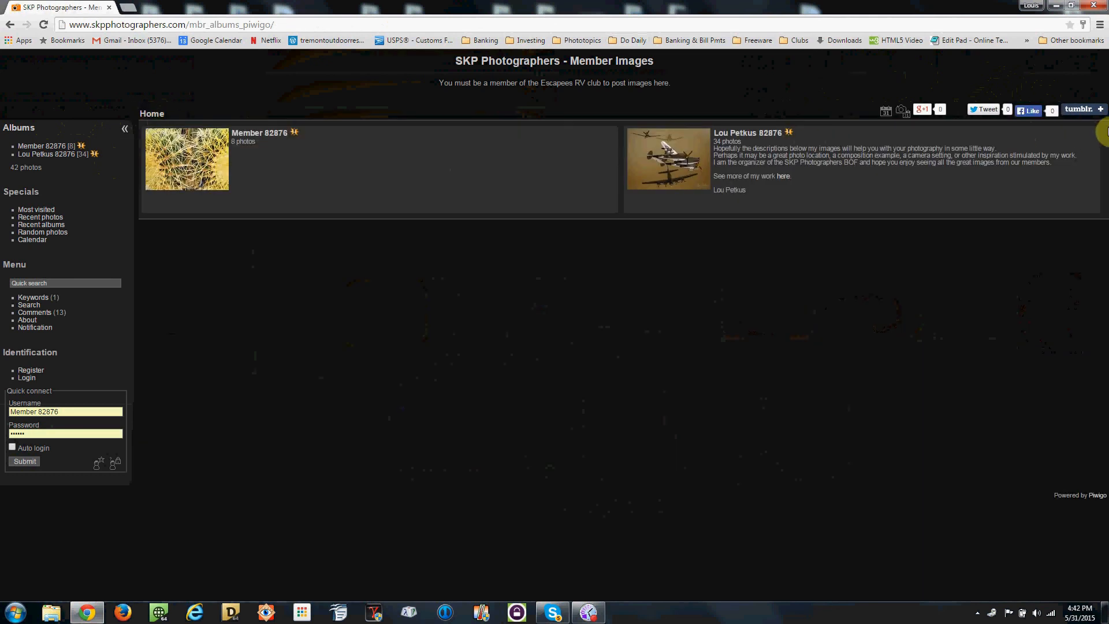
mouse_move(338, 181)
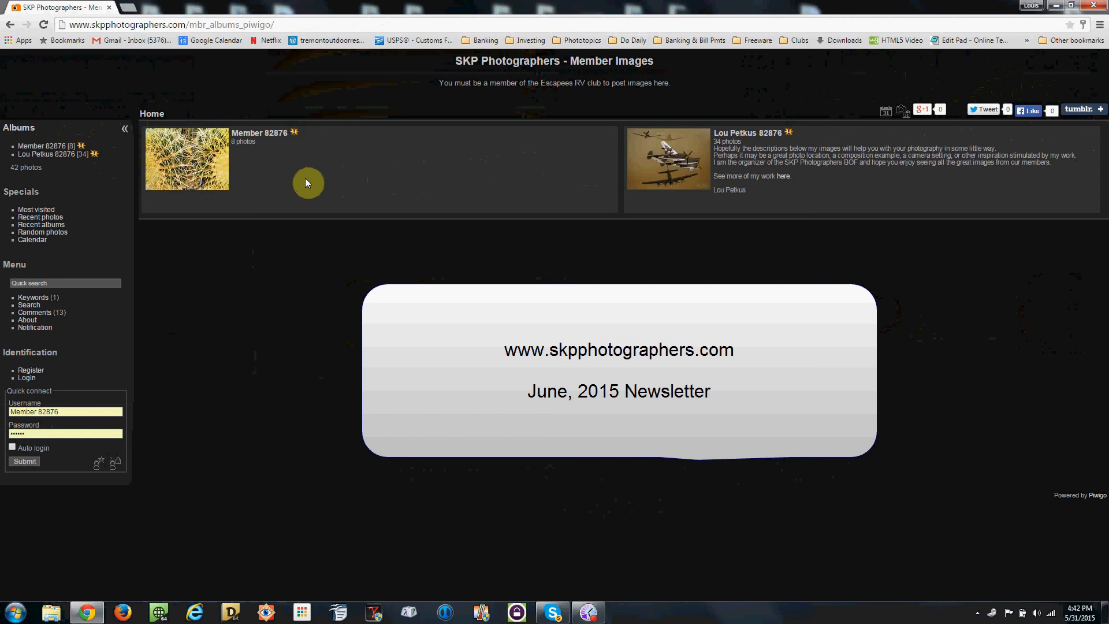
mouse_move(55, 182)
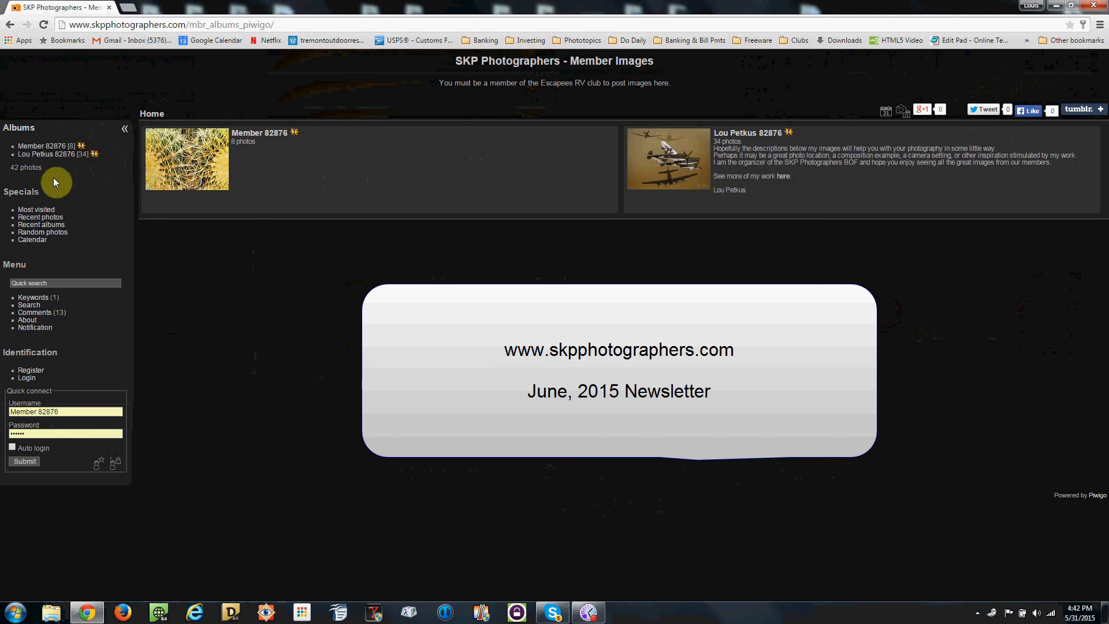
mouse_move(95, 377)
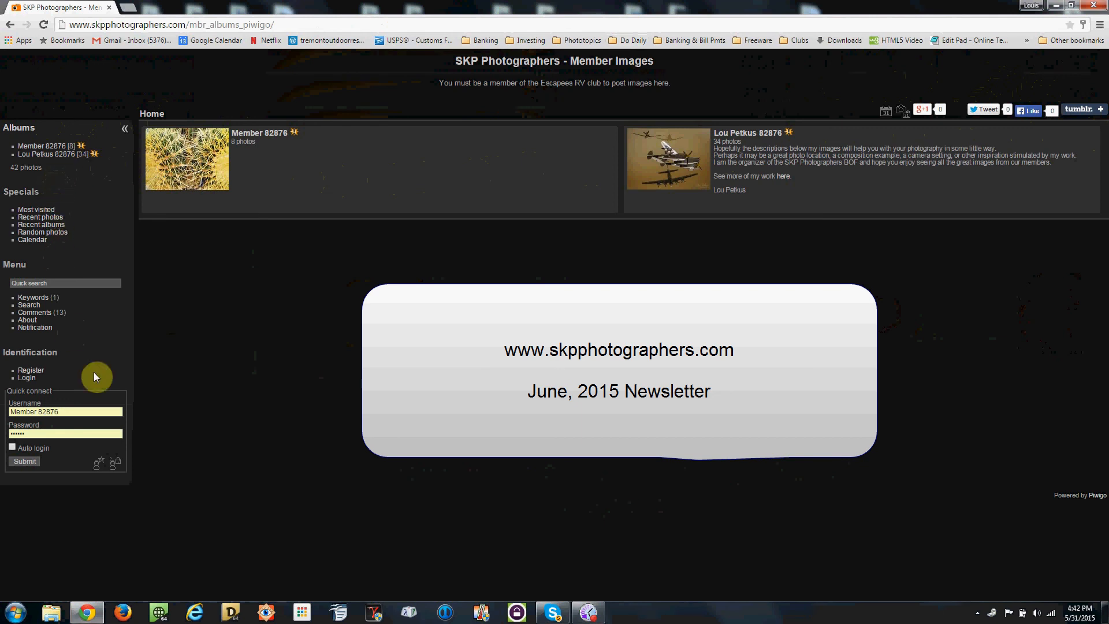